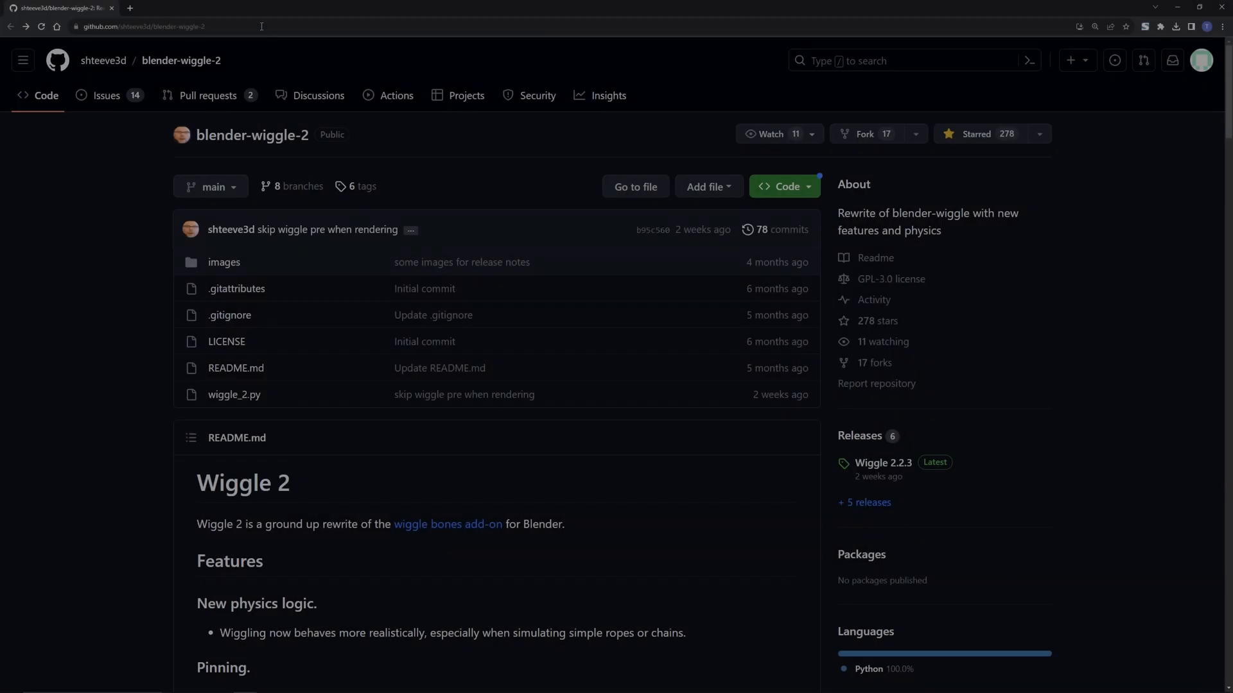
# Step: Open wiggle_2.py in the blender-wiggle-2 repository and download the raw script
pyautogui.click(141, 26)
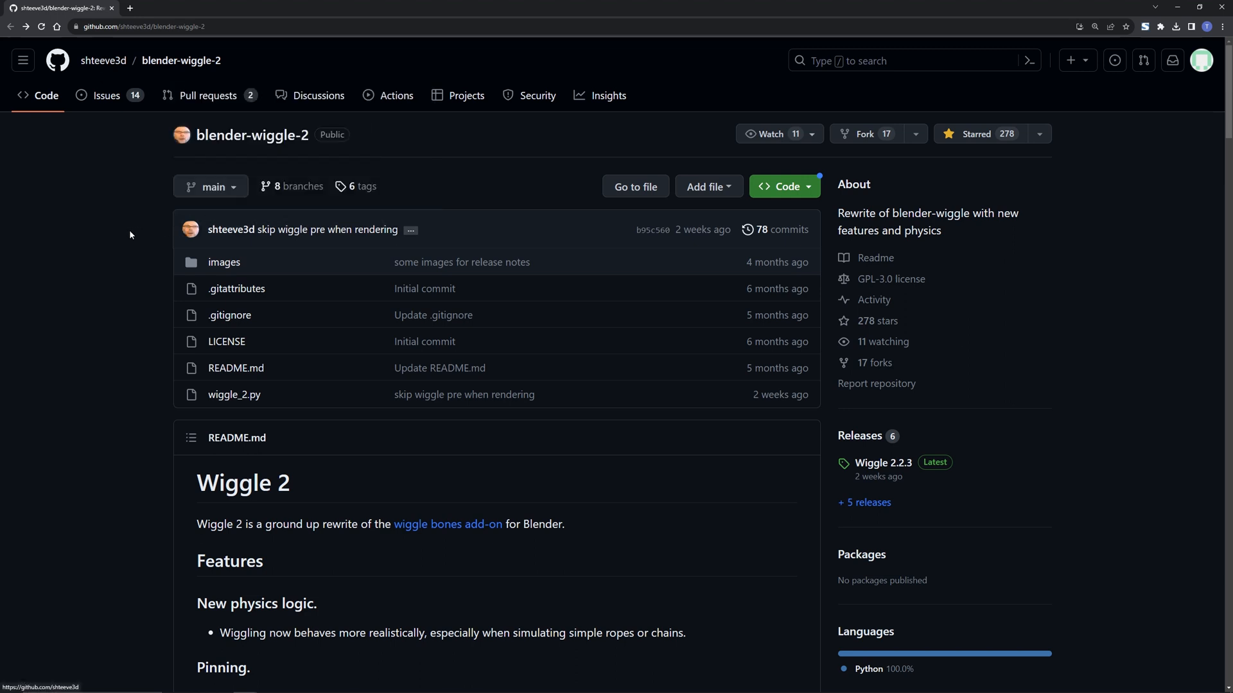
pyautogui.moveTo(234, 394)
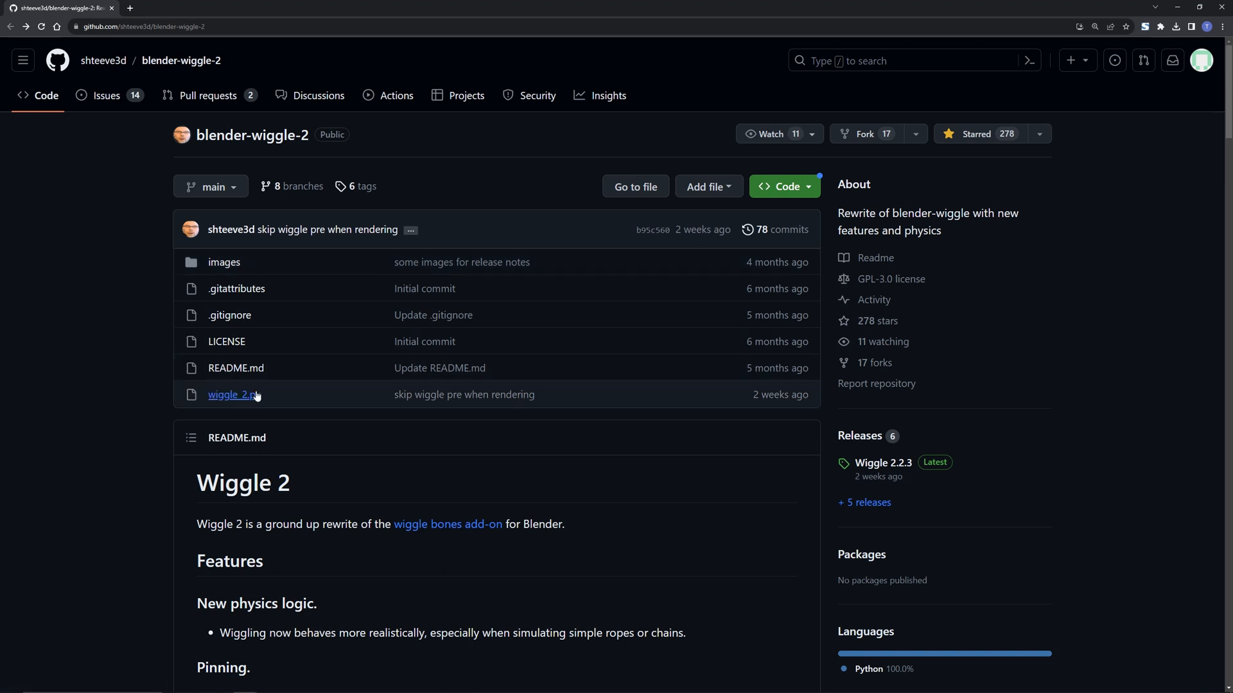
pyautogui.moveTo(234, 394)
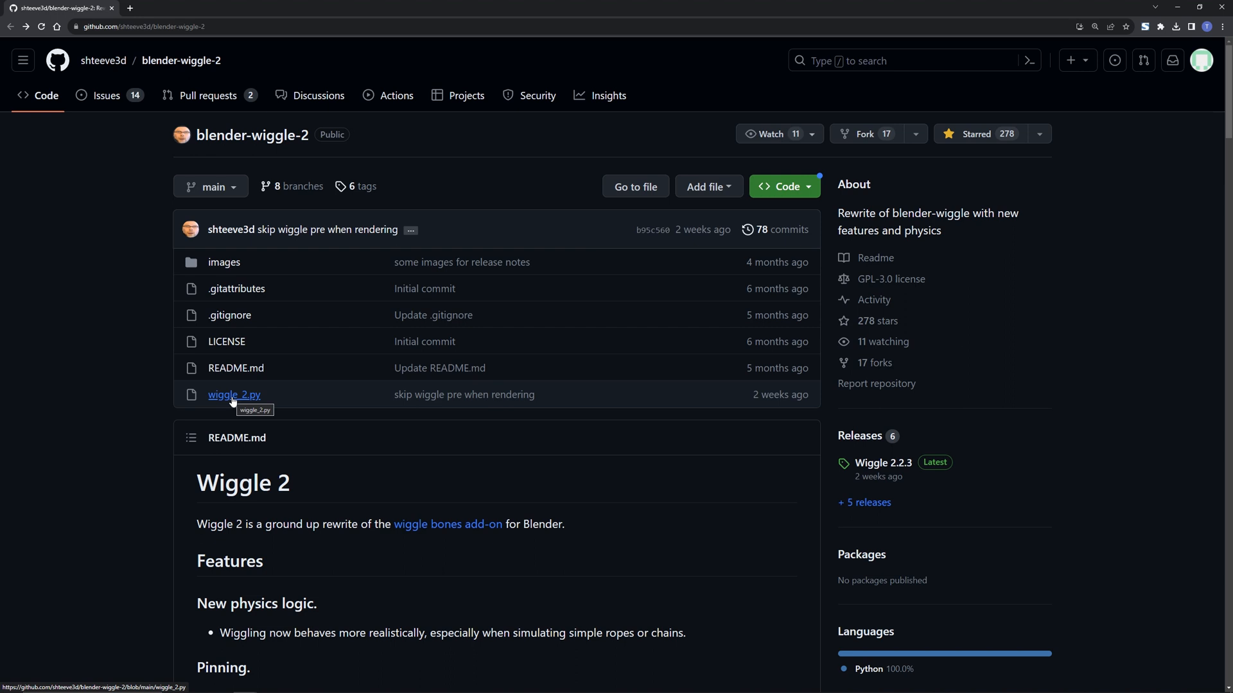
pyautogui.click(233, 394)
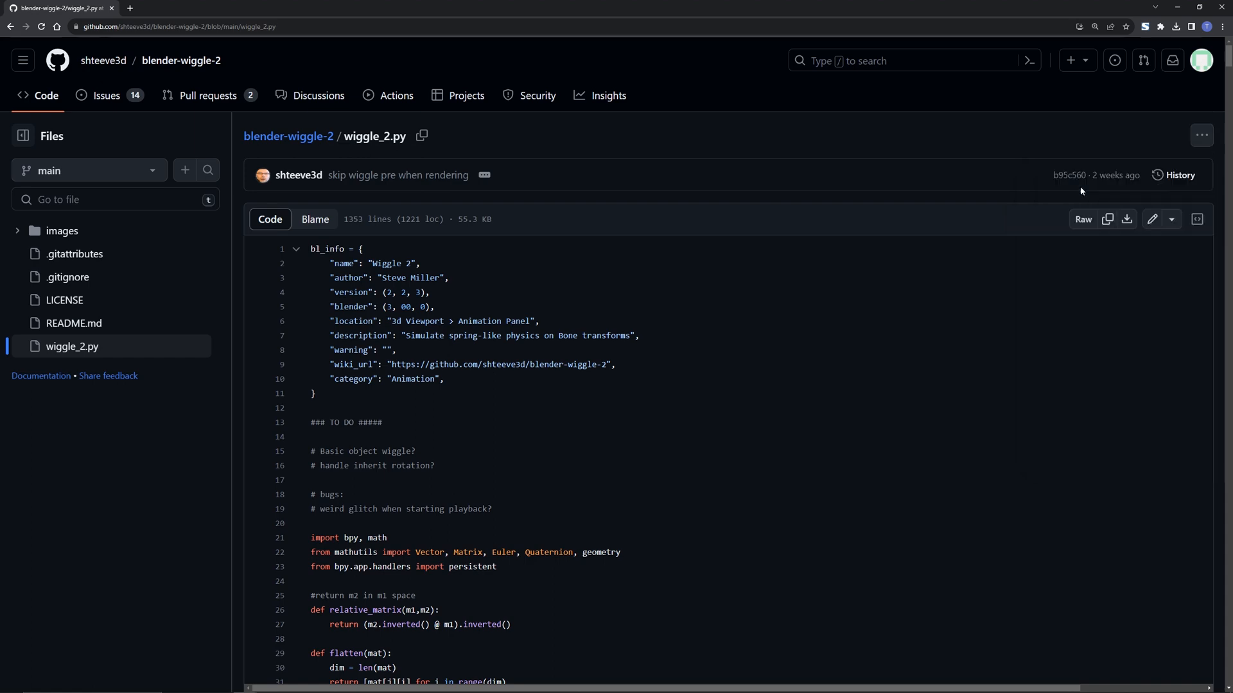
pyautogui.click(1126, 220)
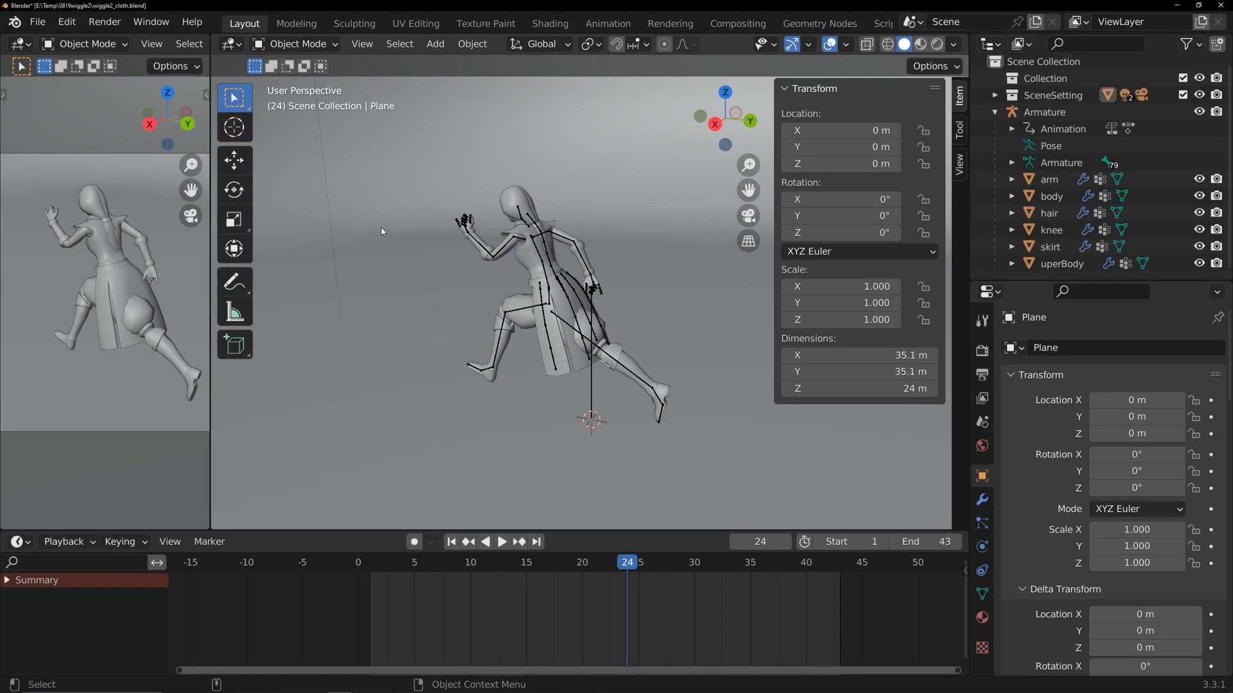
pyautogui.click(500, 541)
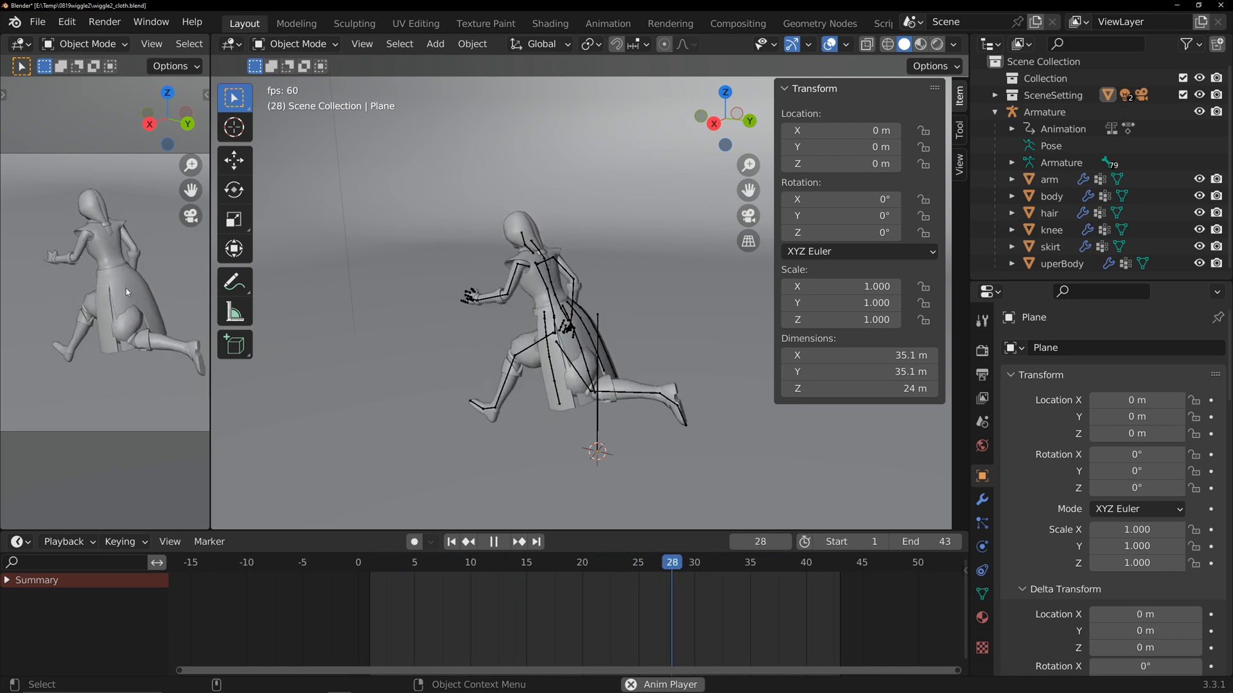
pyautogui.click(583, 562)
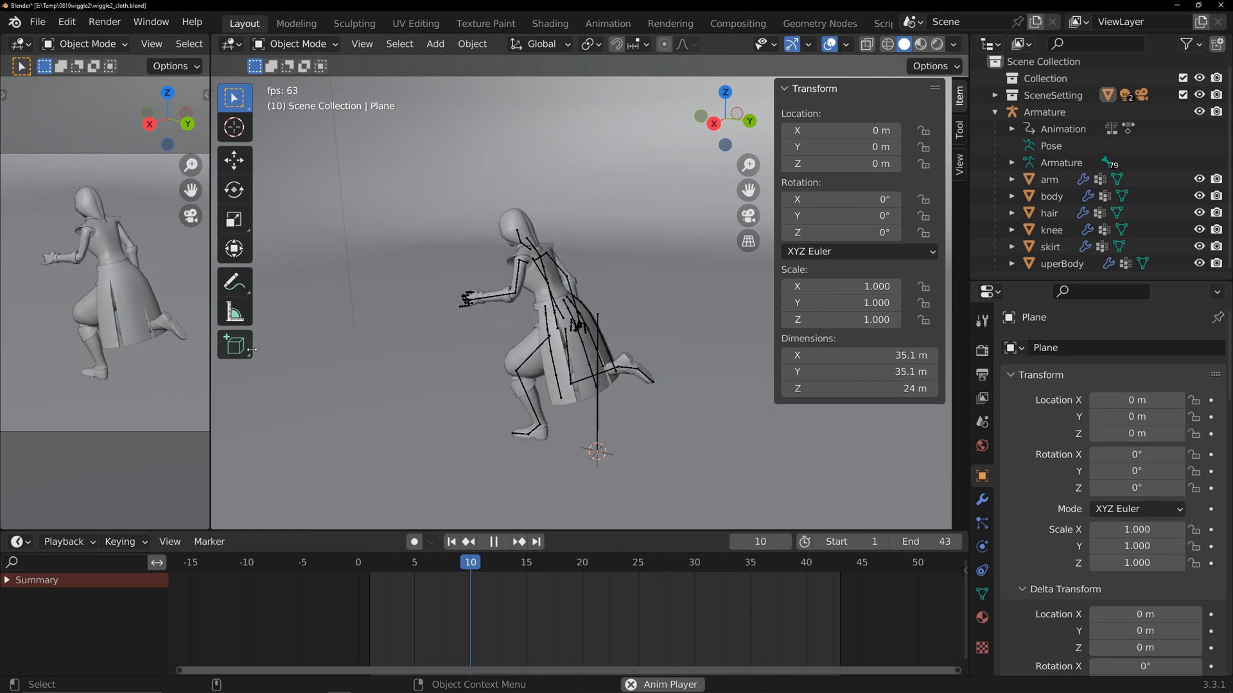
# Step: Install wiggle_2.py from Downloads through Preferences > Add-ons and enable Animation: Wiggle 2
pyautogui.click(65, 22)
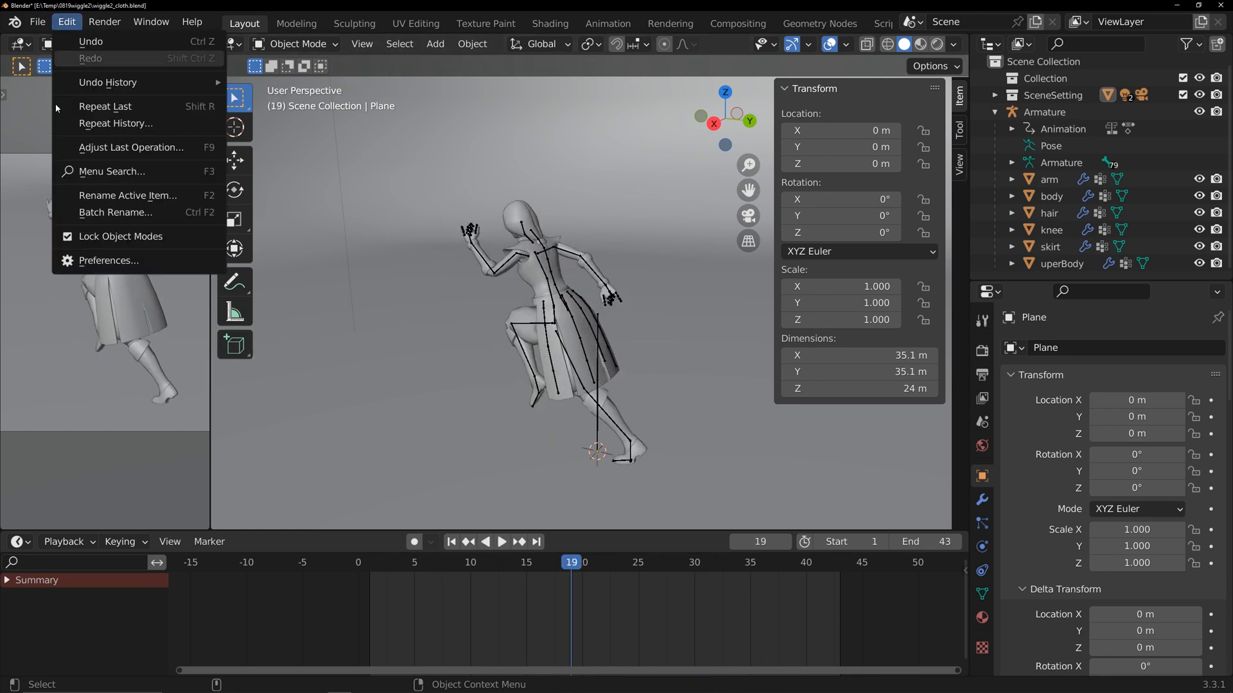
pyautogui.click(108, 261)
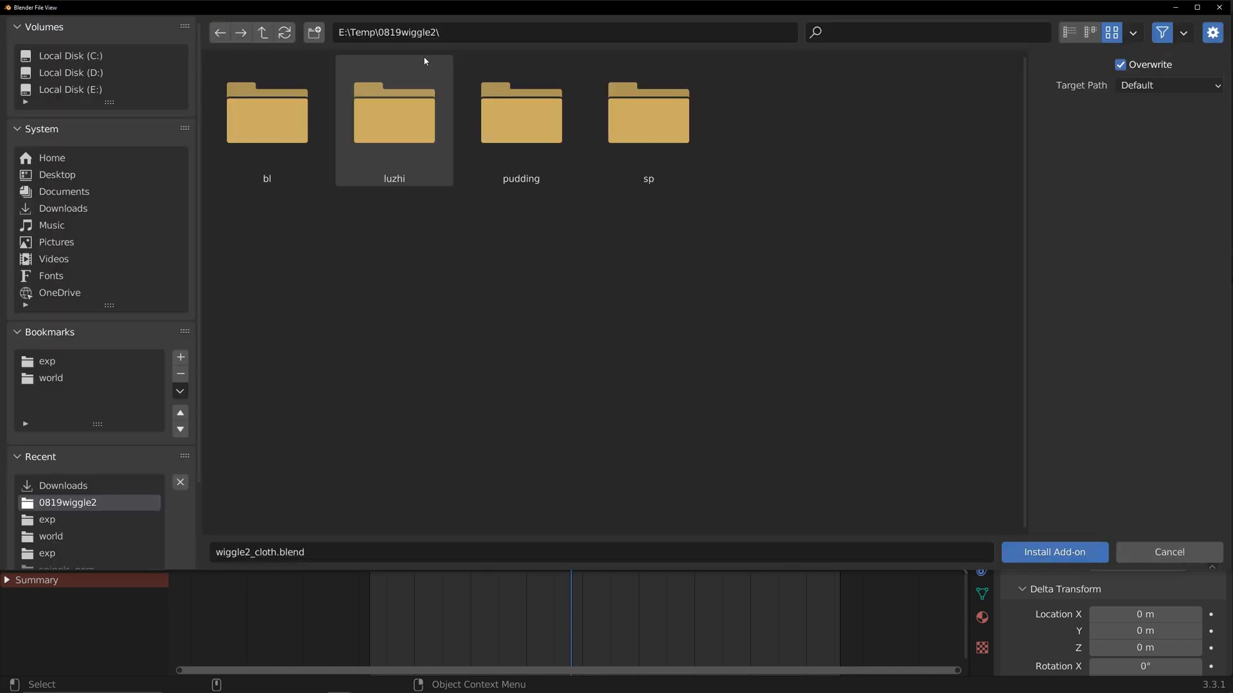
pyautogui.click(63, 208)
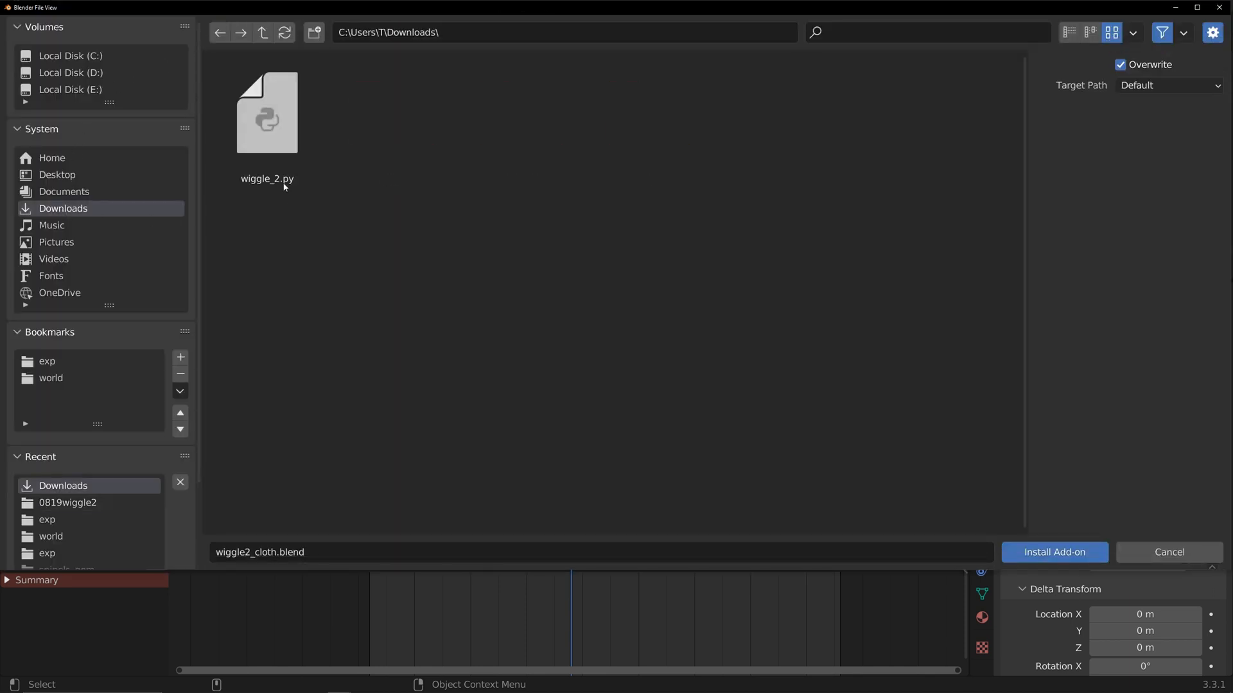
pyautogui.click(267, 114)
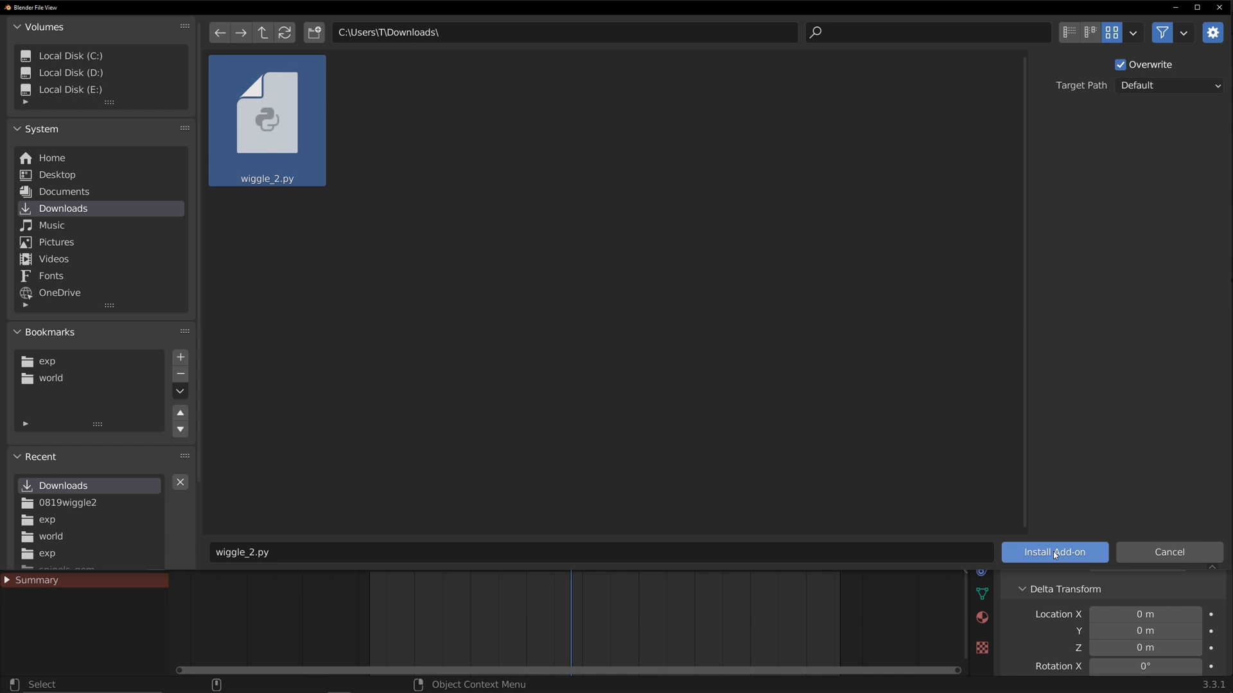
pyautogui.click(1053, 552)
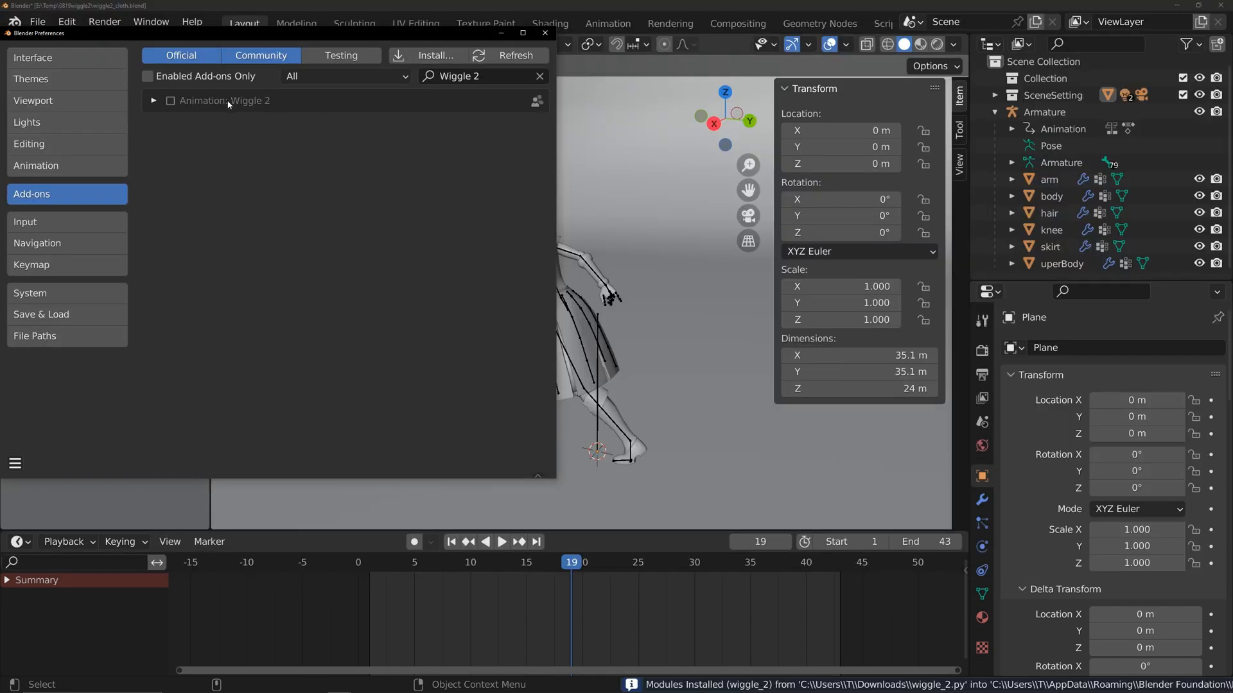
pyautogui.click(170, 100)
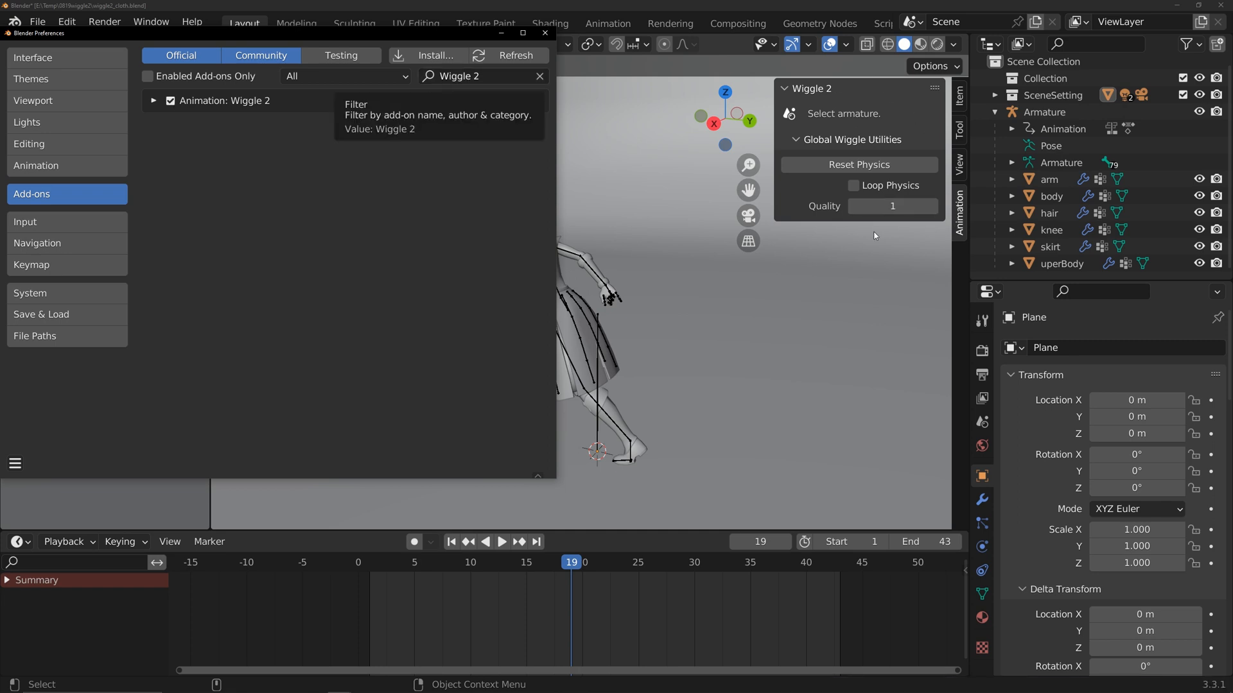
pyautogui.click(544, 33)
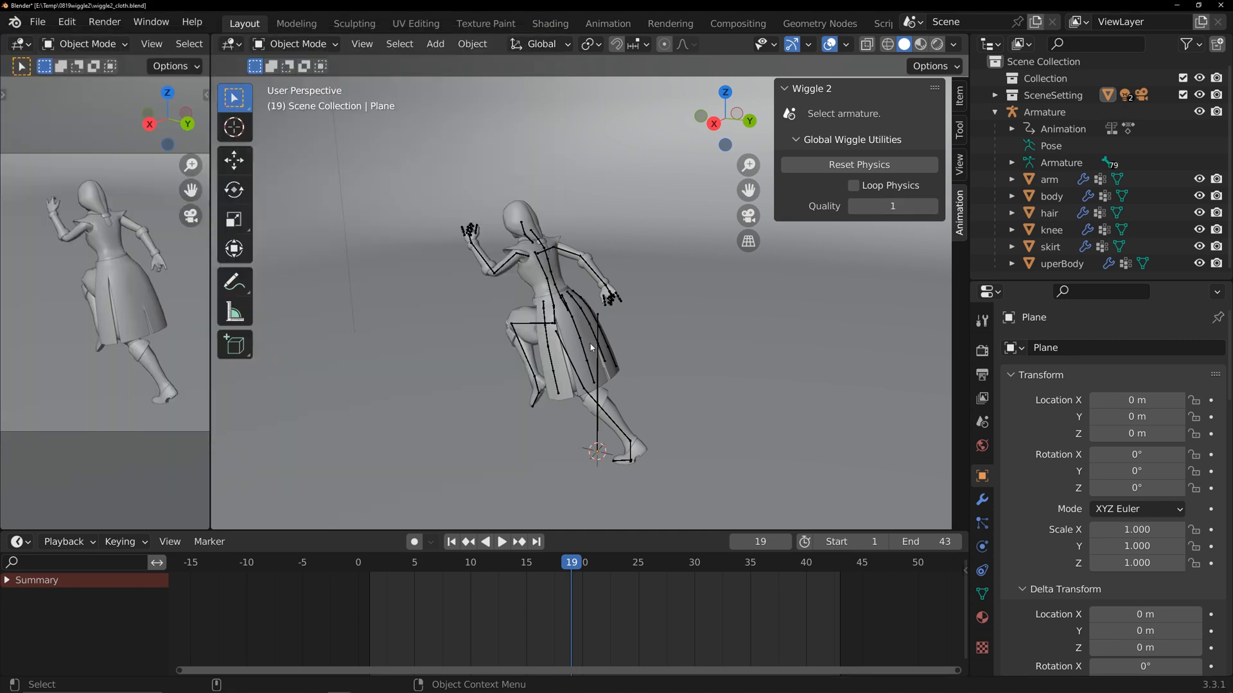
# Step: Put the armature in Pose Mode with the skirt chain selected and enable Bone Tail wiggle
pyautogui.click(538, 330)
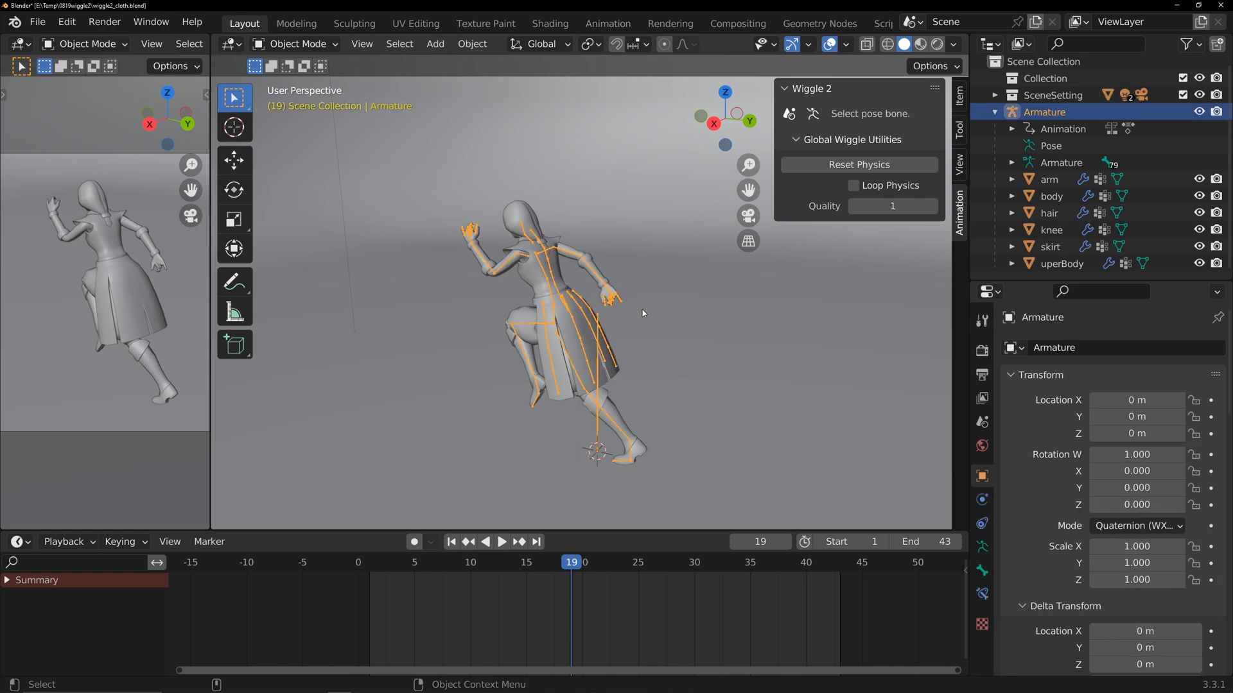
pyautogui.click(297, 43)
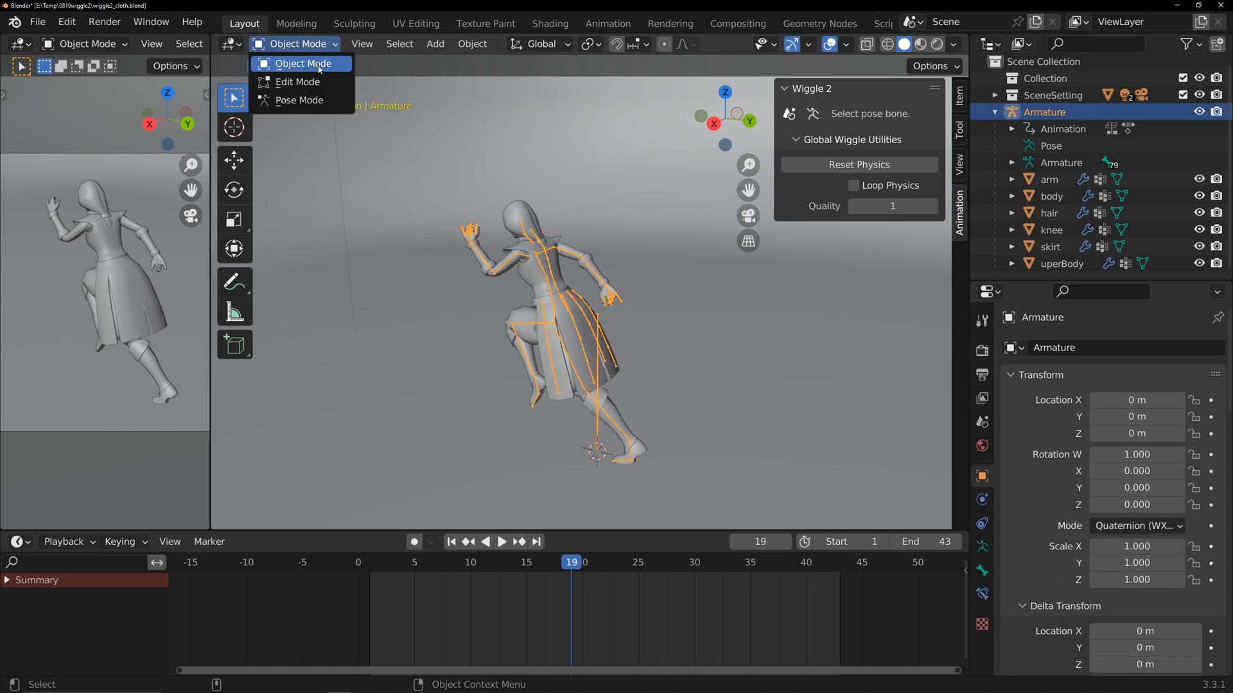
pyautogui.click(299, 100)
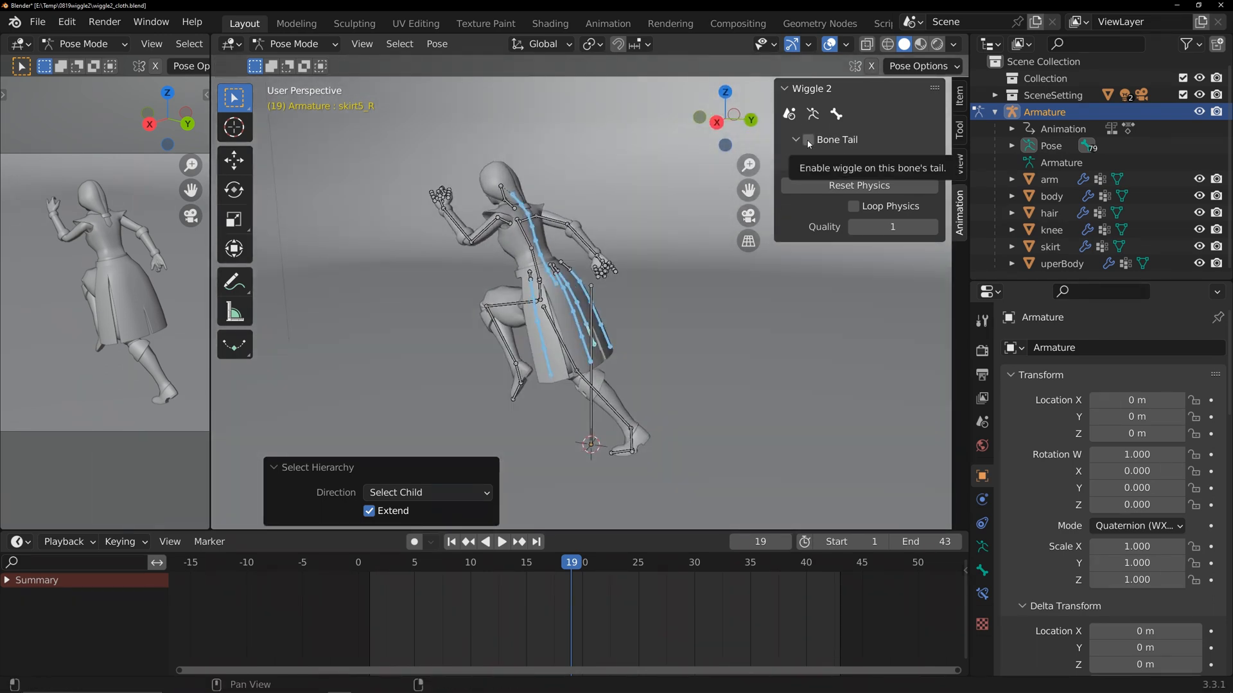
pyautogui.click(807, 138)
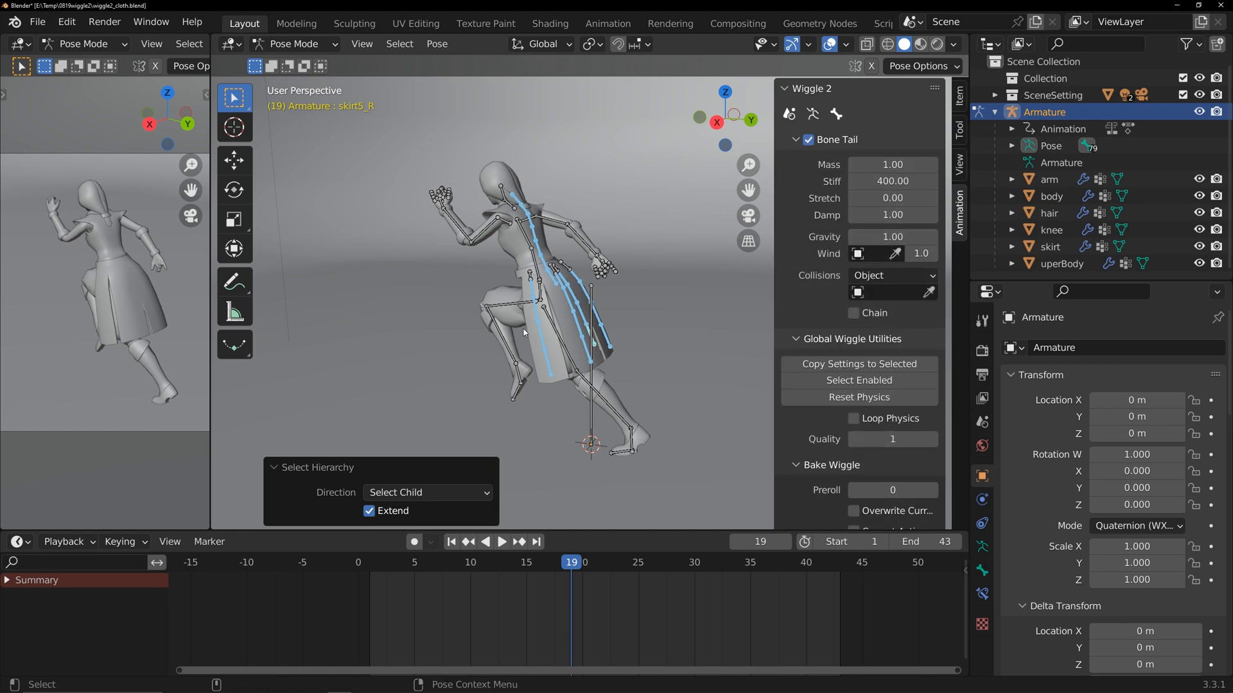
# Step: Preview the run, give the skirt tails stiffness 400 and turn on Loop Physics
pyautogui.click(502, 542)
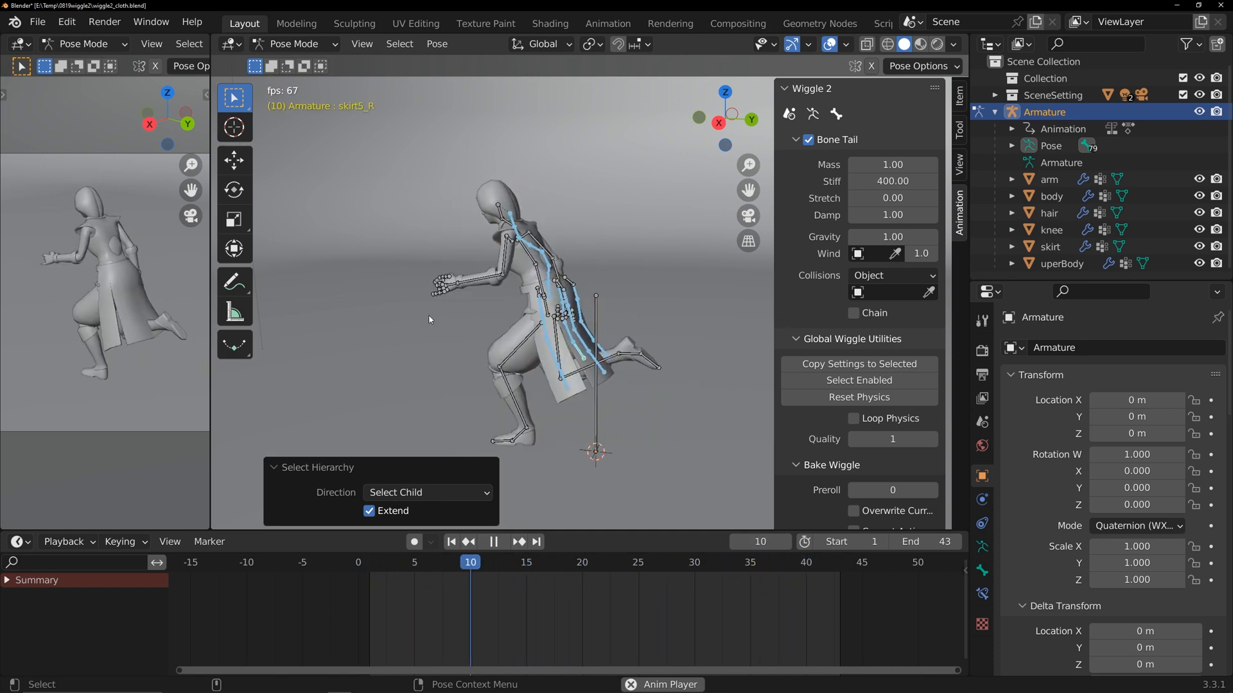
pyautogui.click(502, 542)
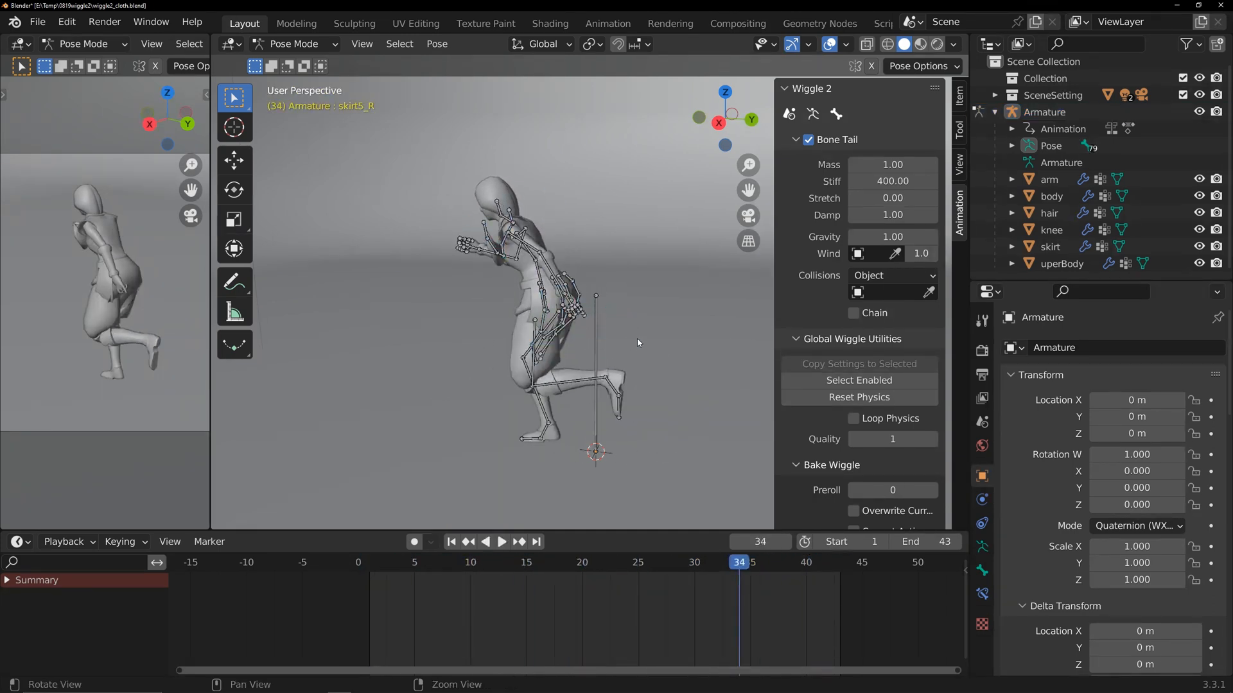
pyautogui.click(502, 542)
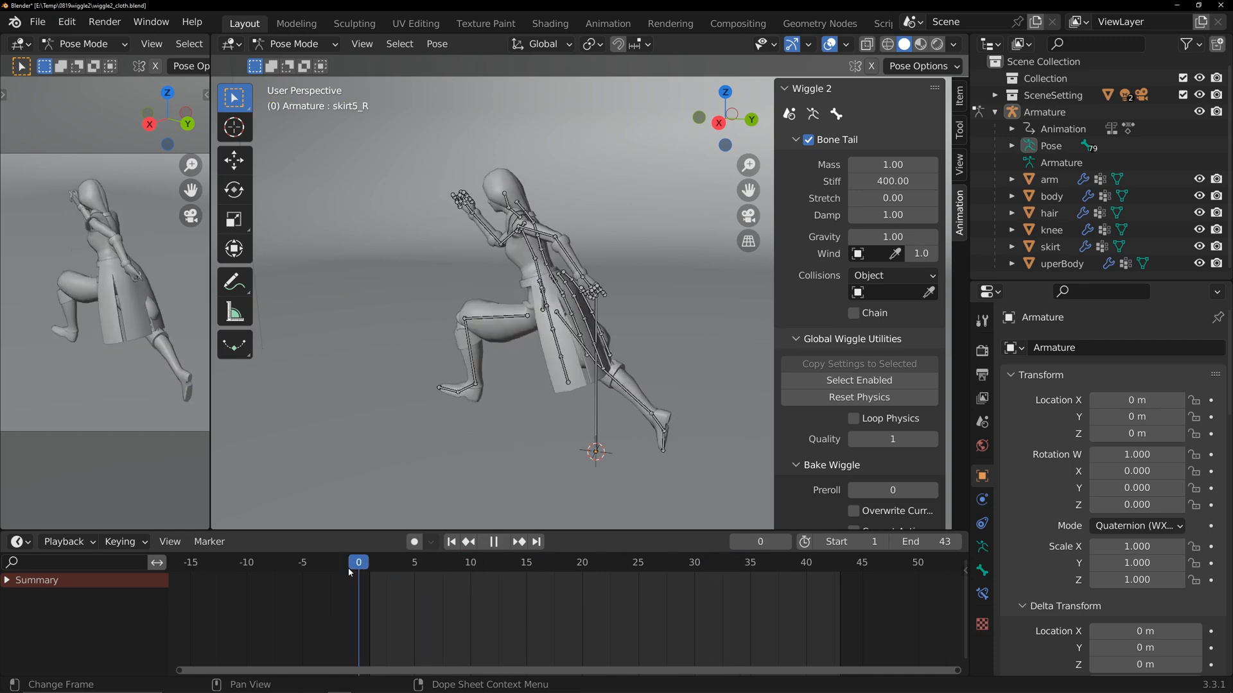
pyautogui.click(862, 563)
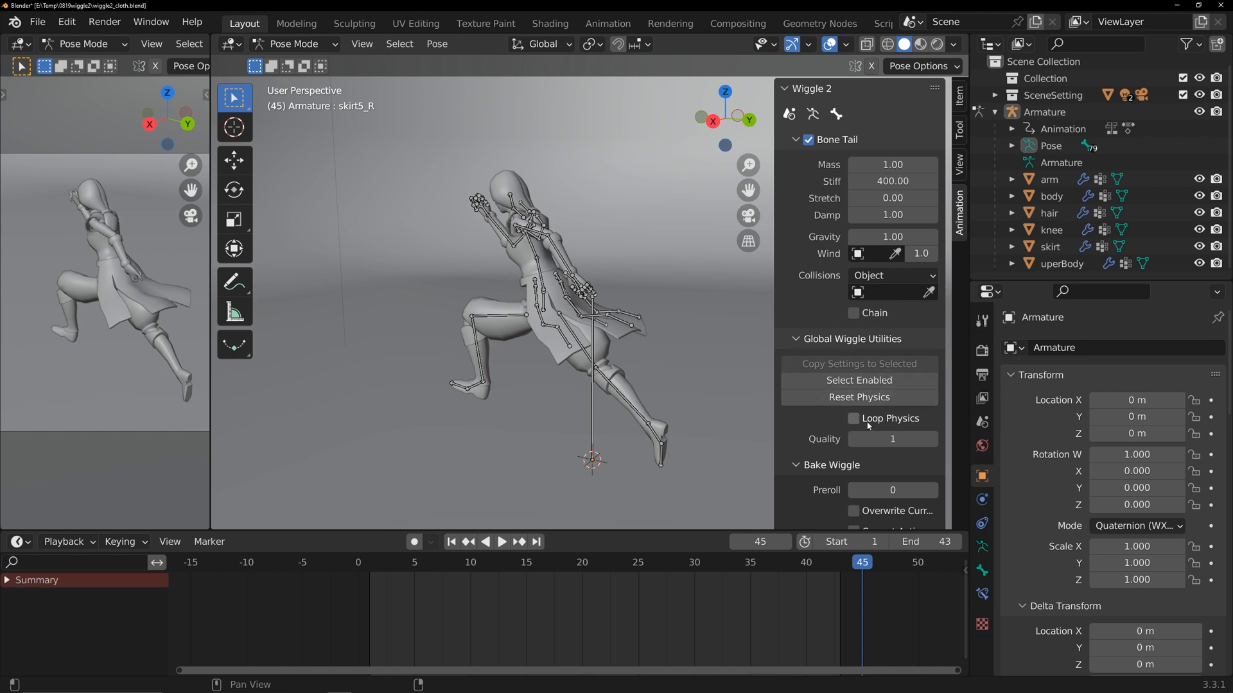
pyautogui.click(854, 419)
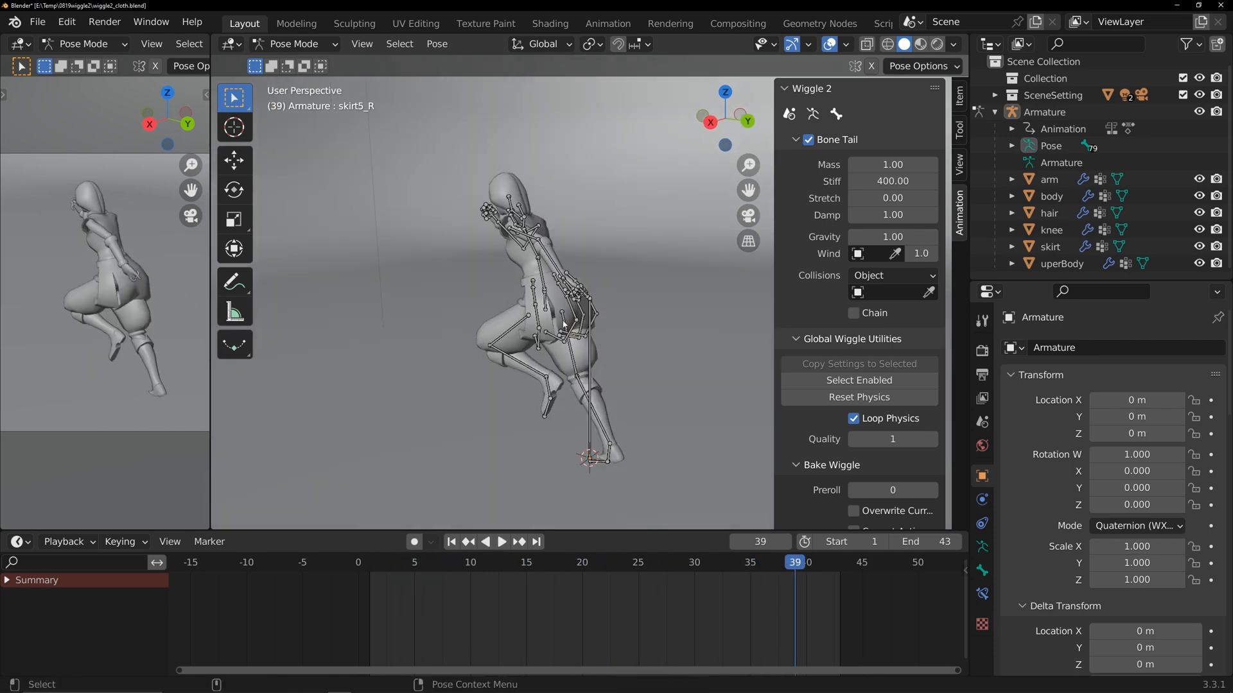
pyautogui.moveTo(864, 384)
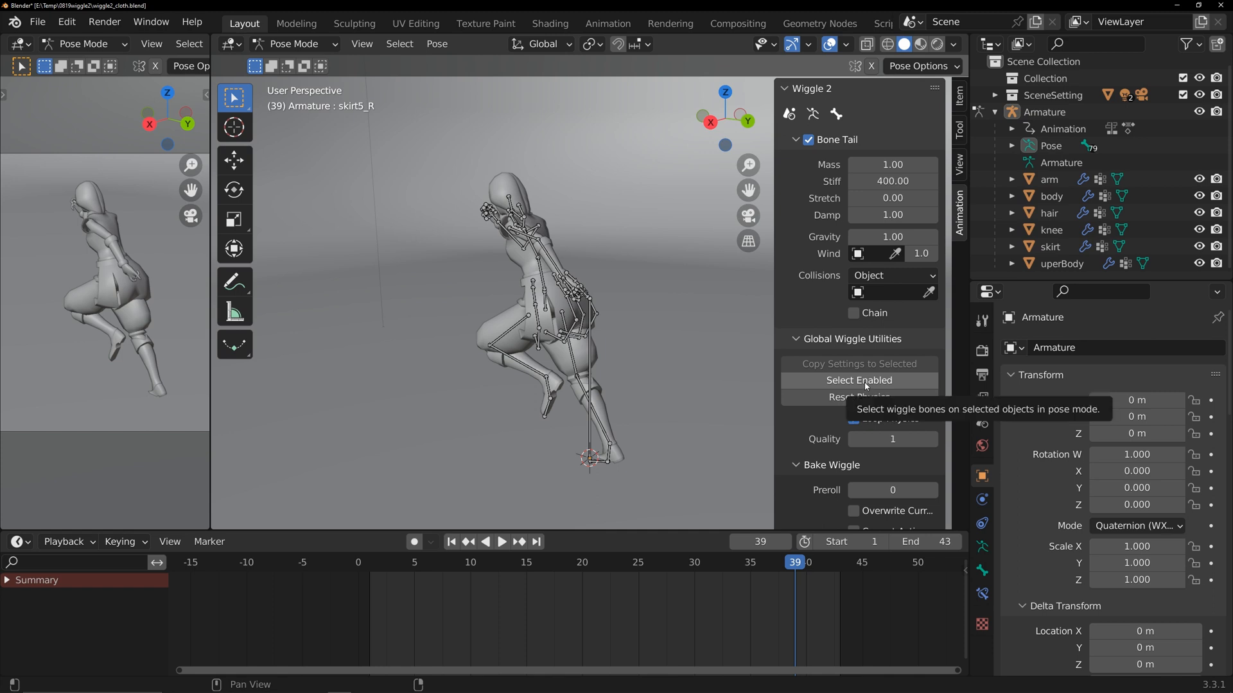
# Step: Select all wiggle bones, make them a physics chain and raise solver quality to 2
pyautogui.click(860, 380)
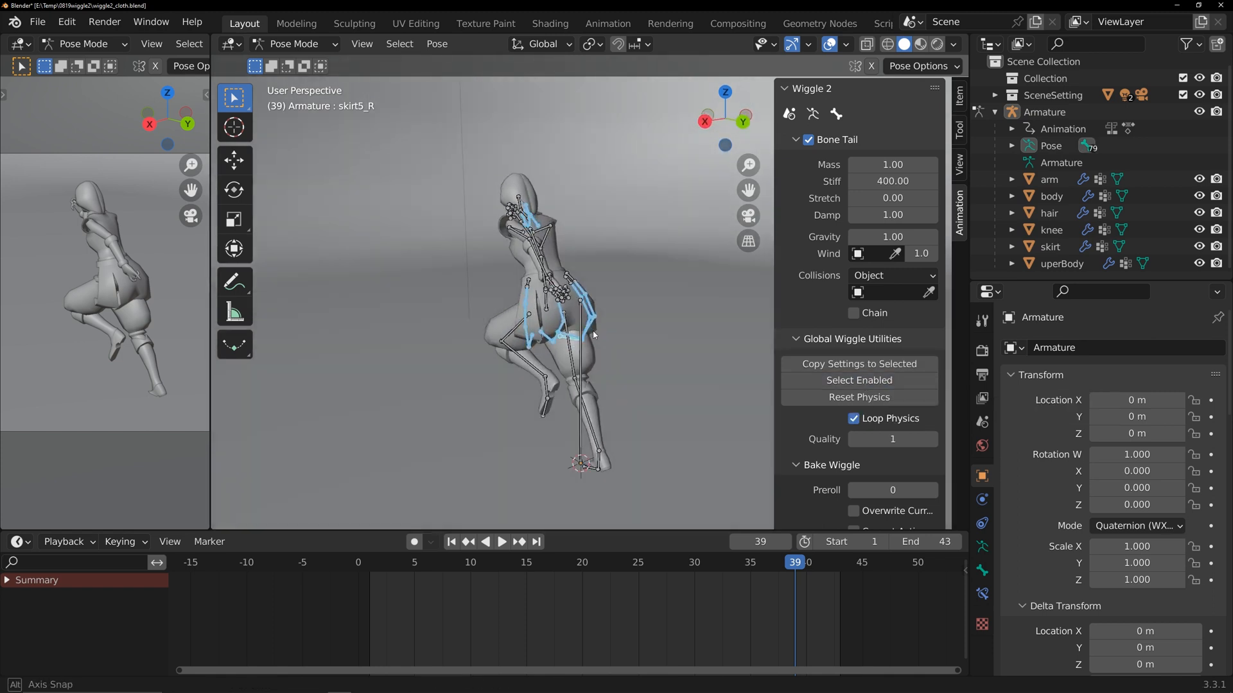
pyautogui.click(502, 542)
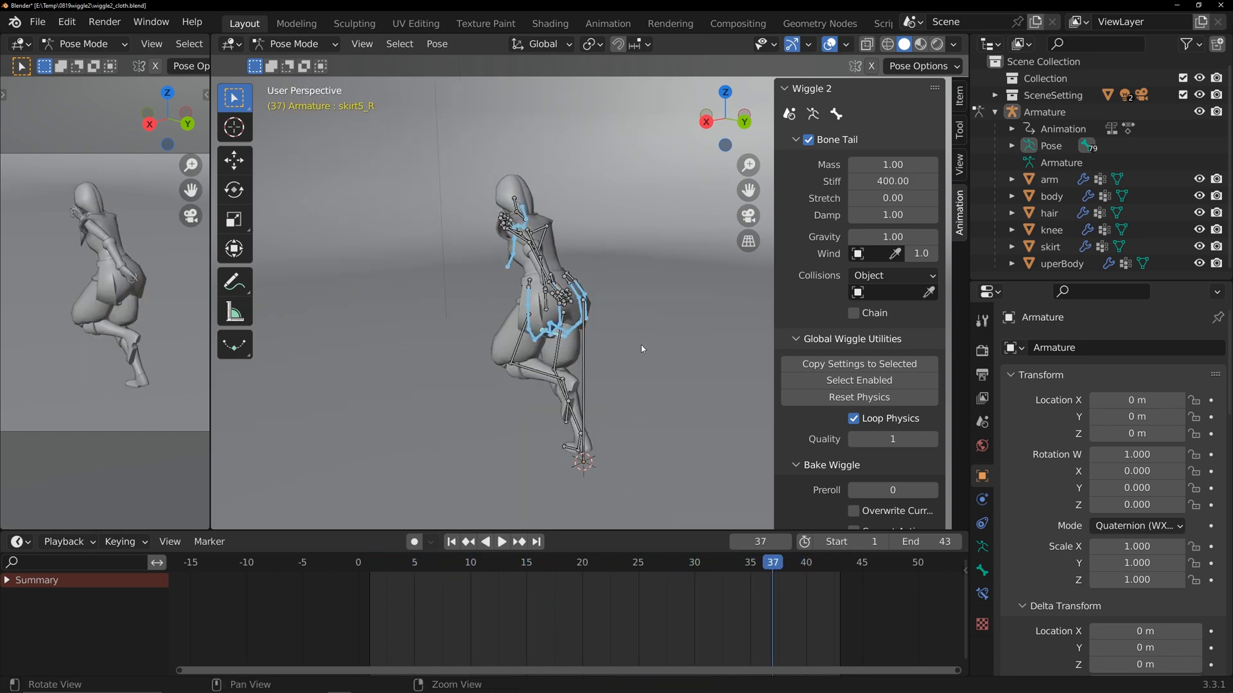
pyautogui.moveTo(855, 314)
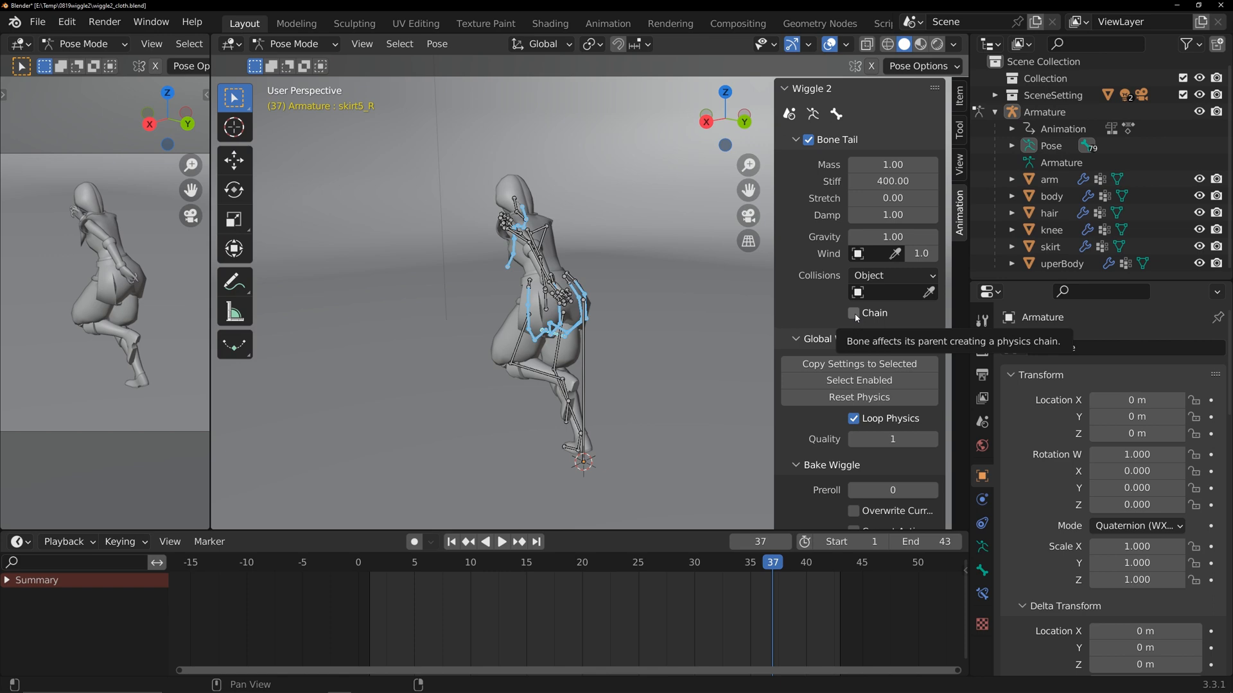
pyautogui.click(853, 313)
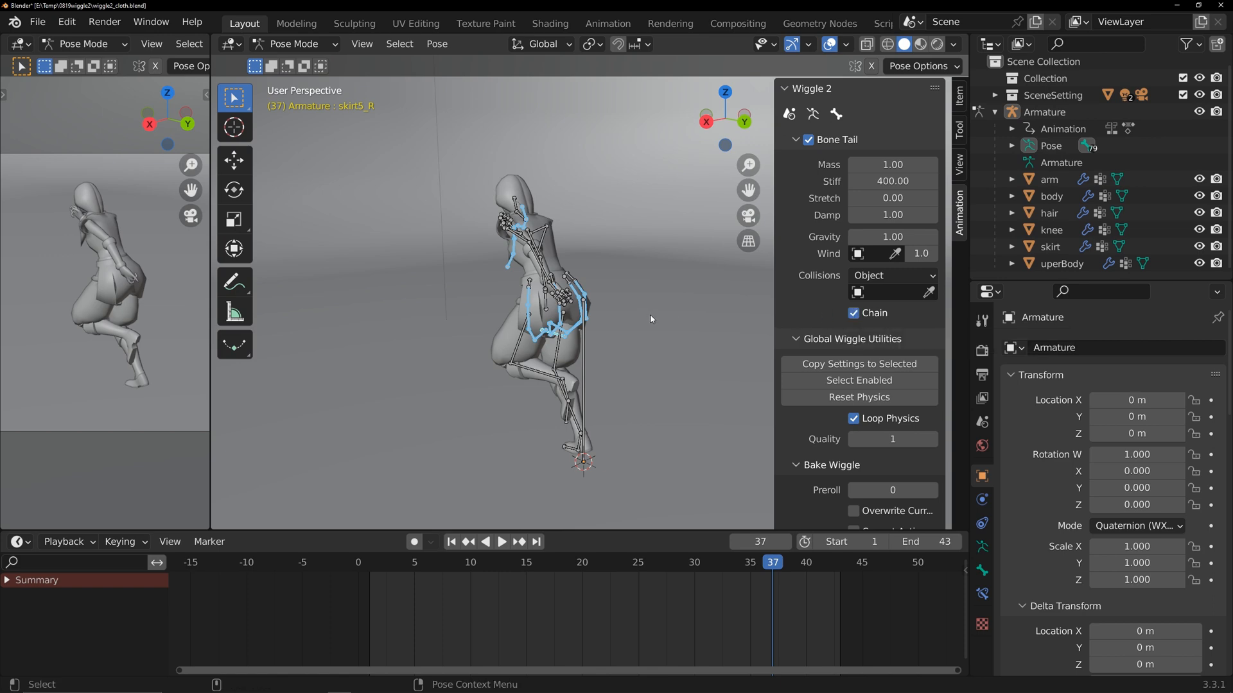
pyautogui.click(502, 542)
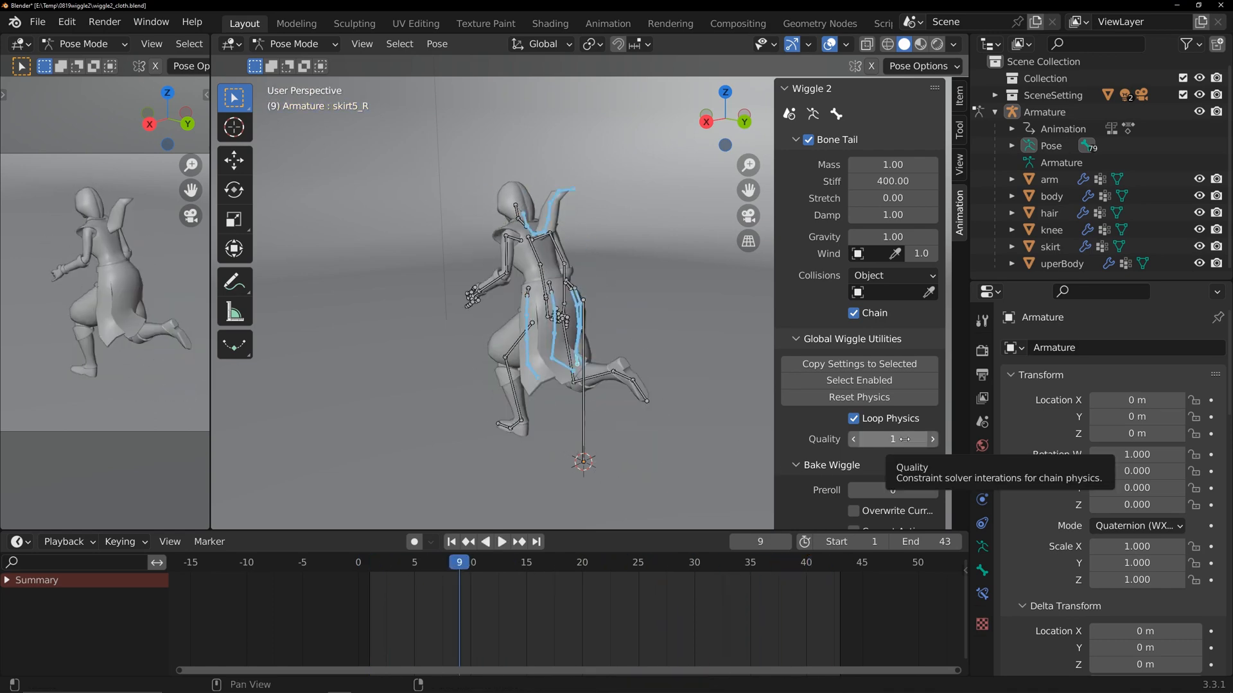
pyautogui.click(932, 439)
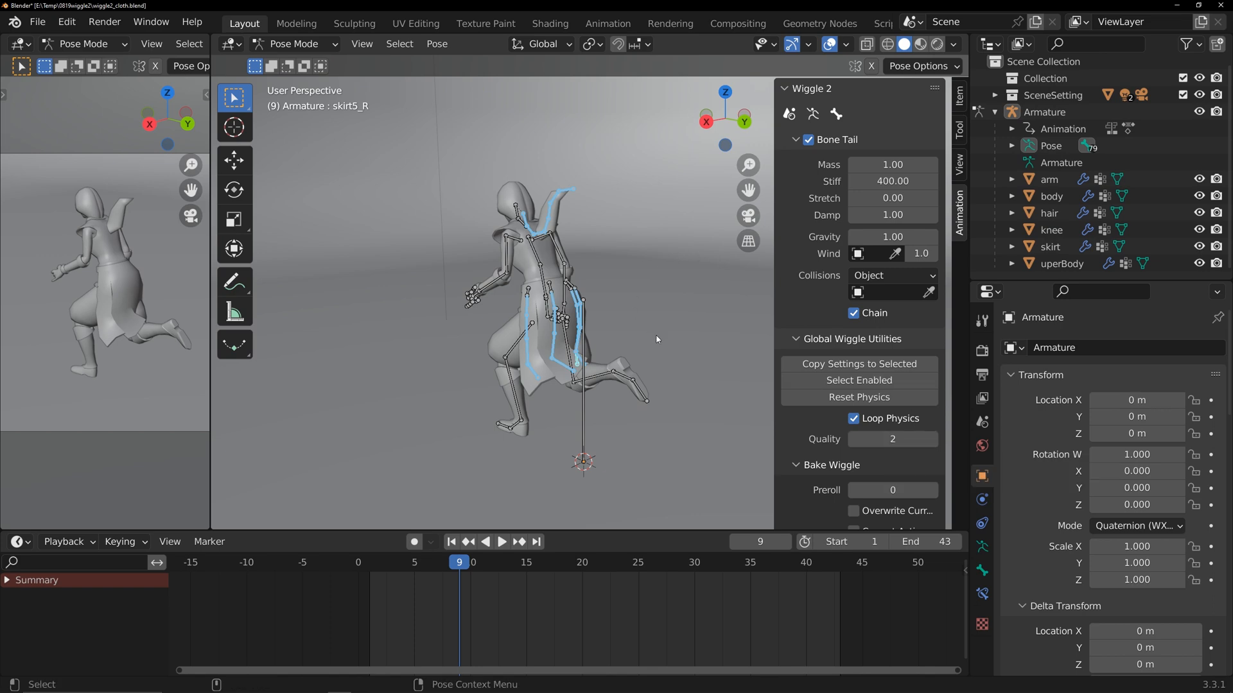
pyautogui.click(502, 542)
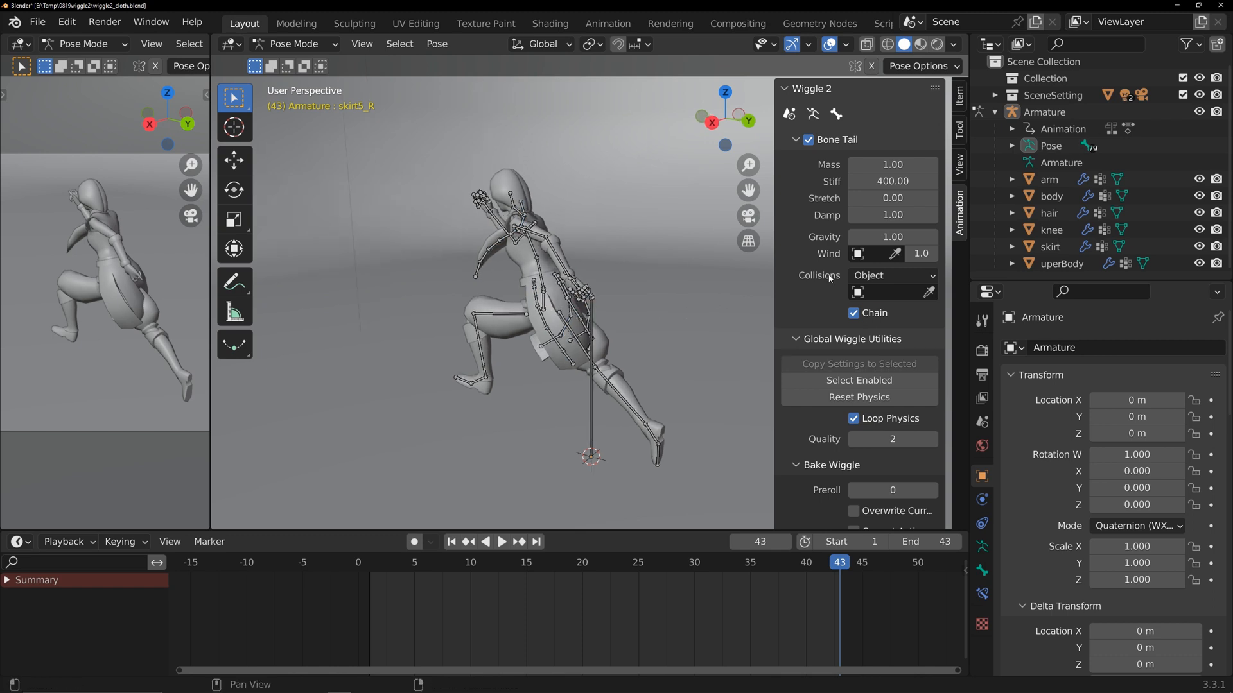
# Step: Set the skirt bones' collision type to Object with the body mesh as collider
pyautogui.click(501, 542)
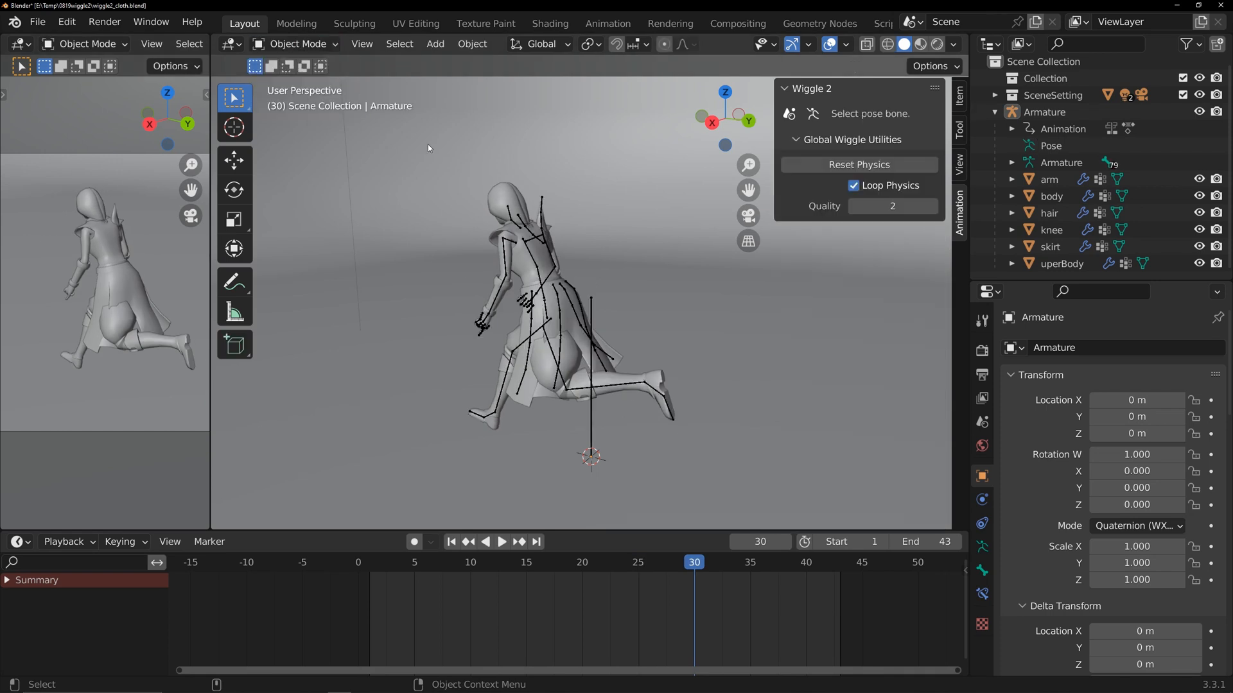
pyautogui.click(1049, 212)
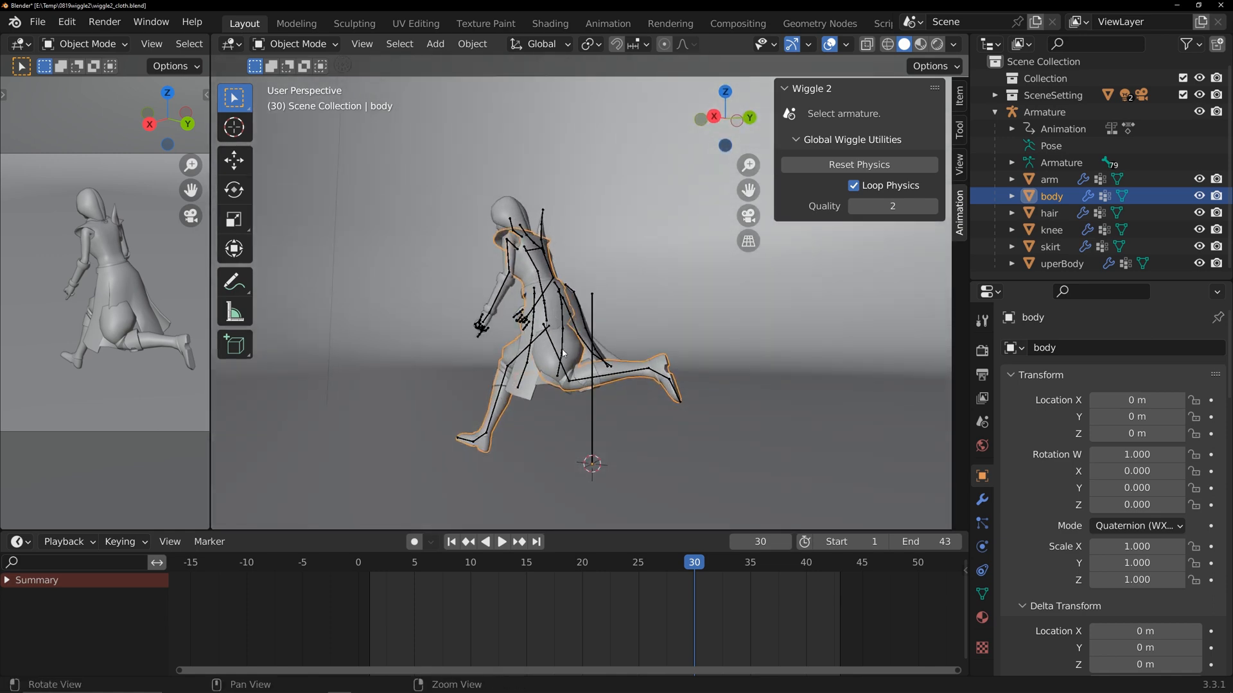
pyautogui.click(1046, 112)
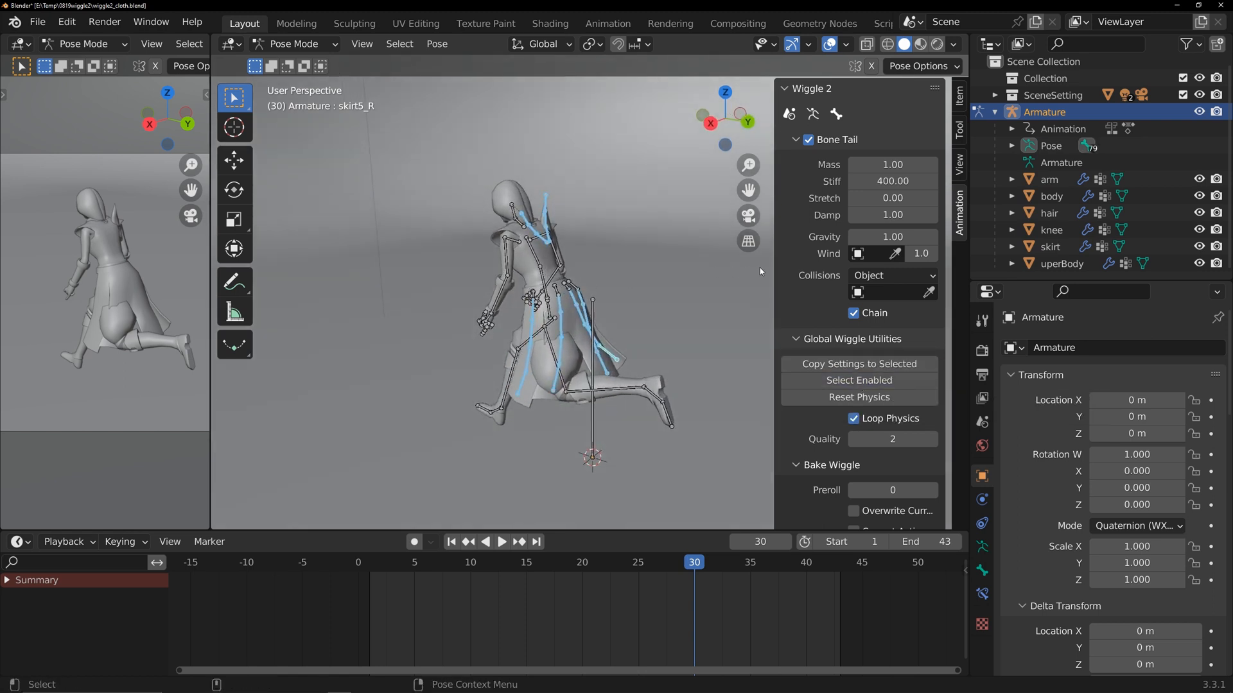
pyautogui.click(891, 275)
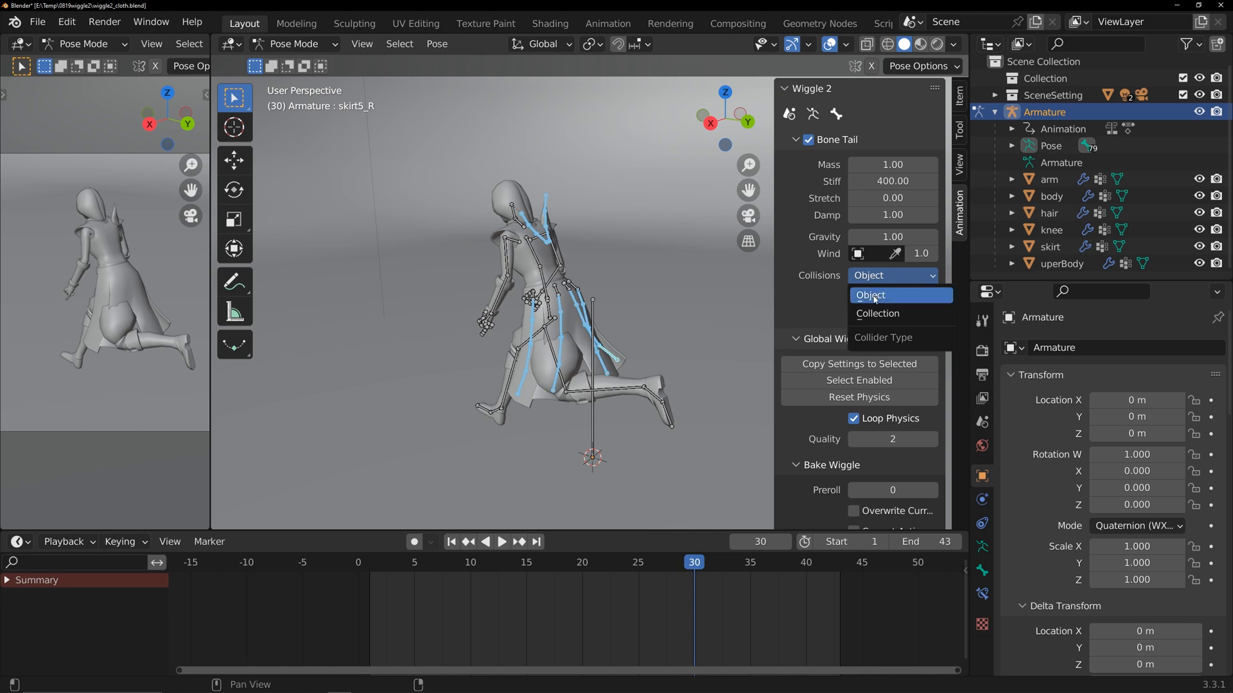
pyautogui.click(871, 296)
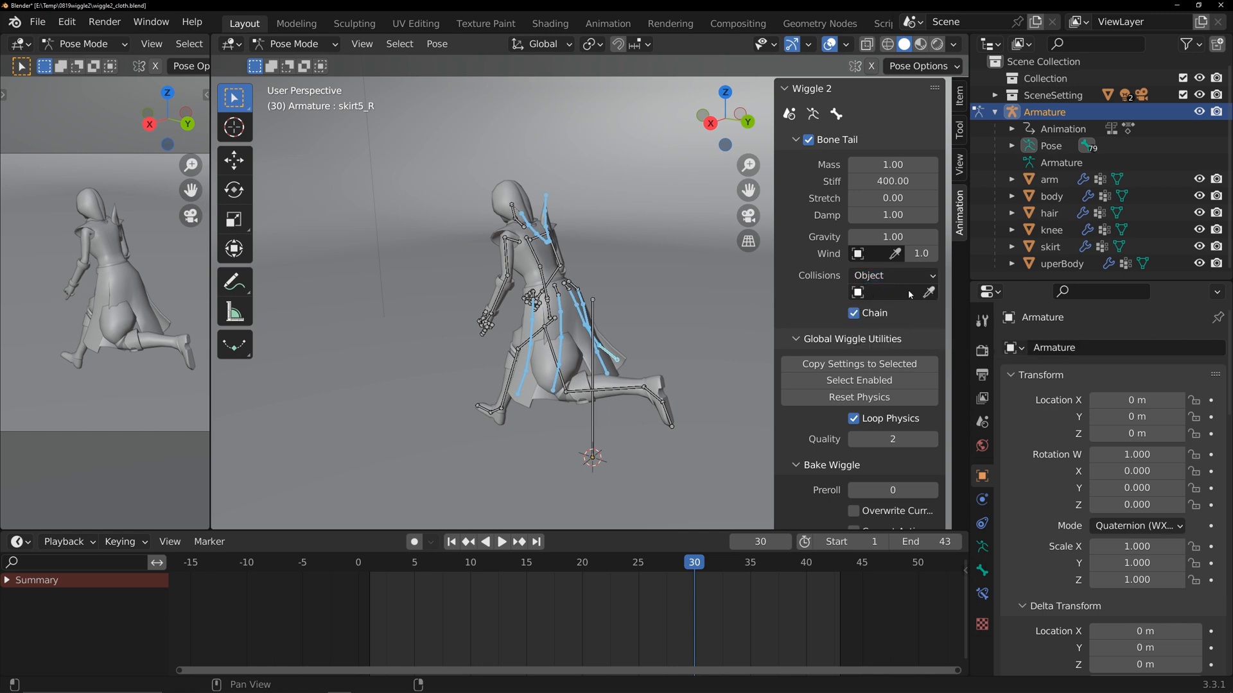
pyautogui.click(893, 293)
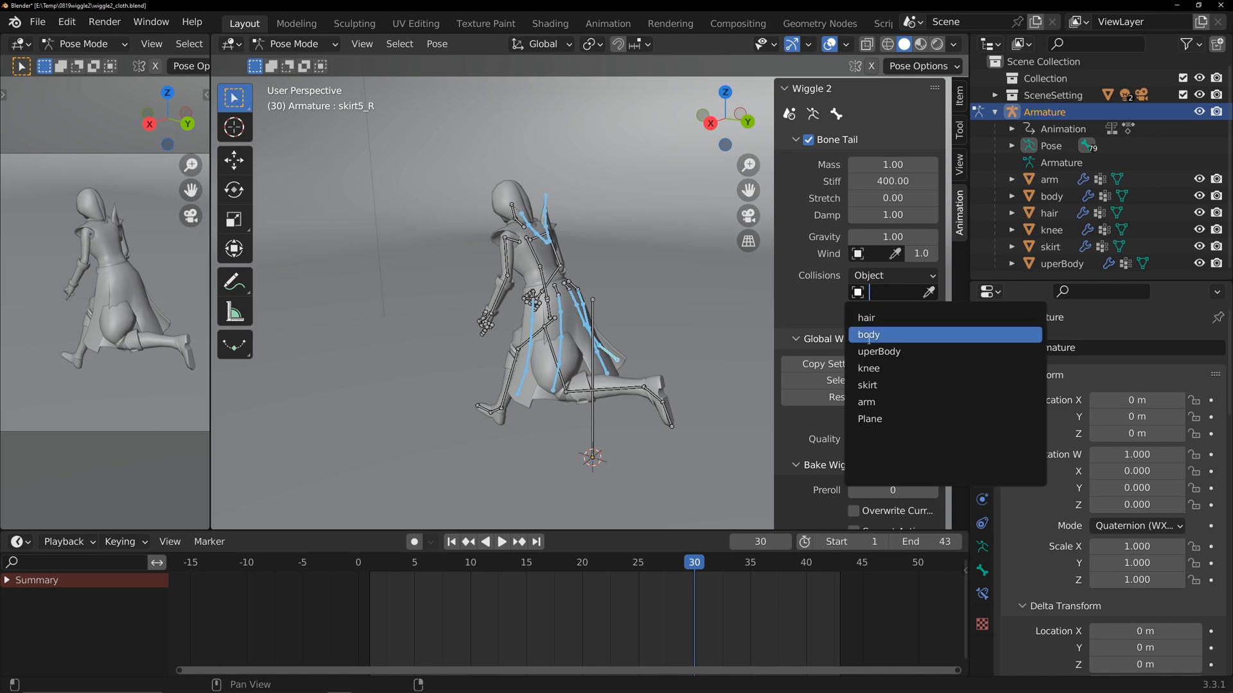
pyautogui.click(870, 334)
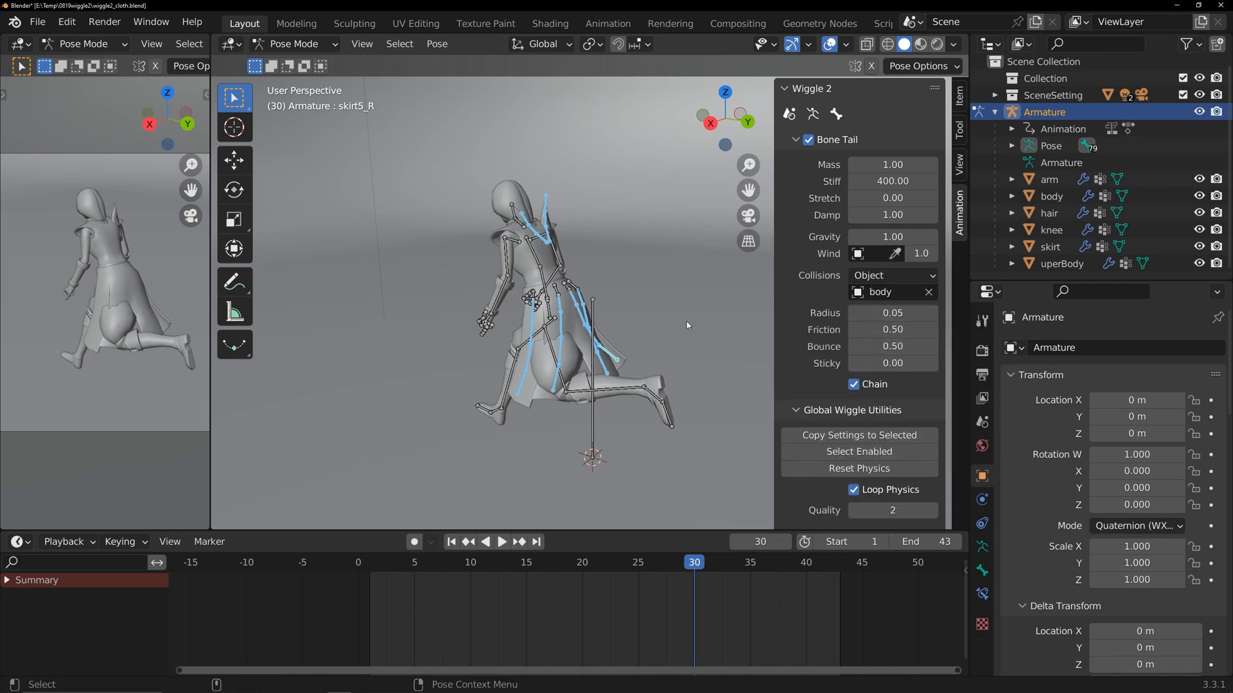
# Step: Test the collisions in playback and settle the collision radius at 0.02
pyautogui.click(502, 542)
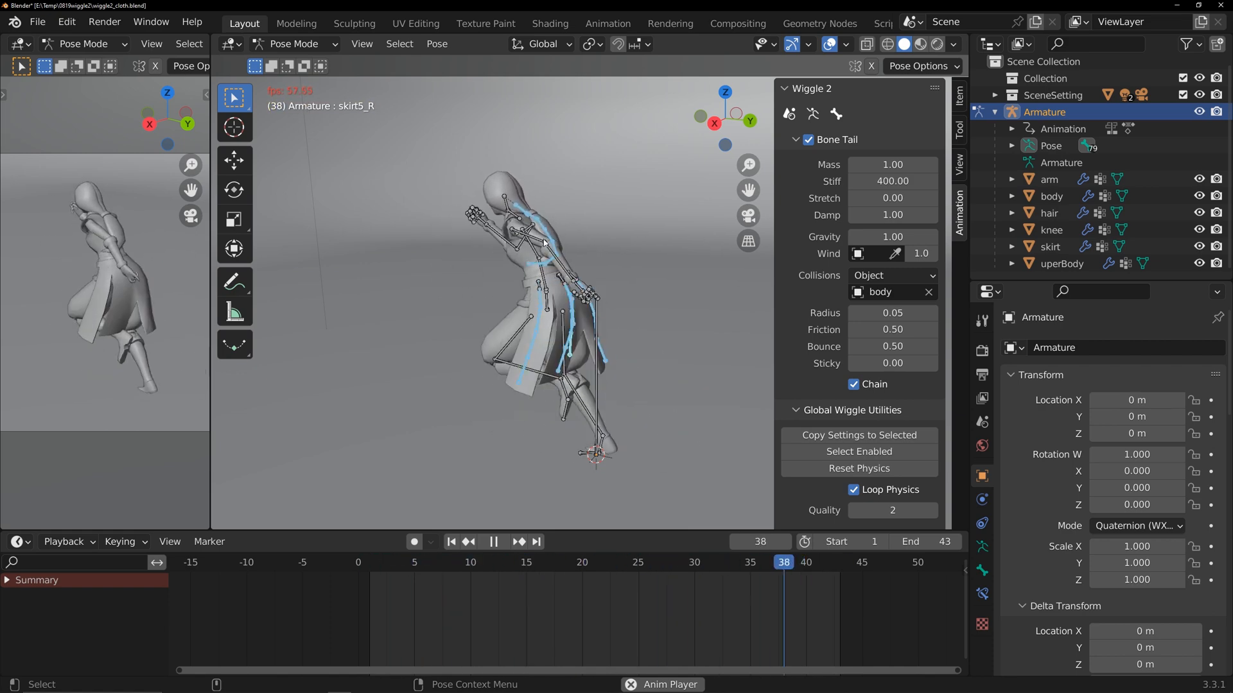
pyautogui.click(549, 561)
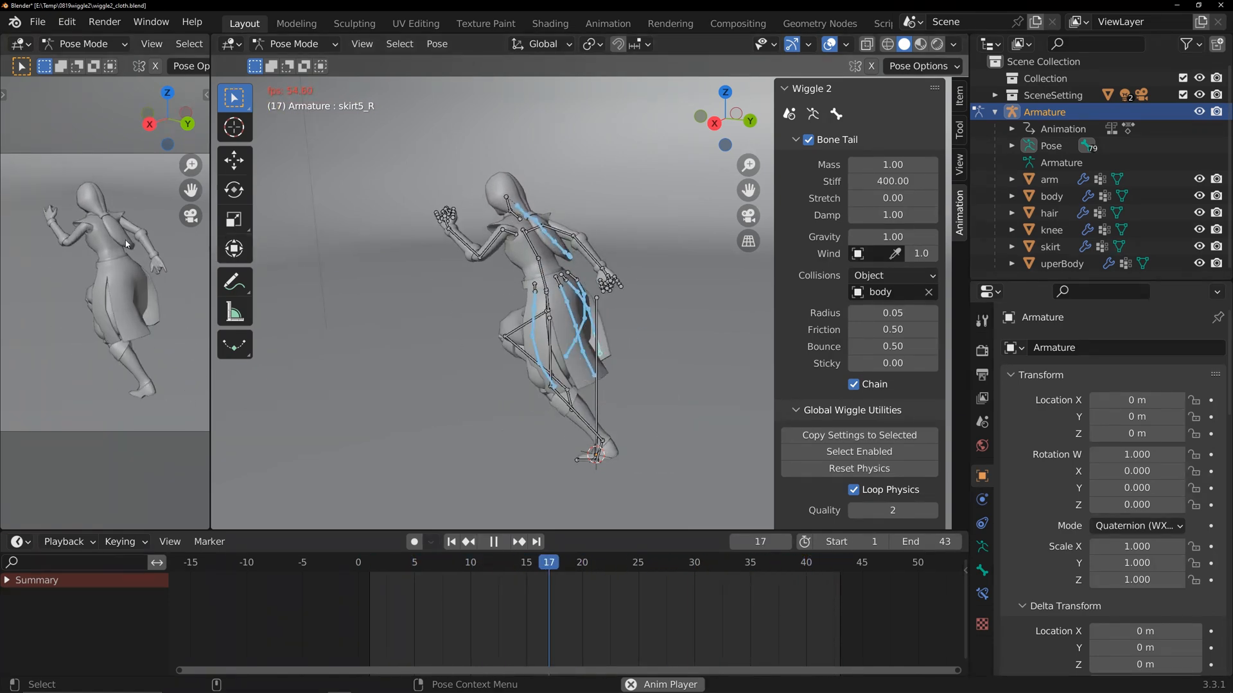
pyautogui.click(494, 541)
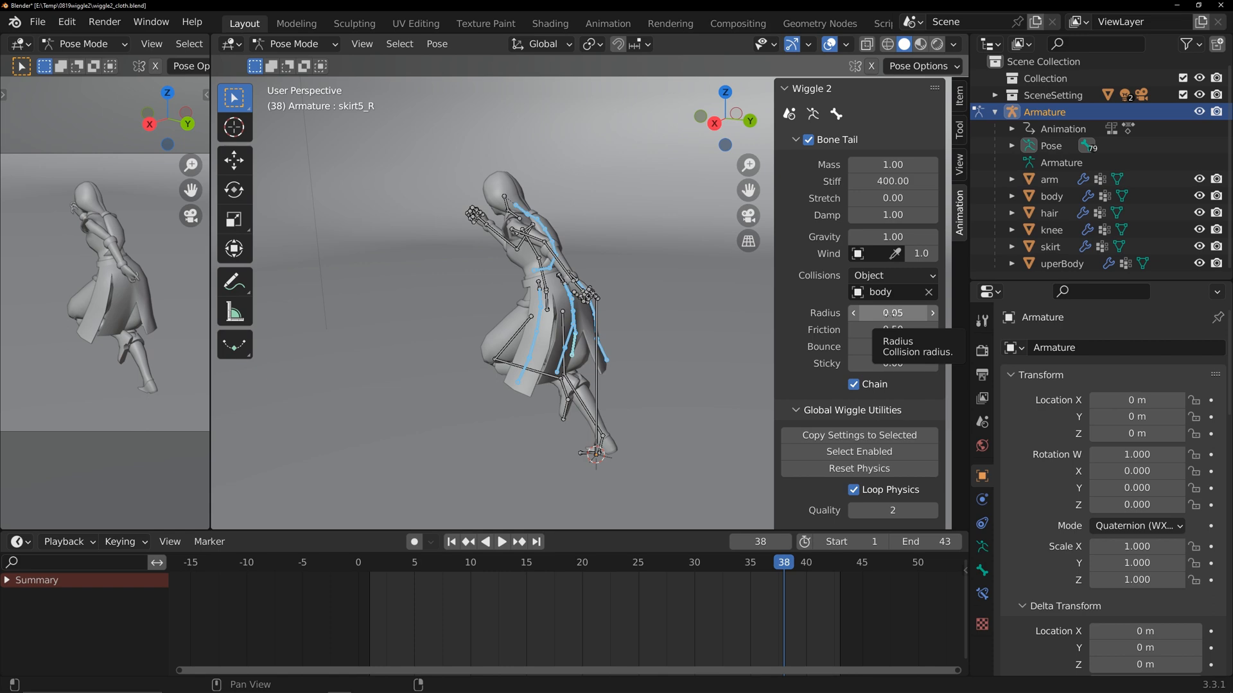
pyautogui.click(502, 542)
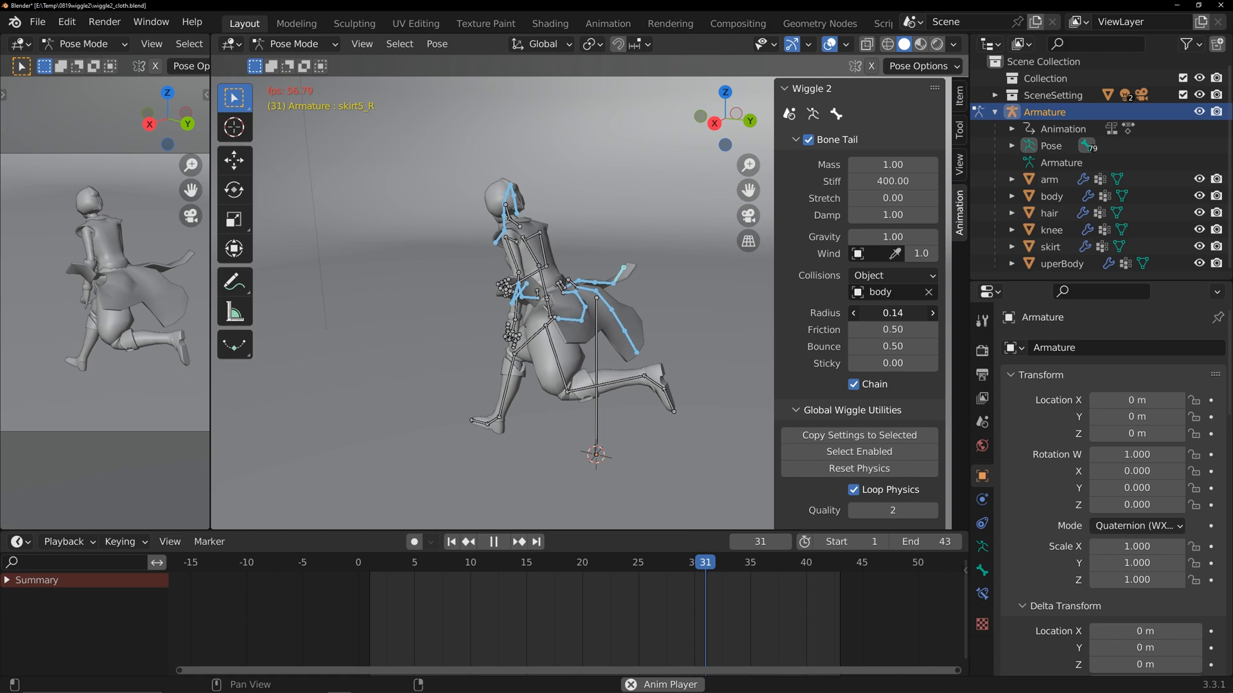
pyautogui.click(447, 563)
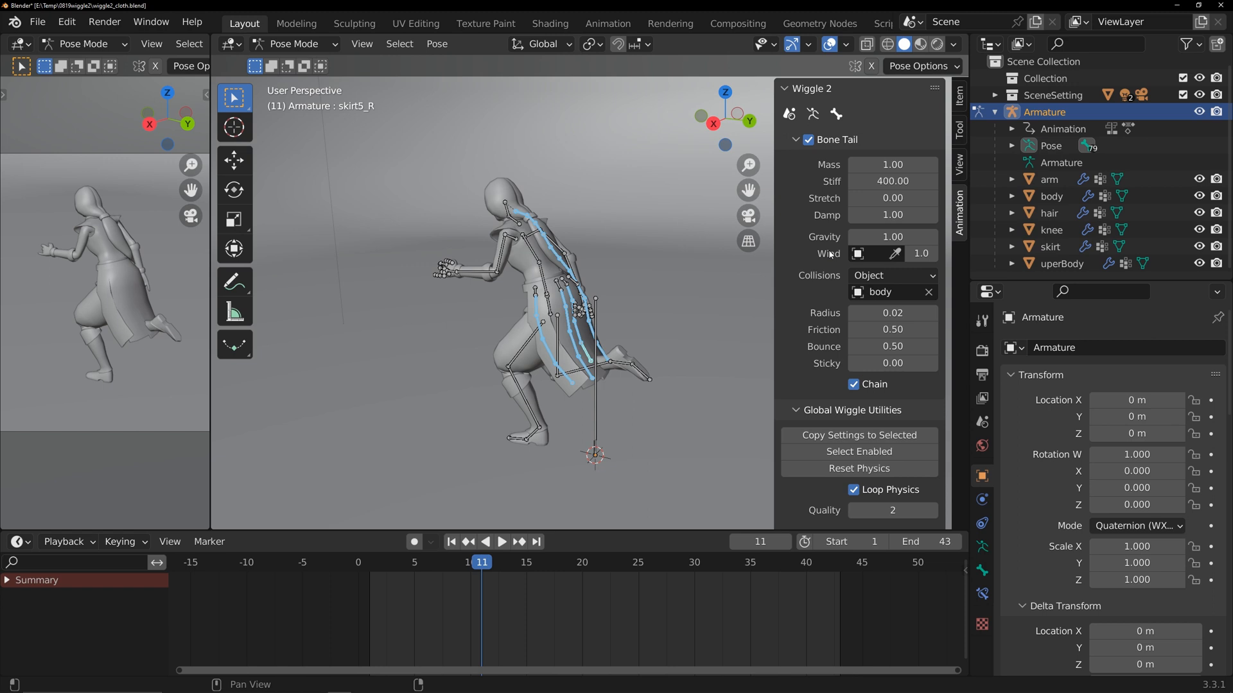
# Step: Add a Wind force field and assign it as the Wiggle 2 wind source for the skirt bones
pyautogui.click(637, 258)
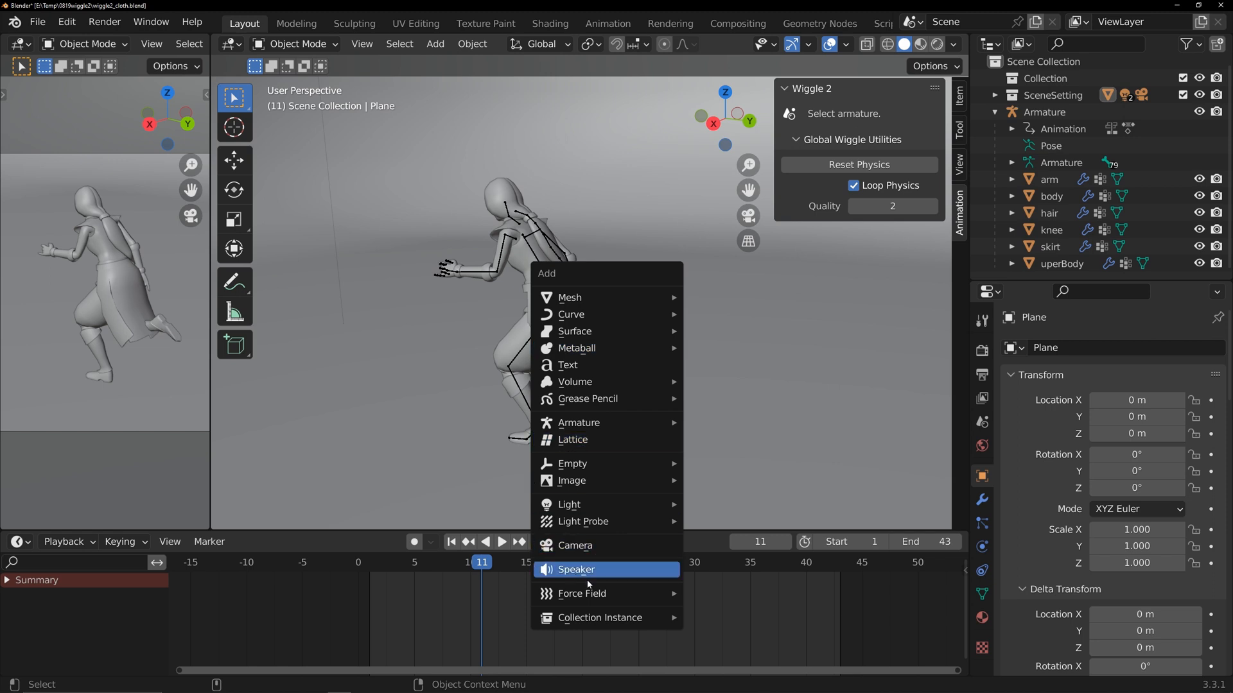
pyautogui.click(582, 593)
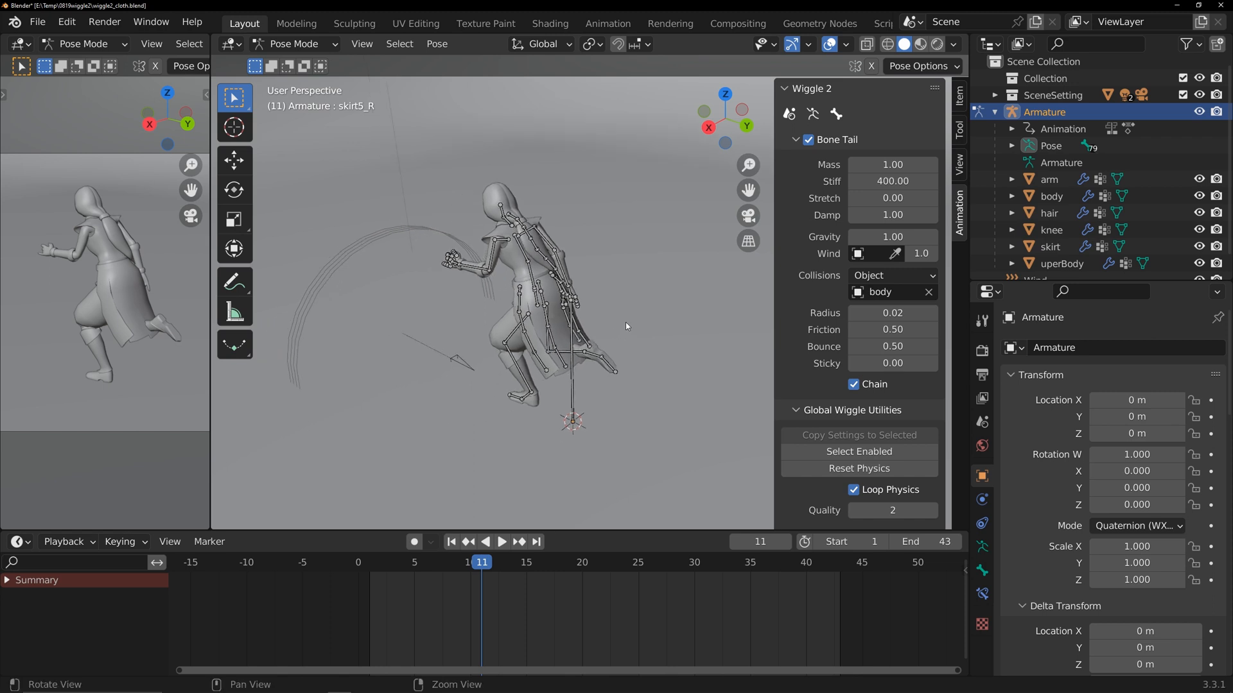
pyautogui.click(859, 450)
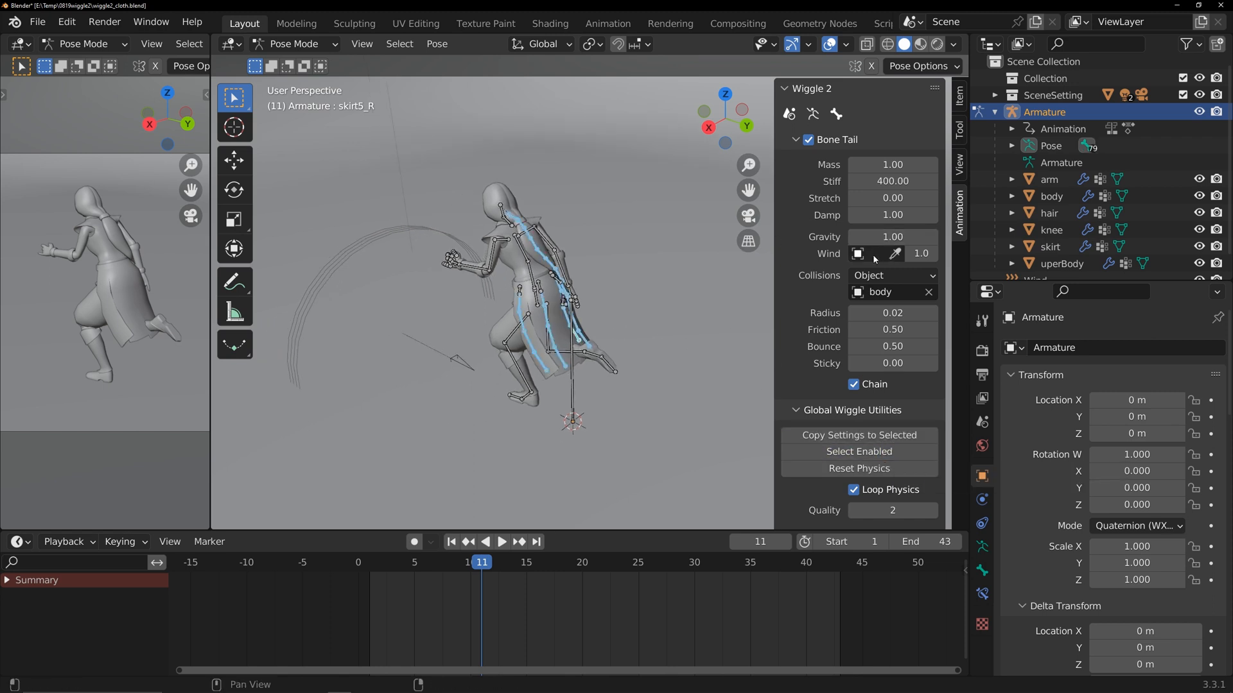
pyautogui.click(859, 253)
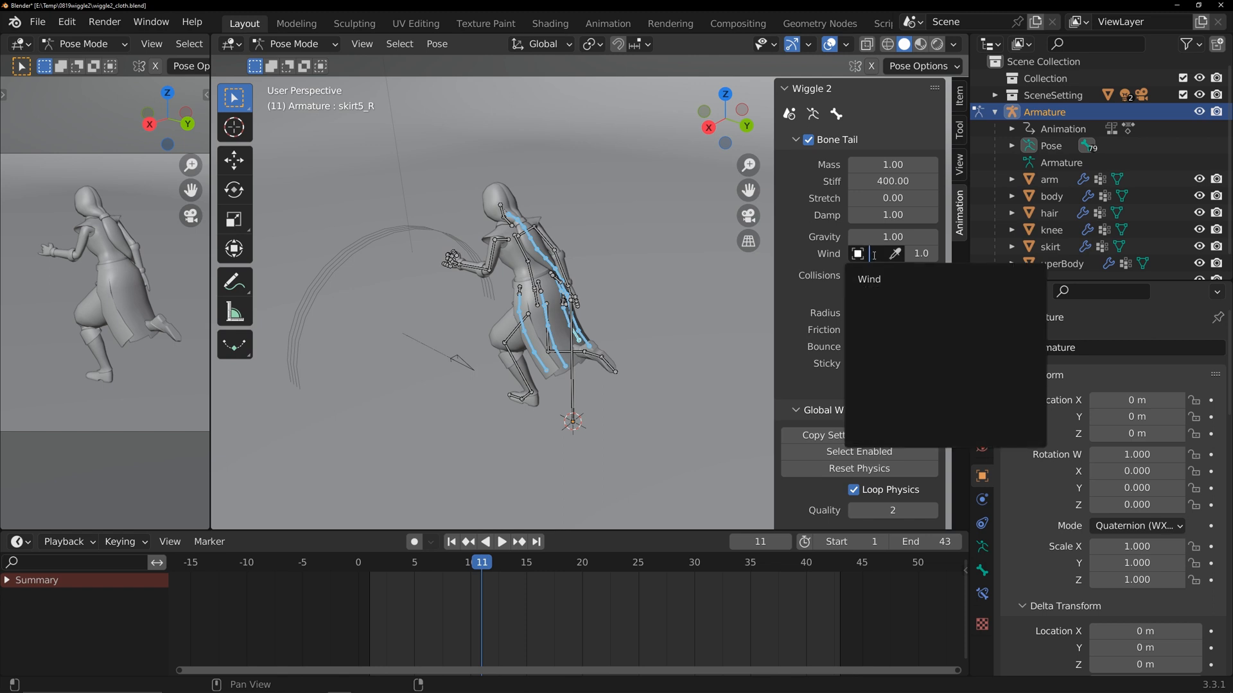
pyautogui.click(868, 279)
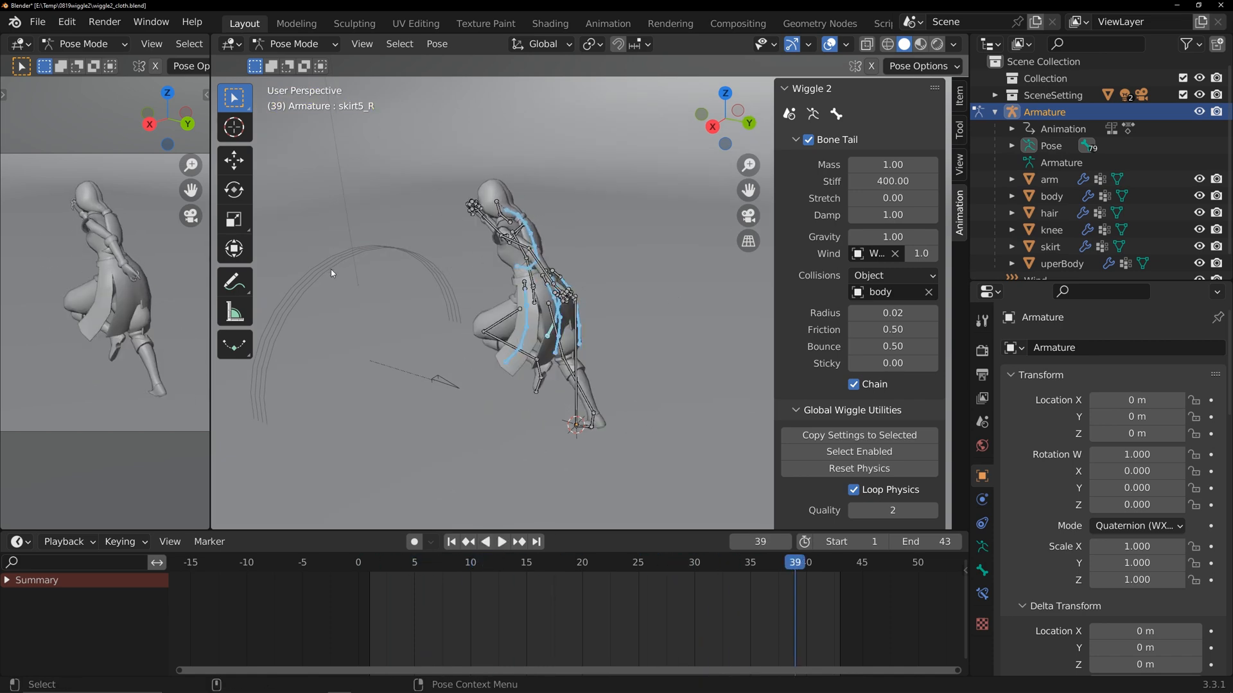
# Step: Raise the Wind field's Strength from 30 through -30 to about 133.5
pyautogui.press('Tab')
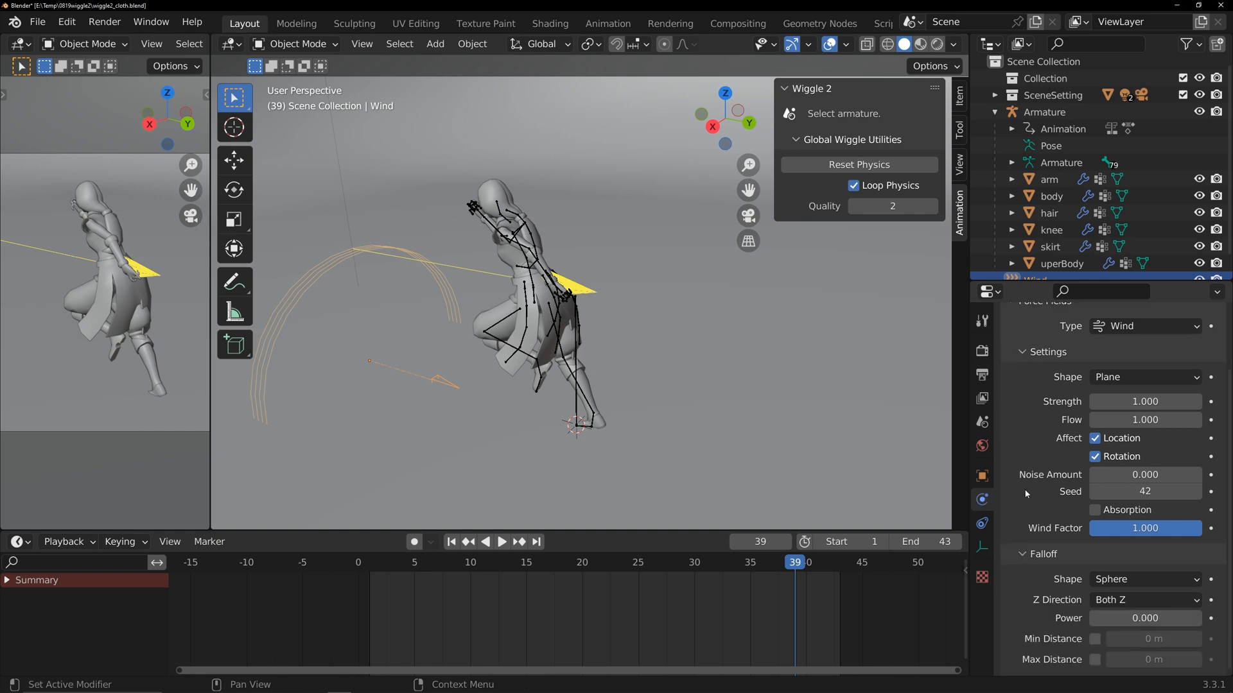
pyautogui.doubleClick(1144, 400)
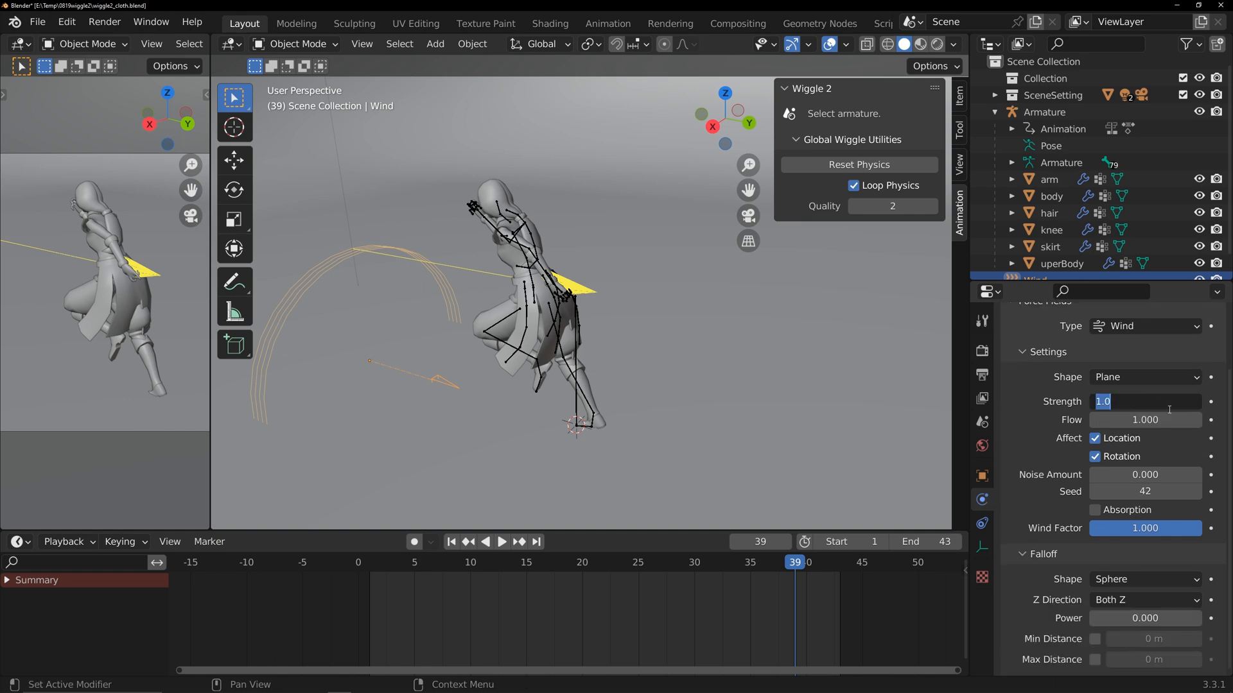
pyautogui.write('30')
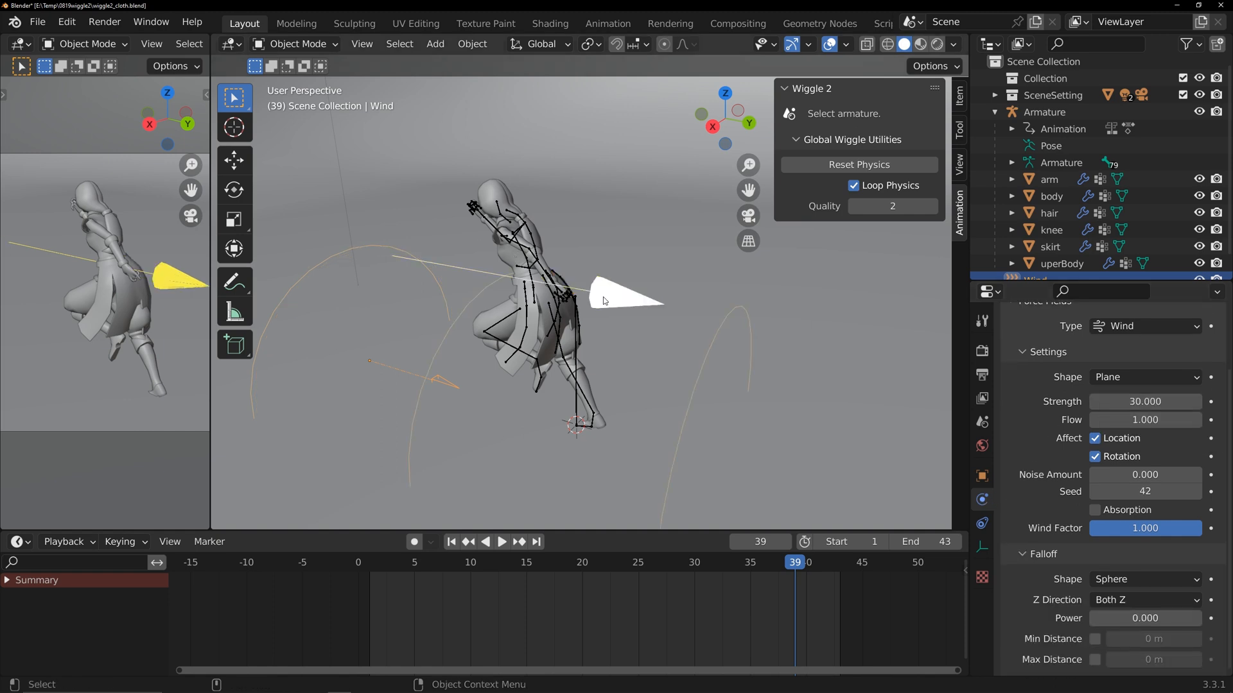
pyautogui.click(501, 541)
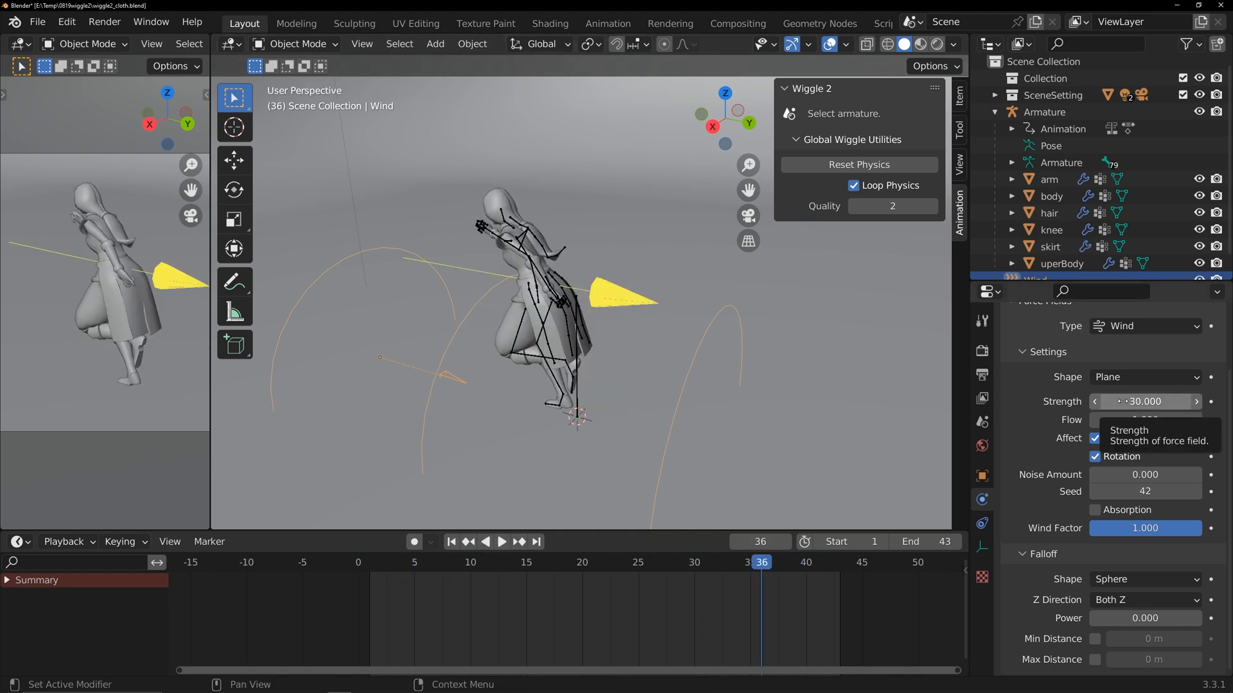
pyautogui.click(502, 542)
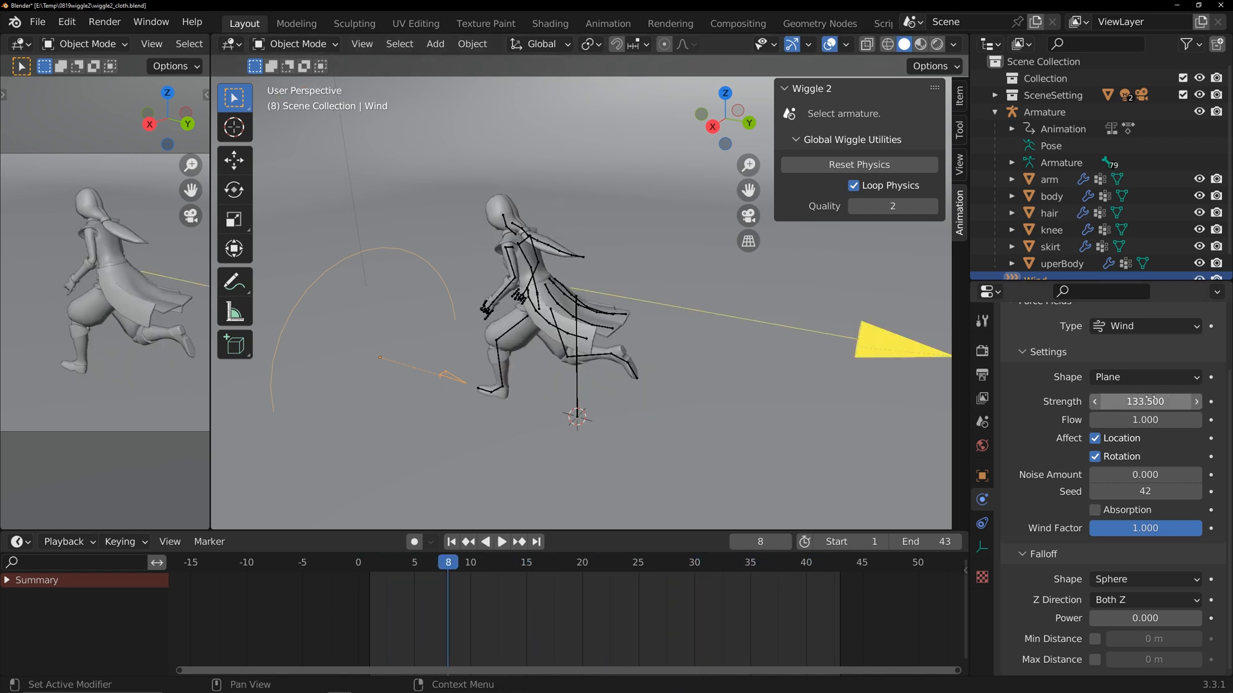
pyautogui.doubleClick(1144, 401)
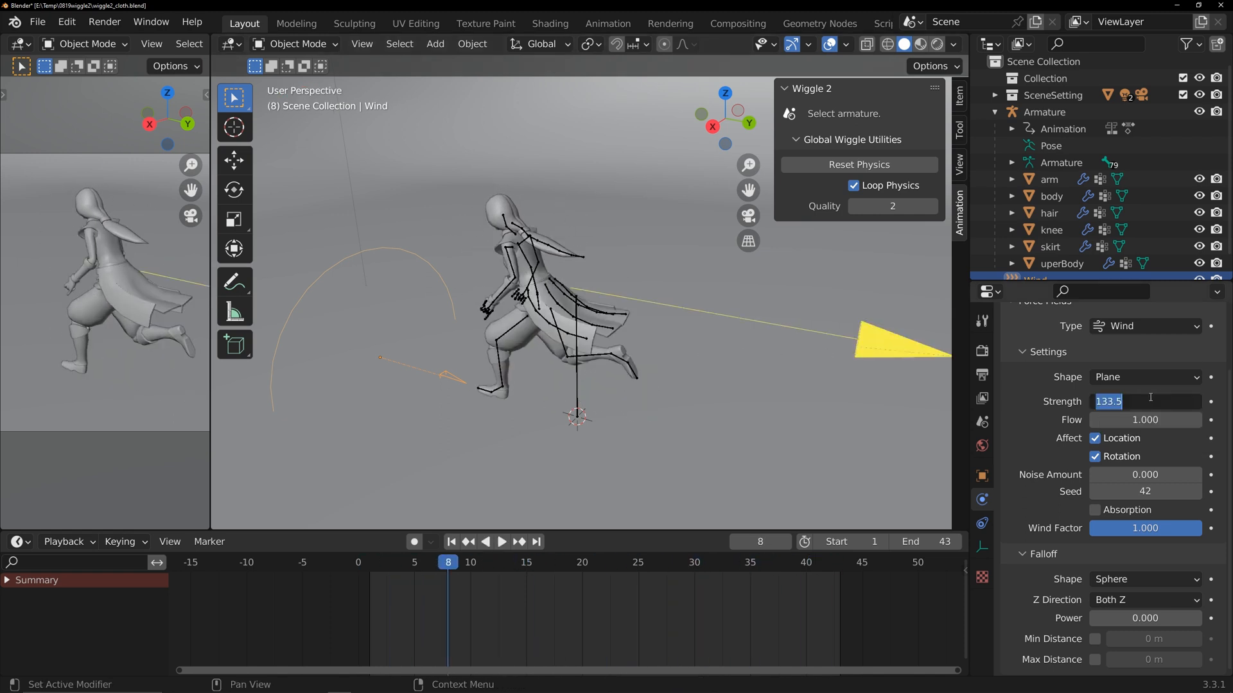
# Step: Return to the armature, preview the skirt blowing backward and select a left skirt bone
pyautogui.click(502, 542)
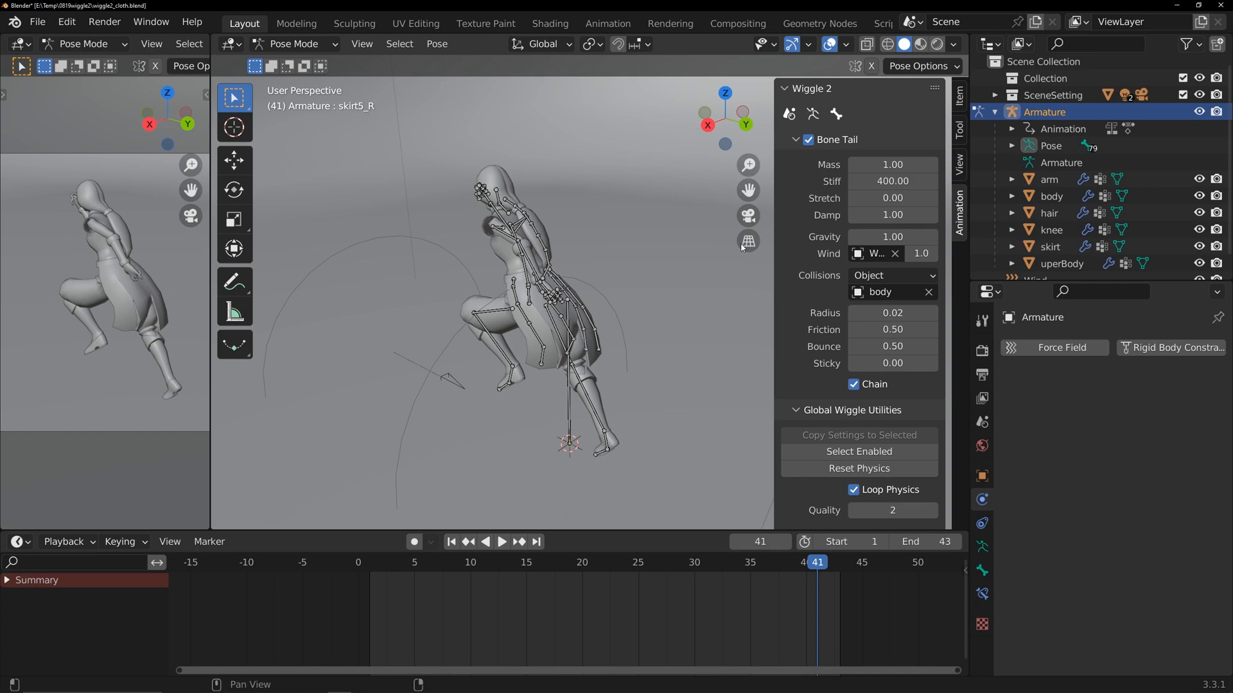
pyautogui.click(501, 542)
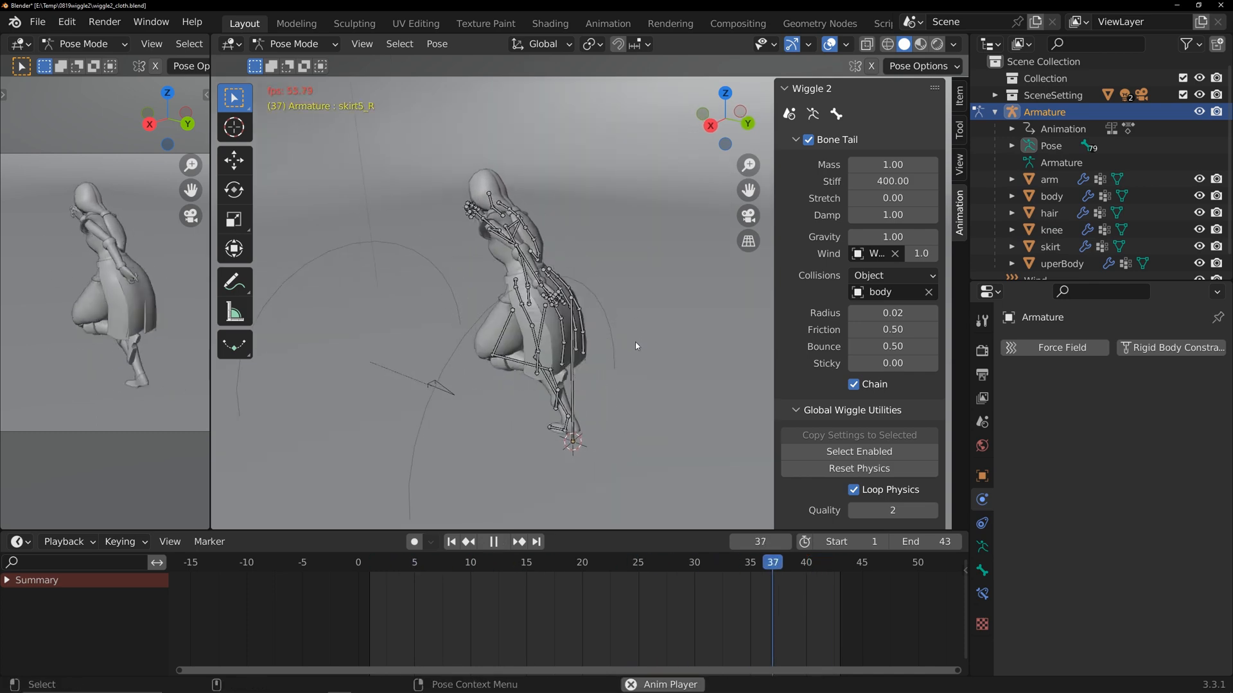
pyautogui.click(493, 542)
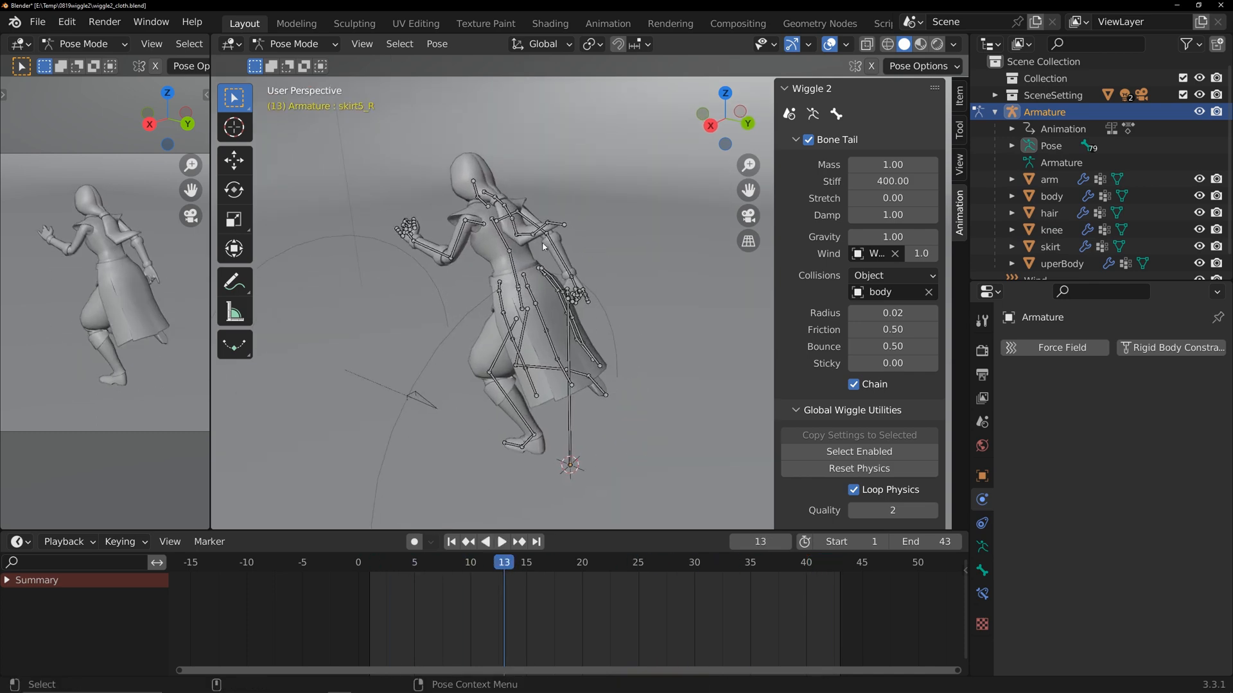
pyautogui.click(499, 307)
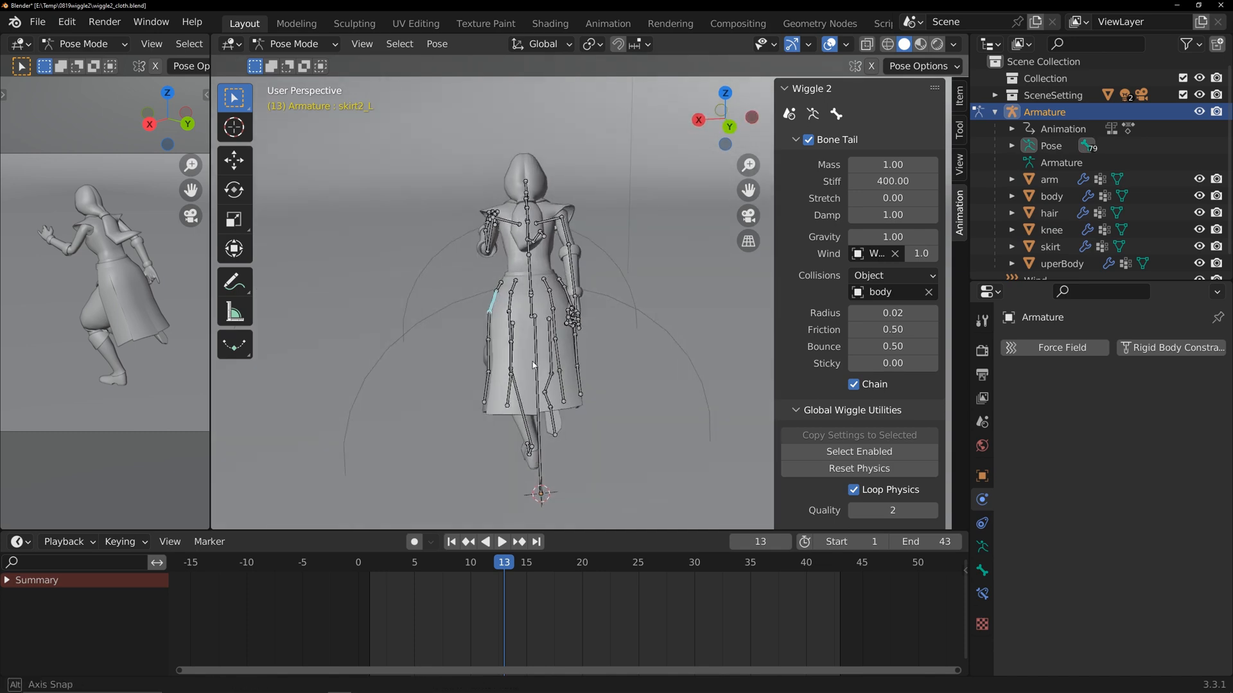
# Step: Give the skirt bones damping 1.00 and stiffness 400/200/100 toward the hem, previewing the run
pyautogui.click(501, 542)
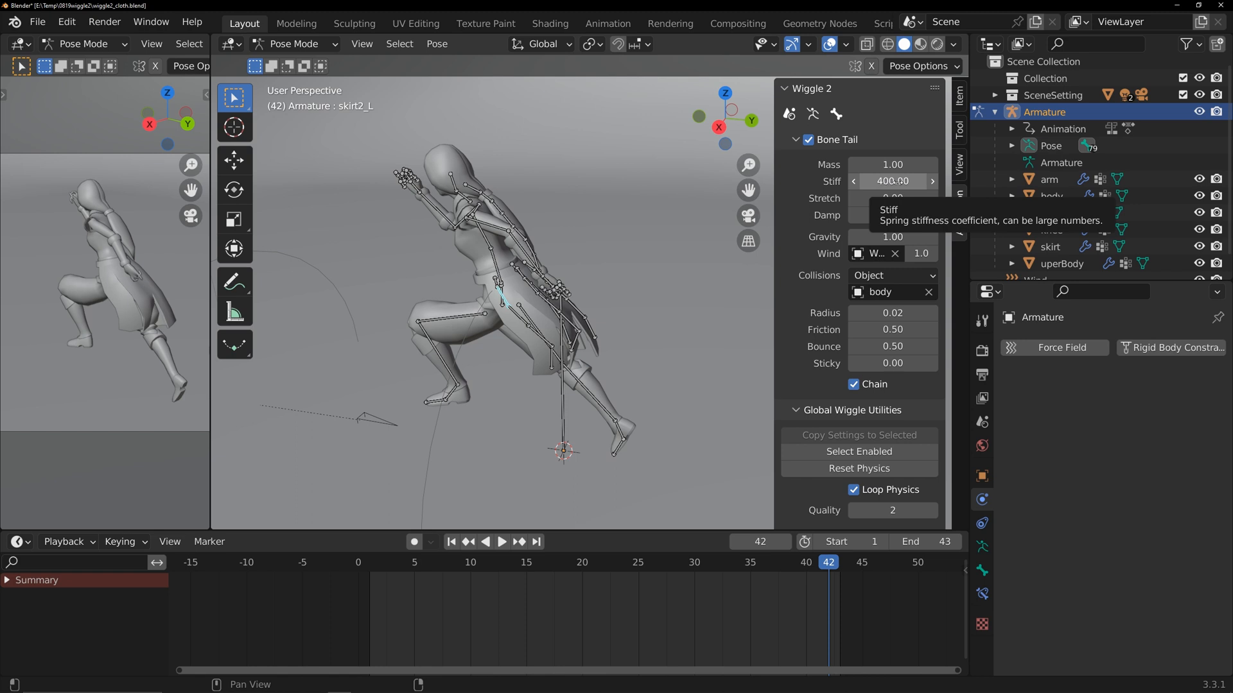
pyautogui.moveTo(891, 198)
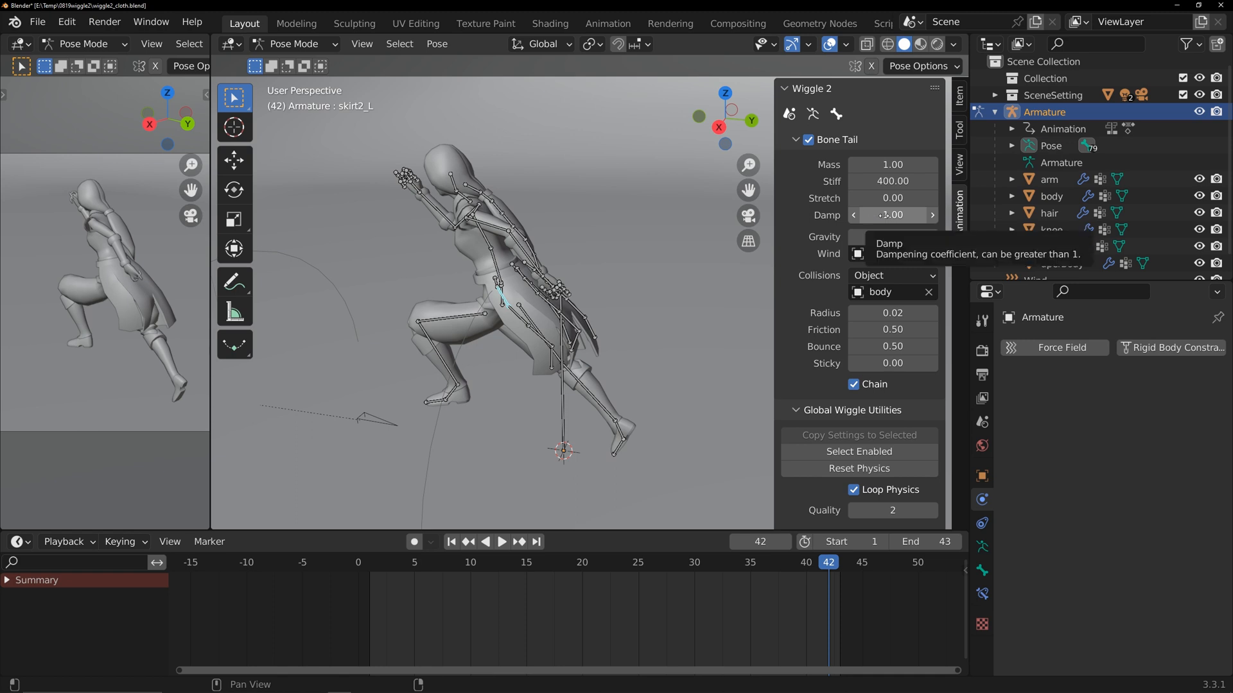
pyautogui.click(515, 315)
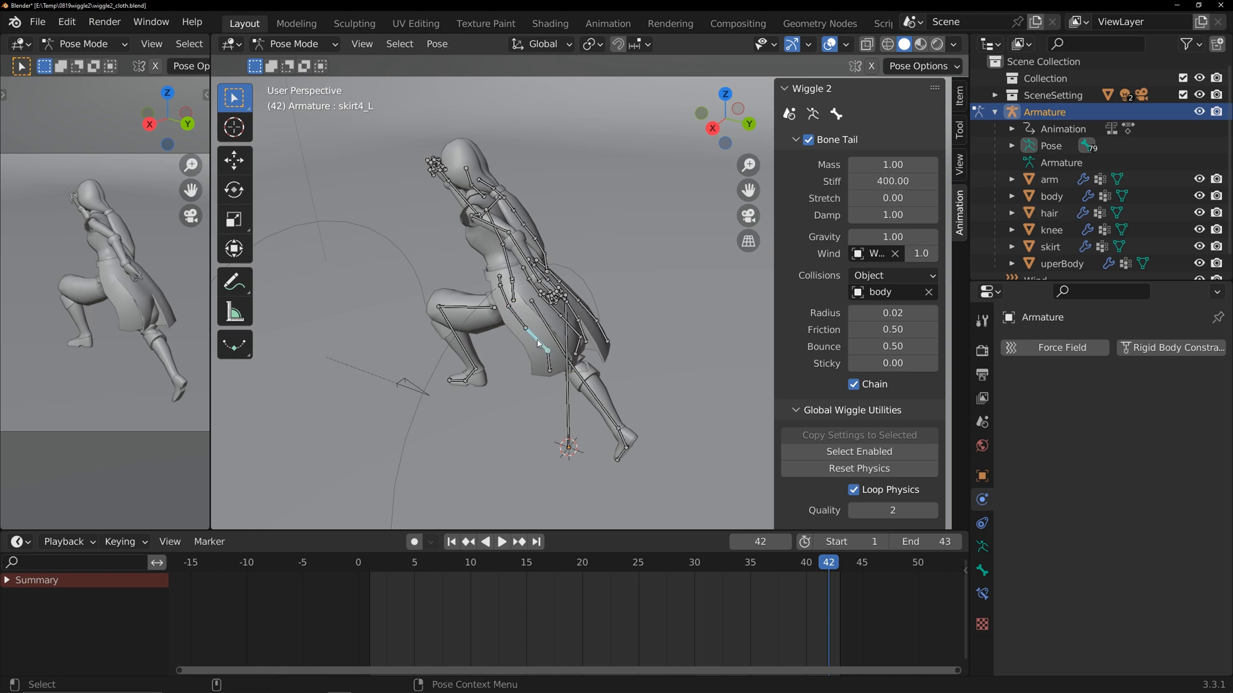
pyautogui.click(892, 181)
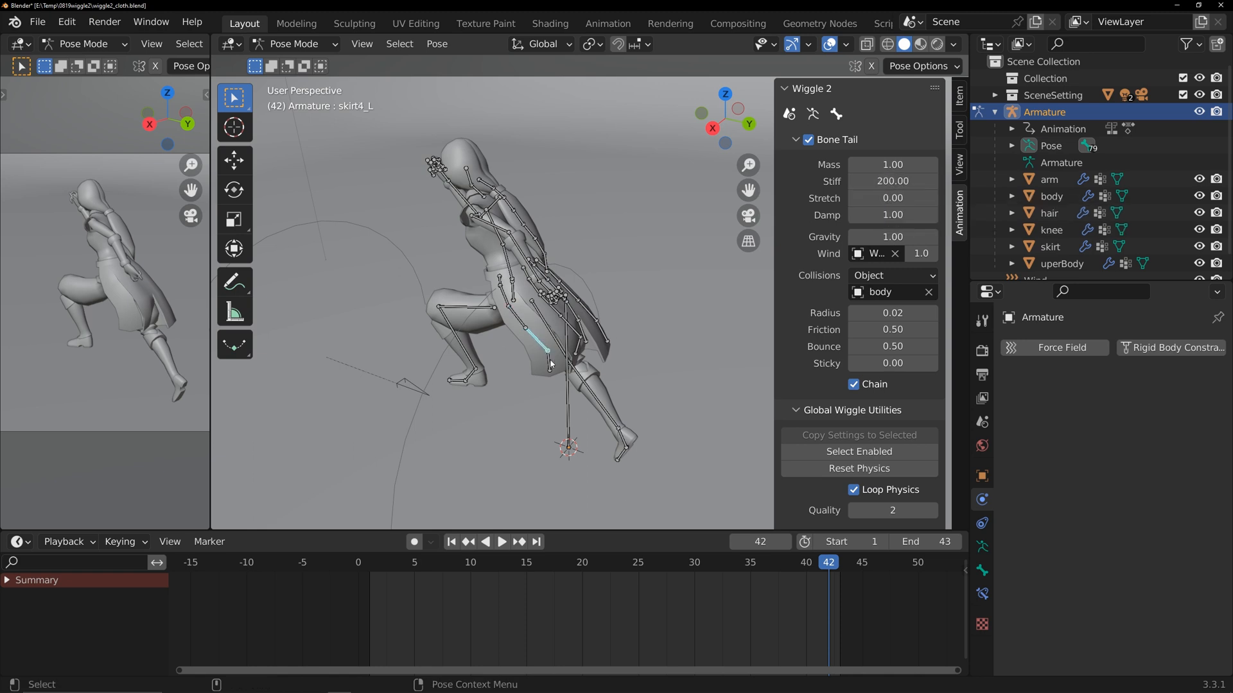
pyautogui.click(502, 542)
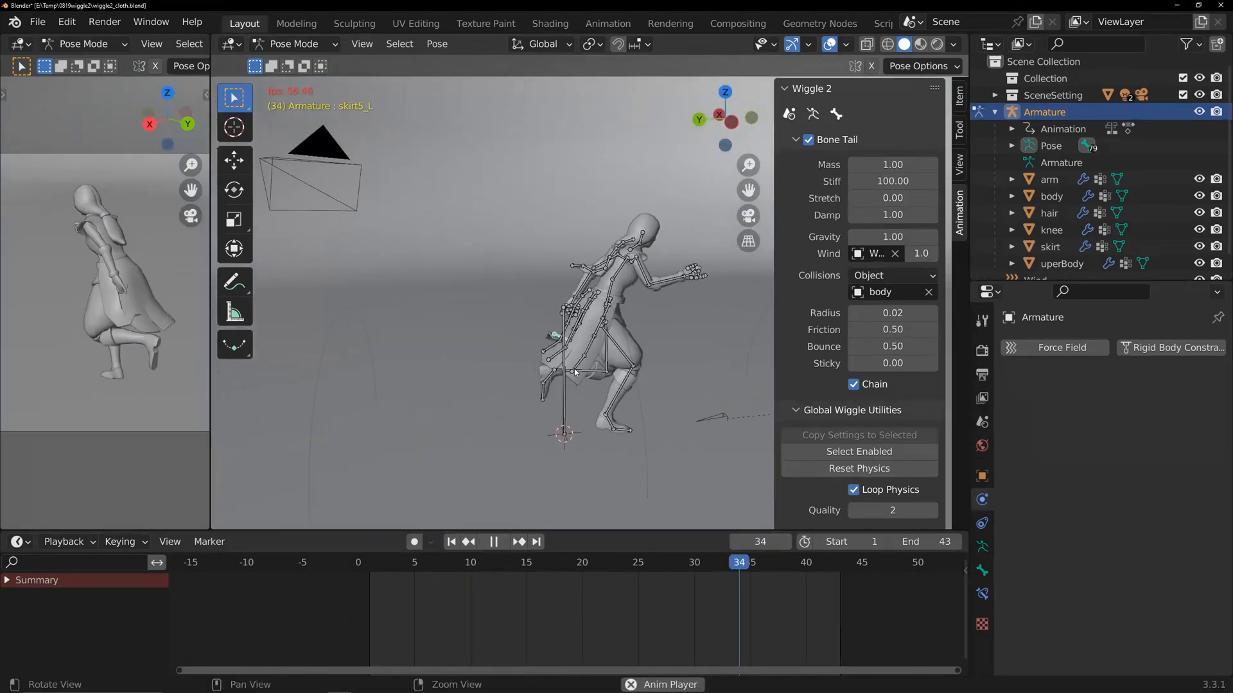
pyautogui.click(493, 542)
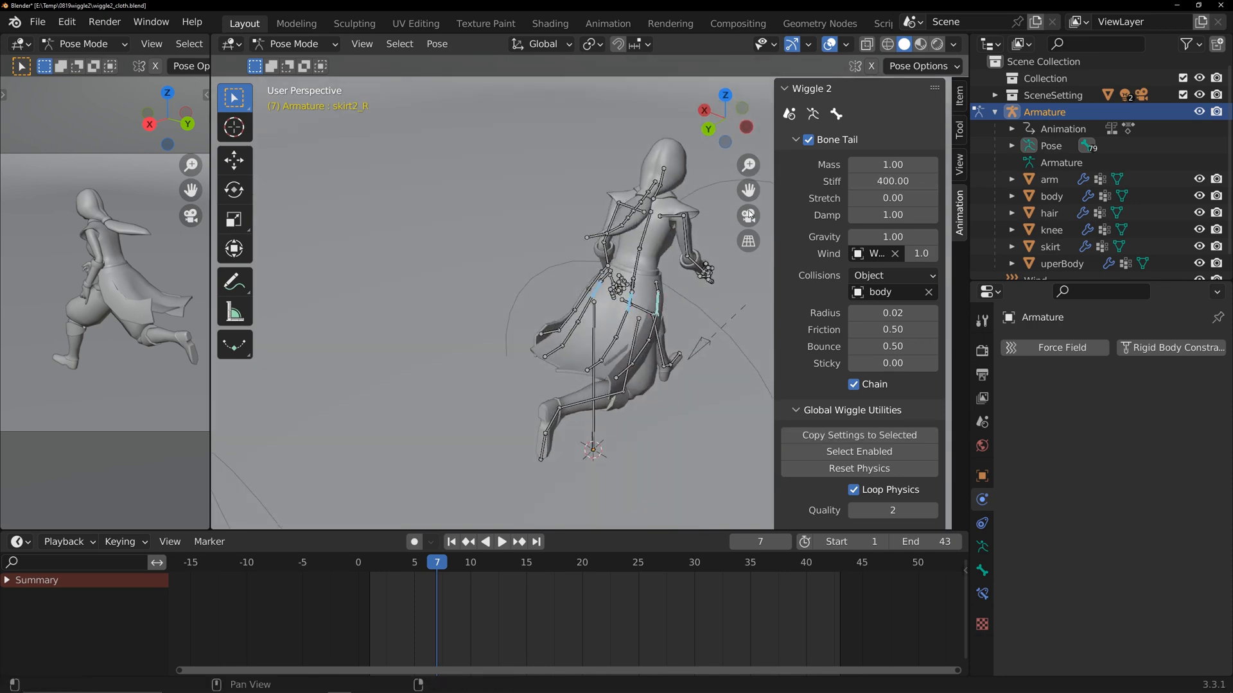
pyautogui.doubleClick(893, 181)
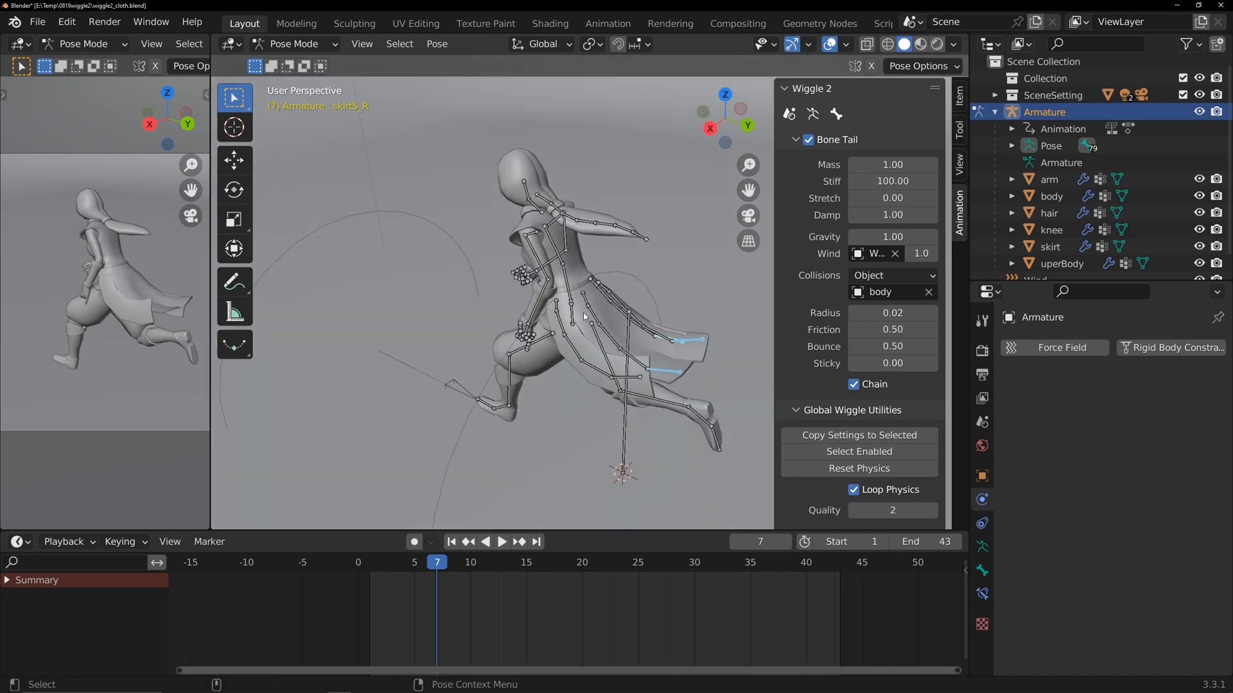
pyautogui.click(485, 542)
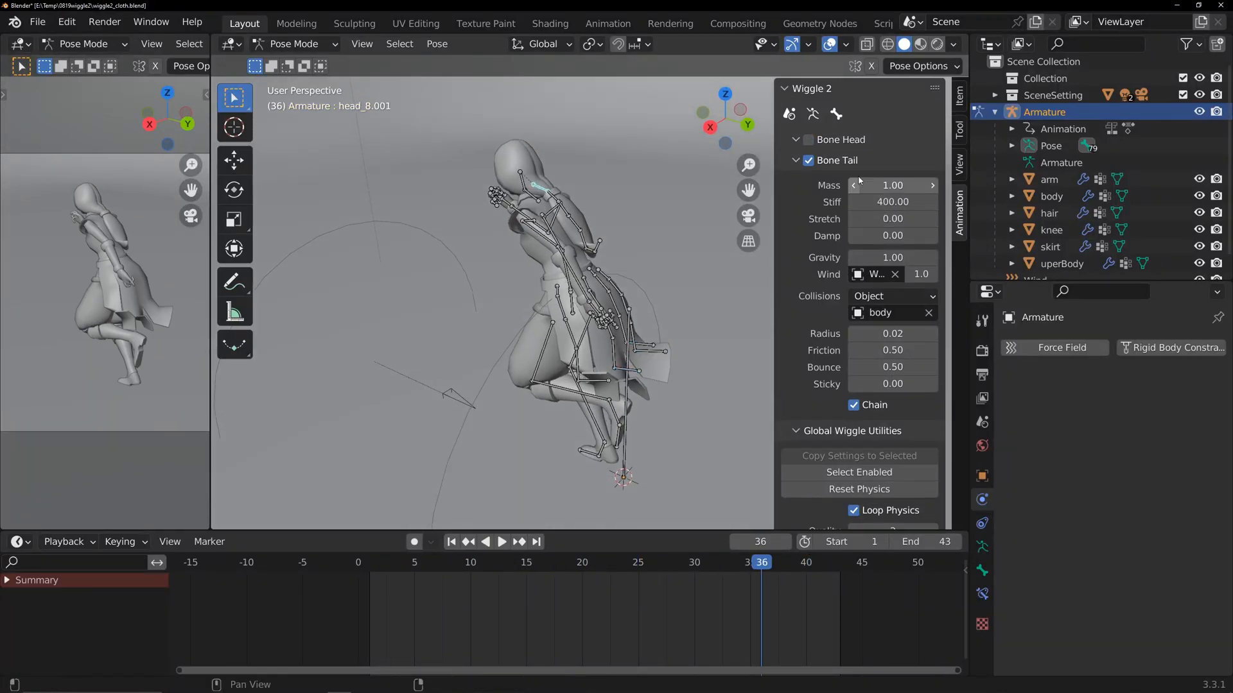
# Step: Set the hair bones' damping to 1.00 and tip stiffness to 300, then preview again
pyautogui.click(638, 563)
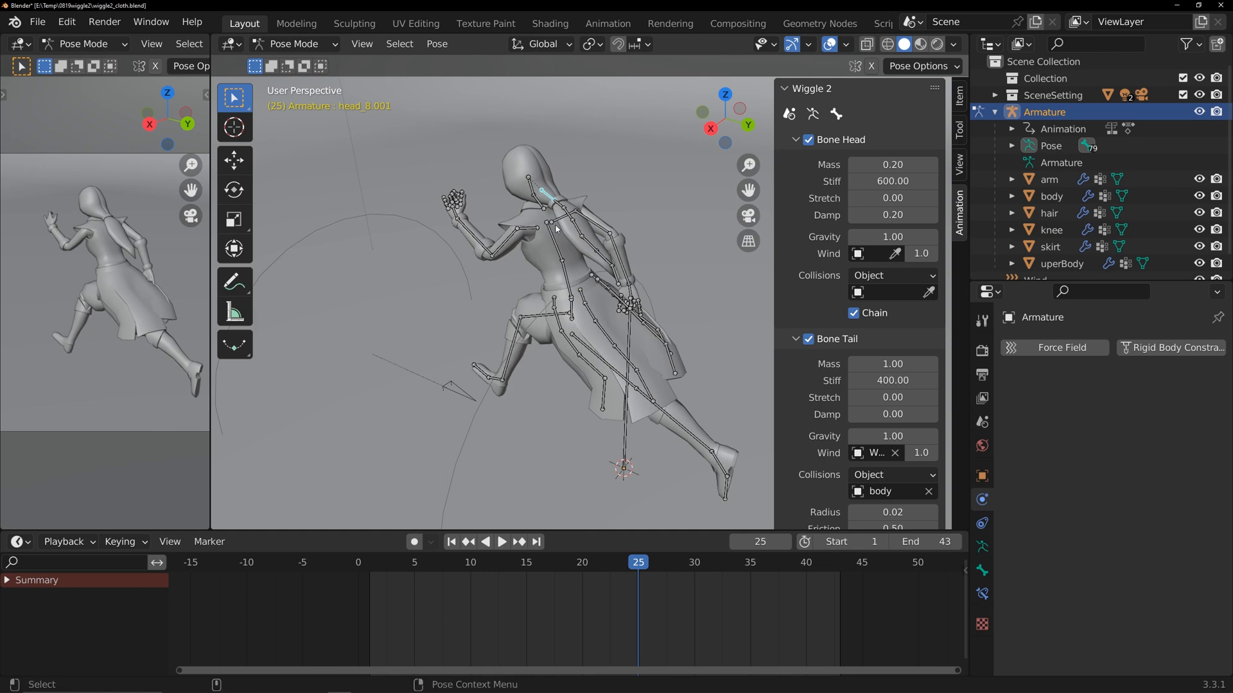
pyautogui.click(501, 542)
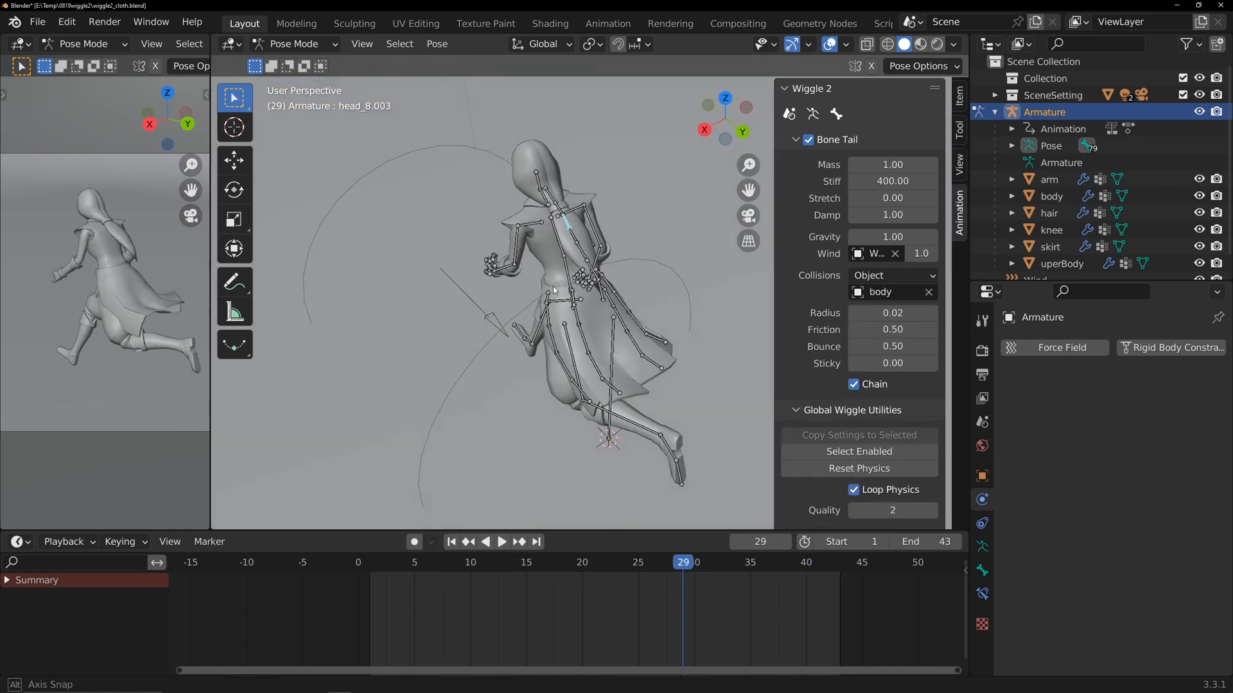
pyautogui.doubleClick(891, 181)
pyautogui.write('300')
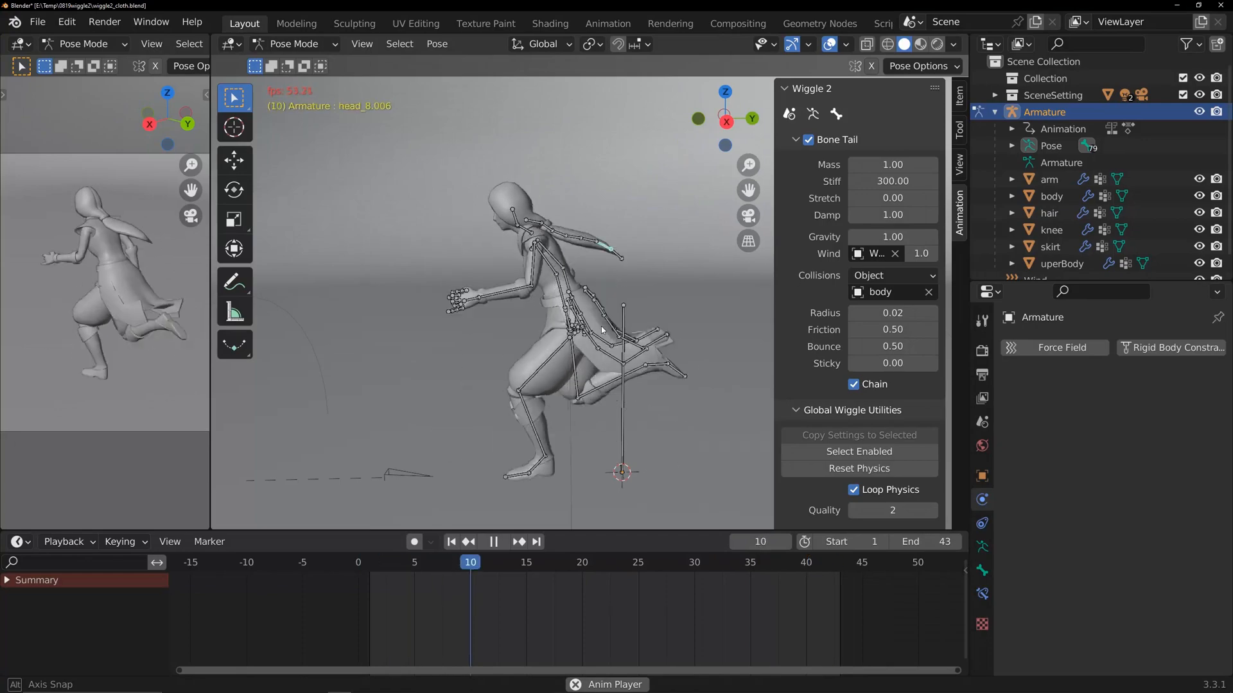
pyautogui.click(716, 562)
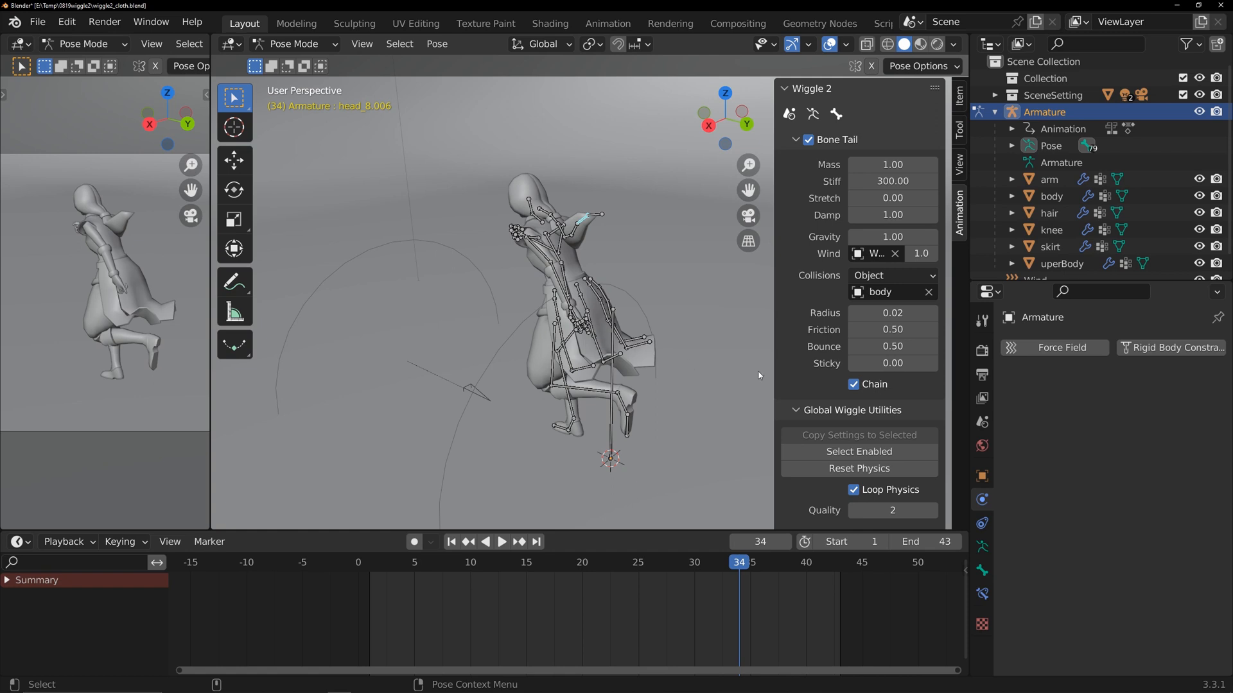
# Step: Bake the wiggle to keyframes with Overwrite Current Action enabled
pyautogui.scroll(-3)
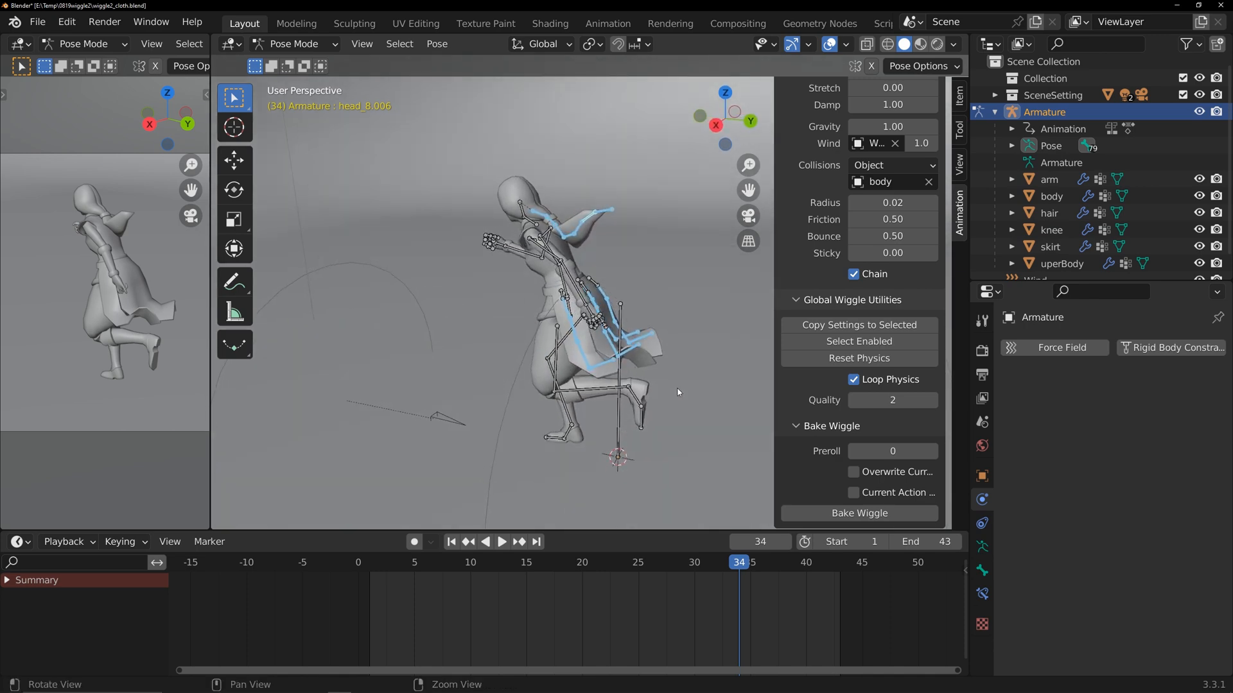
pyautogui.click(660, 562)
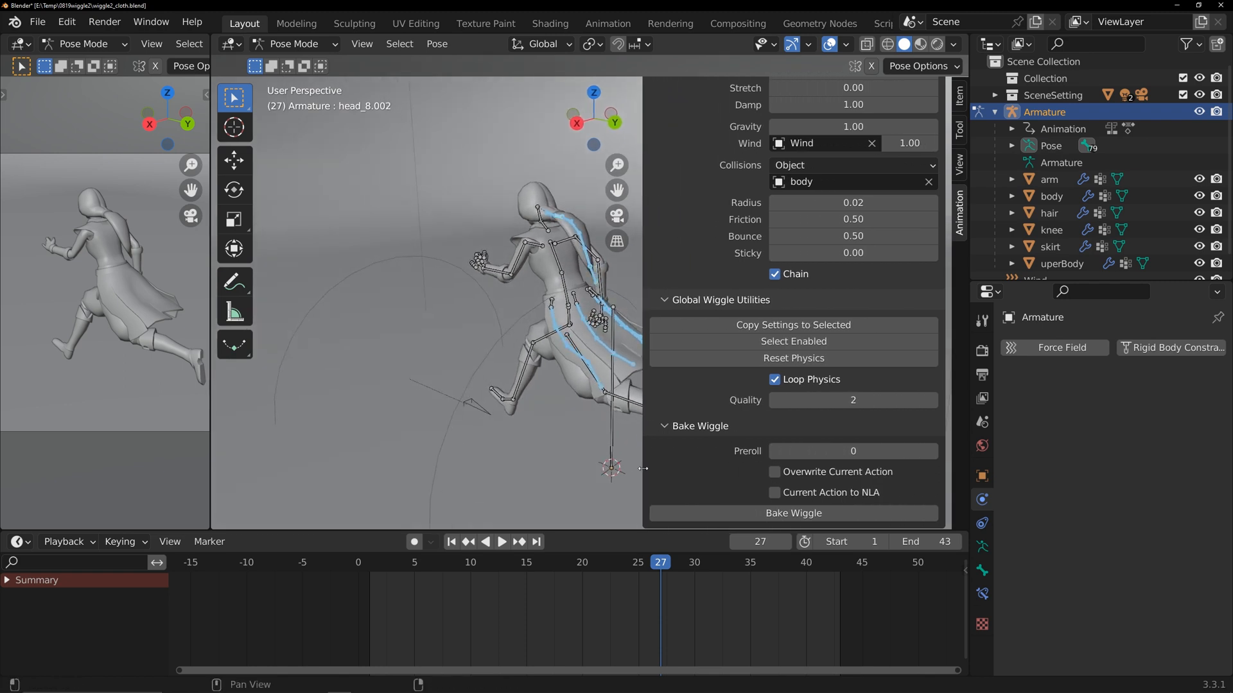
pyautogui.moveTo(780, 475)
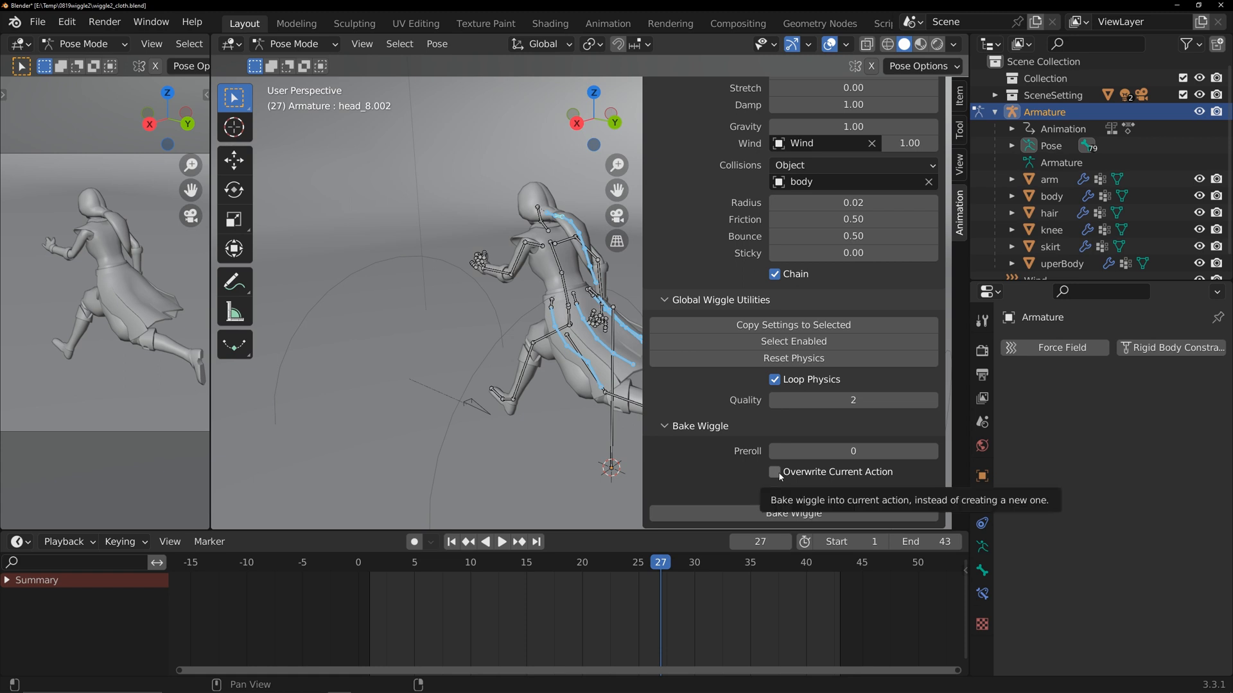
pyautogui.click(775, 471)
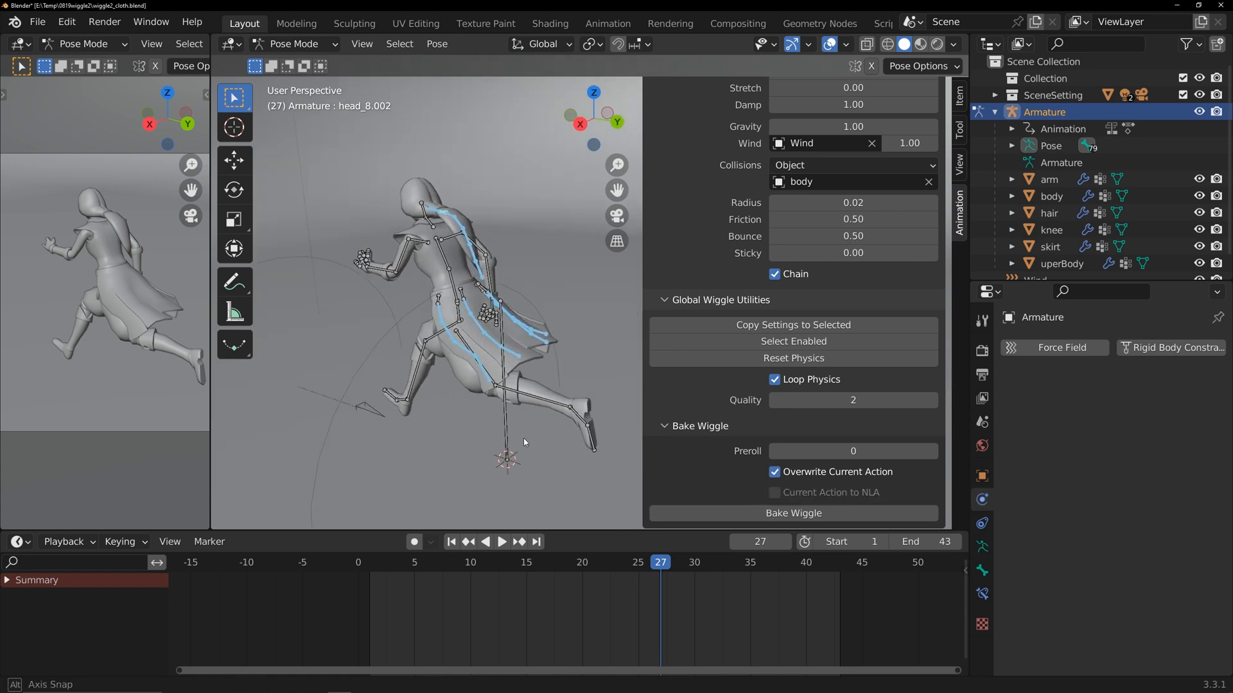
pyautogui.click(792, 512)
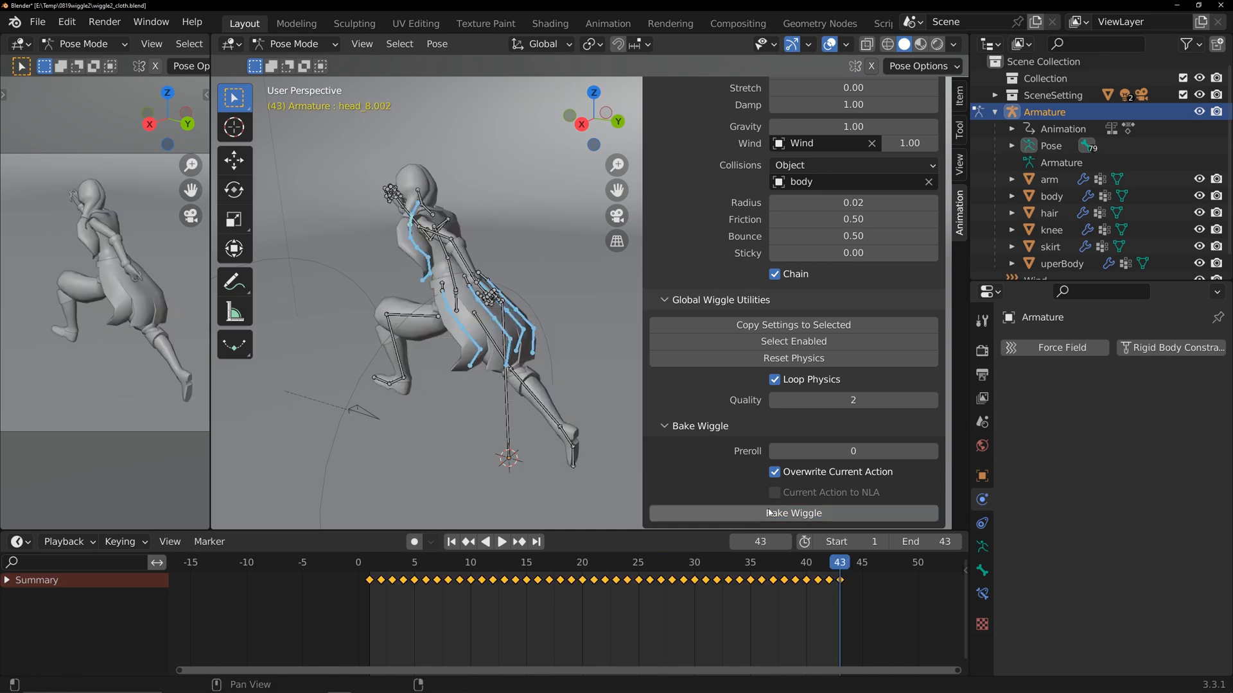
pyautogui.click(502, 542)
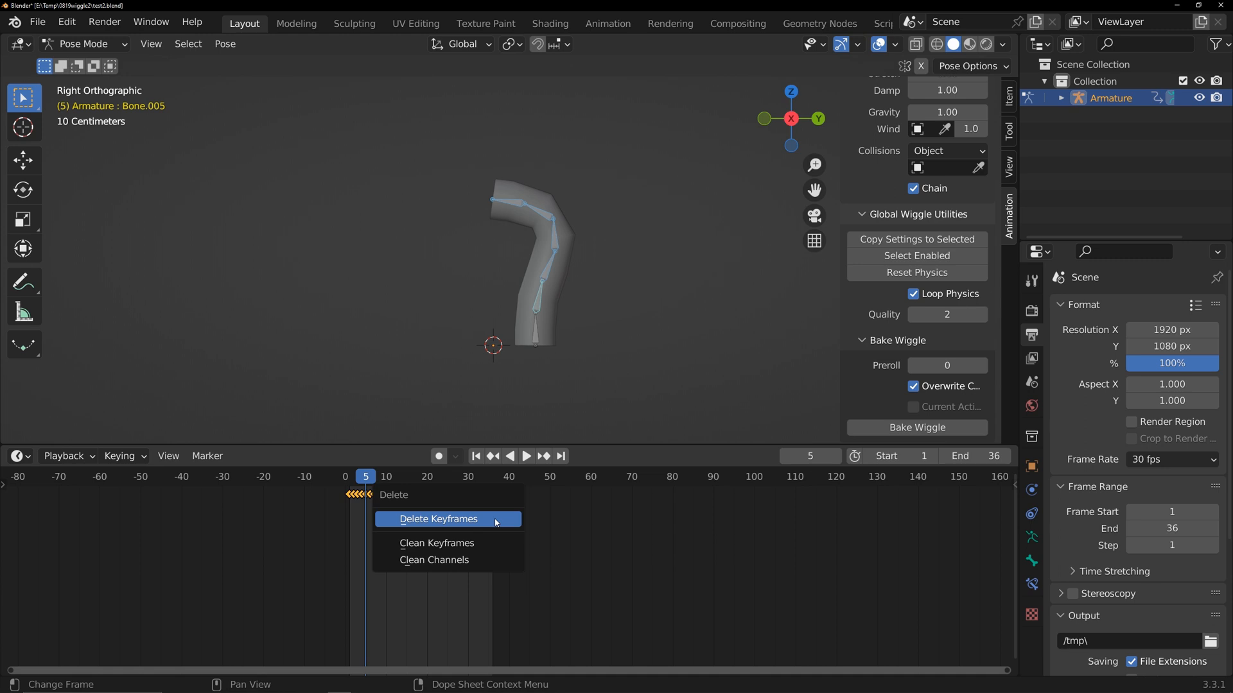
# Step: Delete the previously baked keyframes and reset the wiggle simulation with playback stopped
pyautogui.click(439, 518)
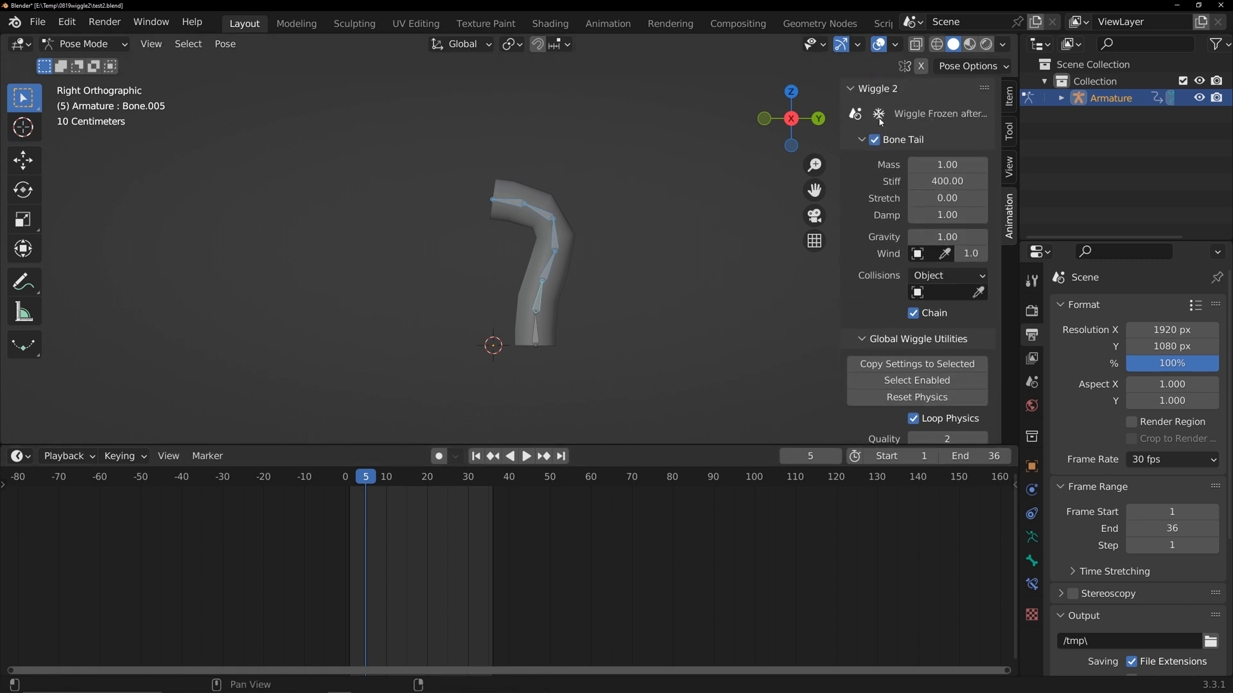
pyautogui.click(525, 455)
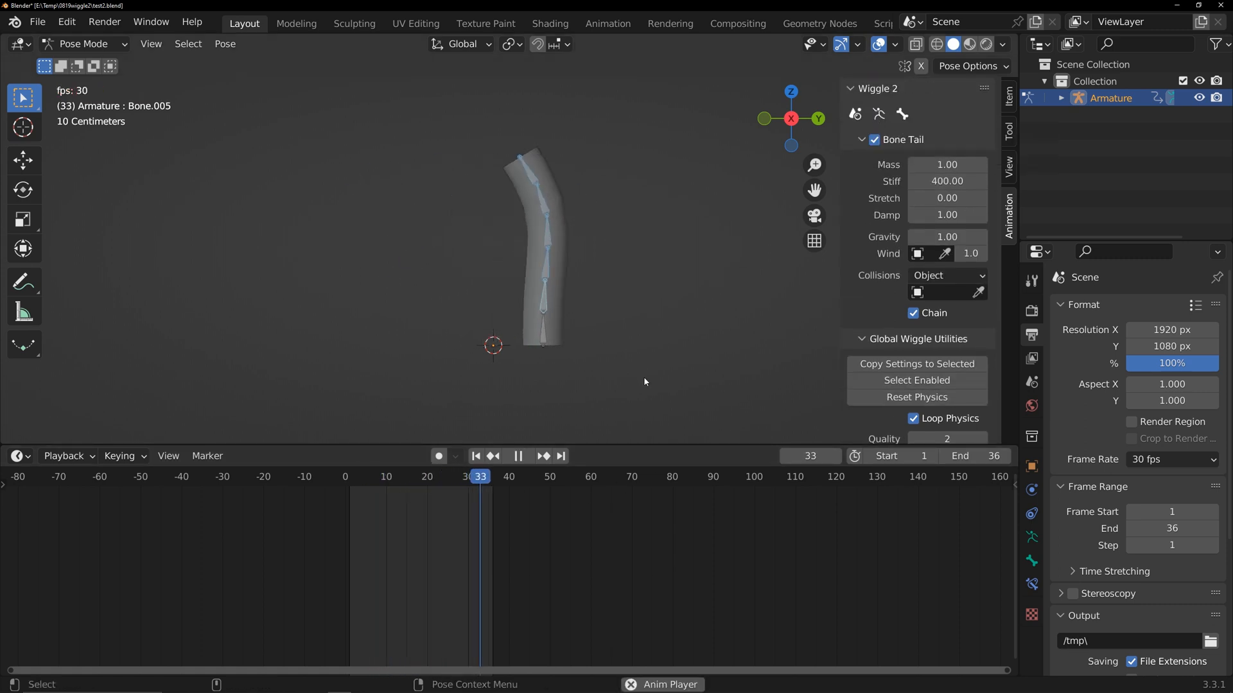
pyautogui.click(518, 456)
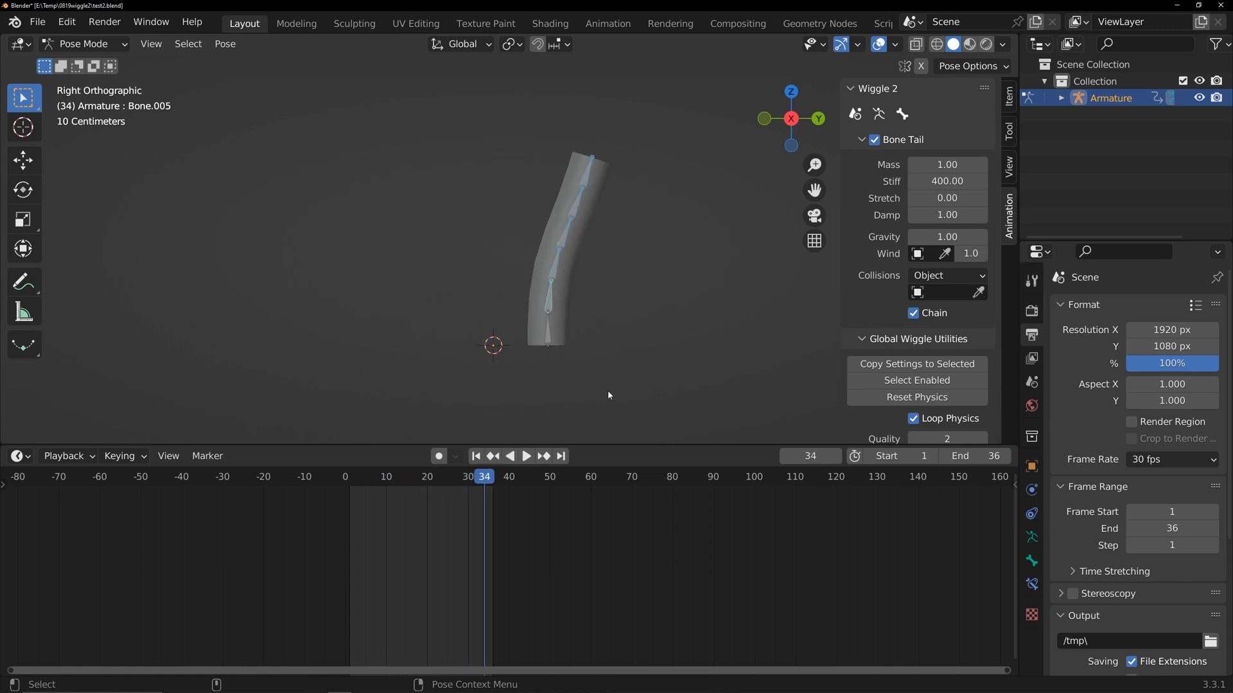
# Step: In the Graph Editor, set the bone curves' extrapolation to cyclic so they repeat
pyautogui.click(14, 456)
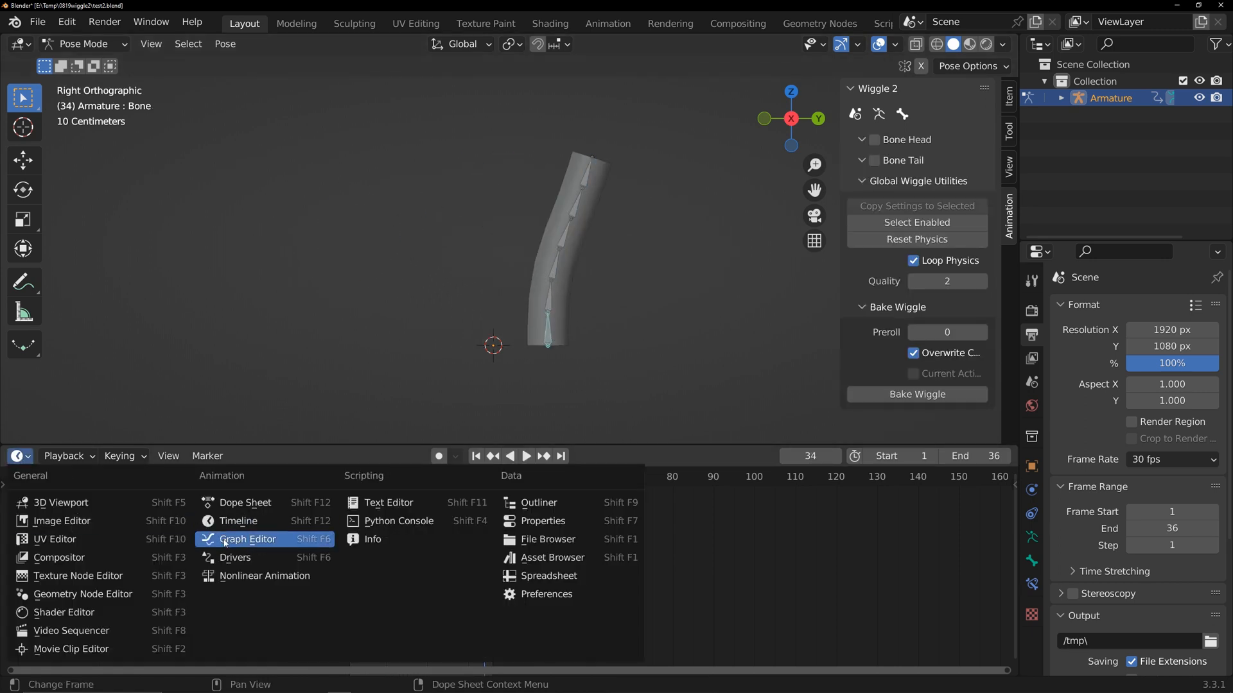
pyautogui.click(248, 538)
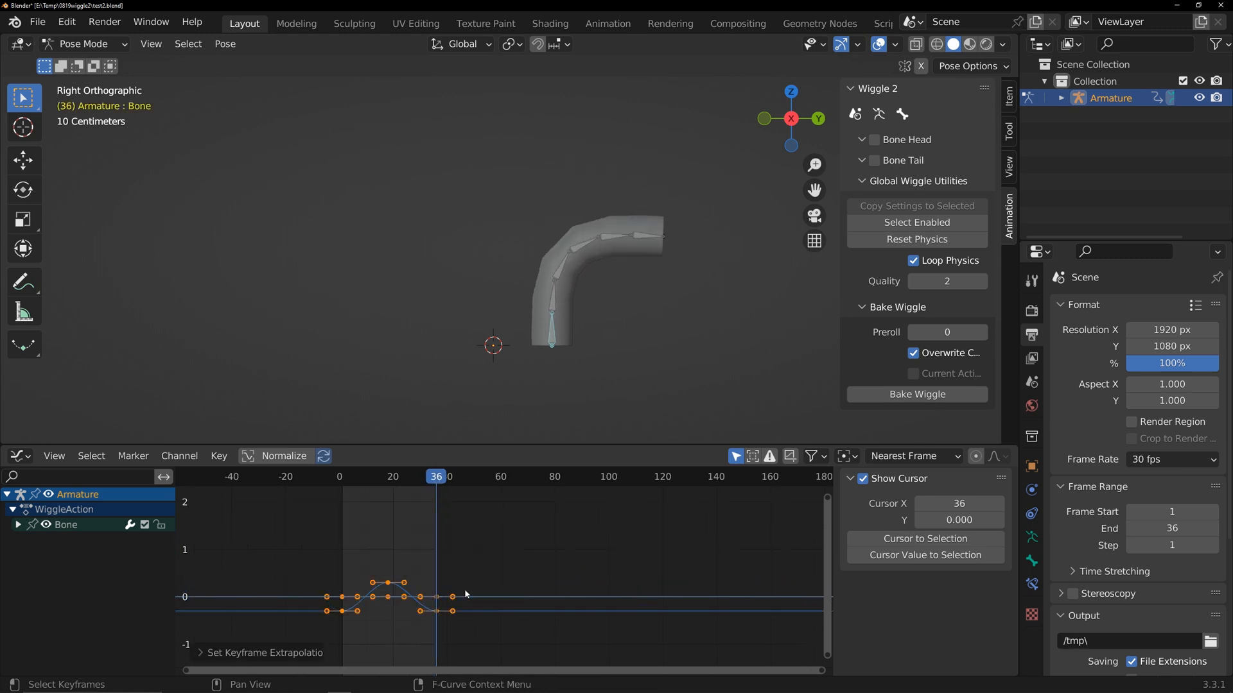
pyautogui.click(265, 653)
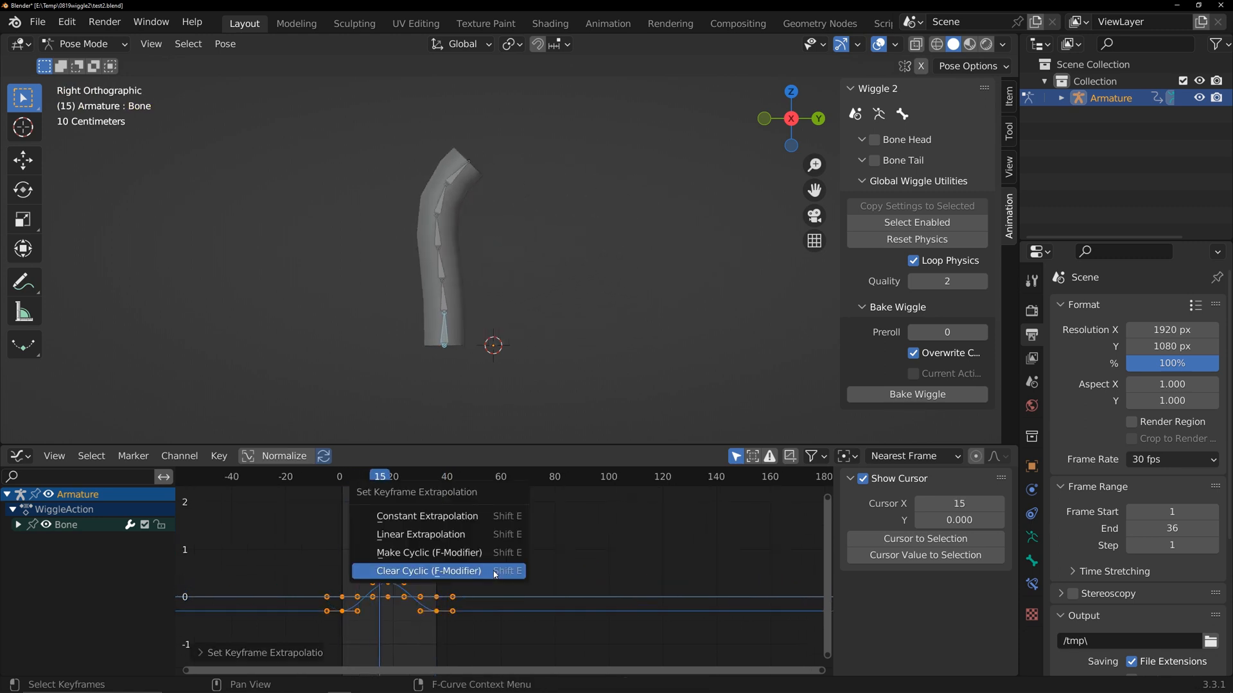
pyautogui.click(429, 552)
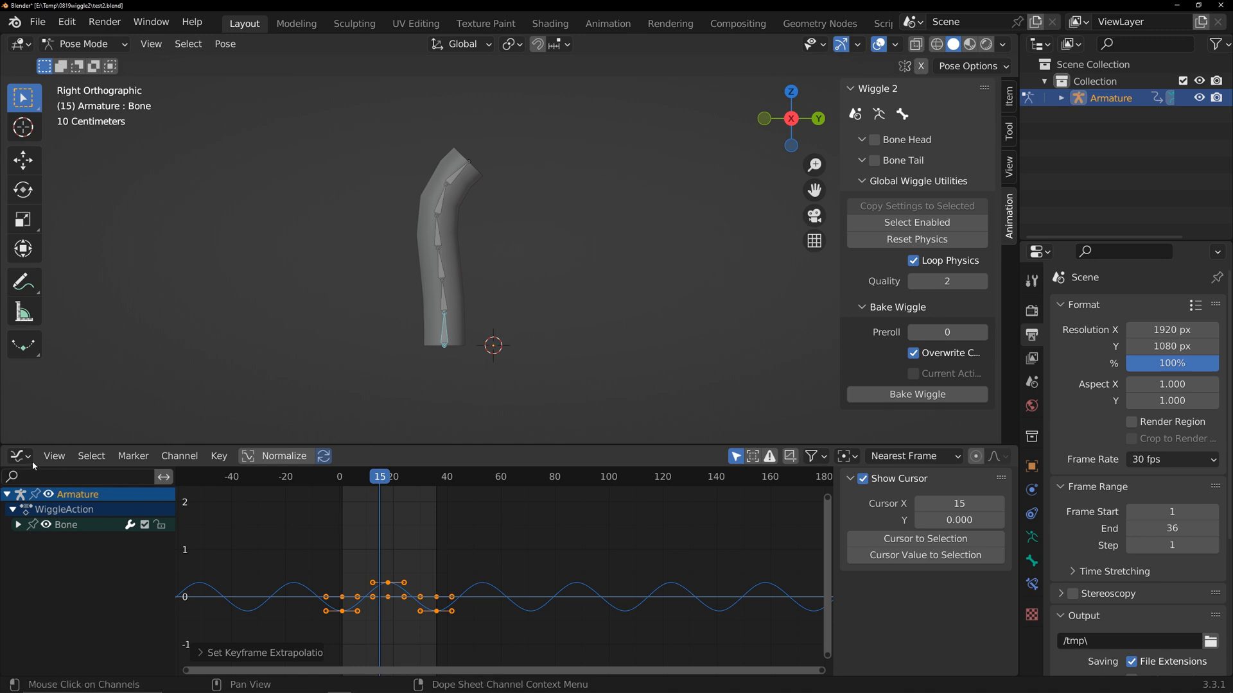
pyautogui.click(14, 456)
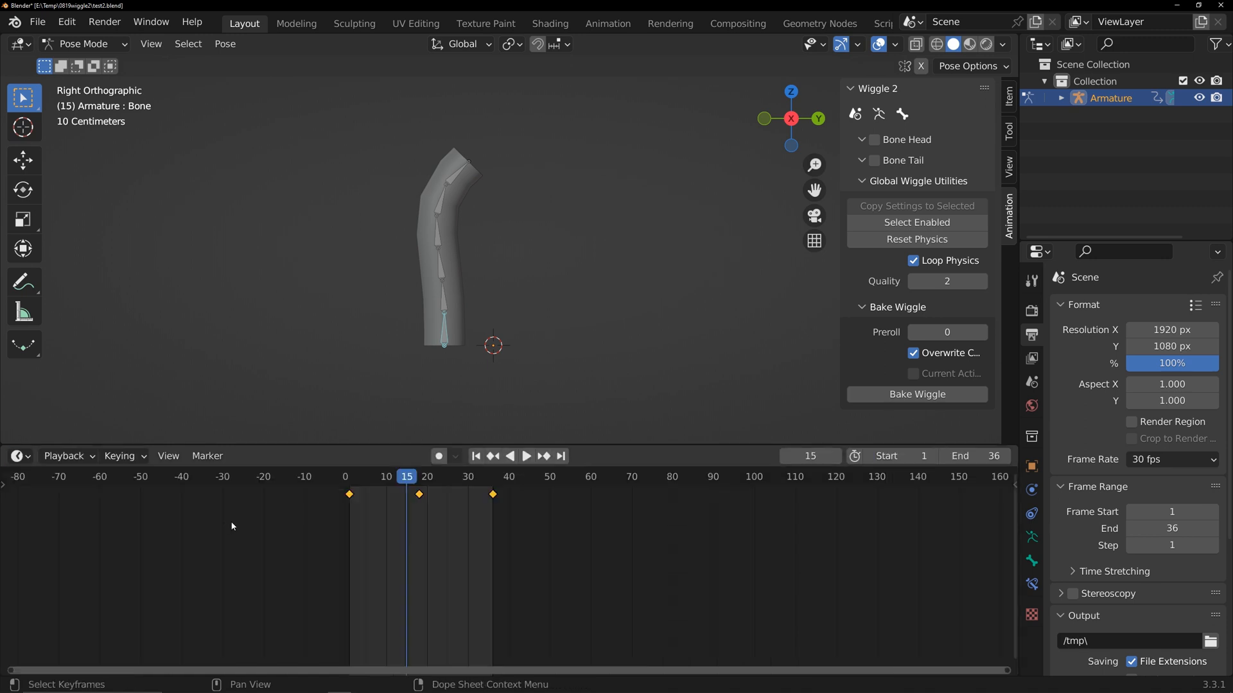
# Step: Set the range end to frame 80, bake the wiggle with Preroll 0 and play it back
pyautogui.click(976, 456)
pyautogui.write('80')
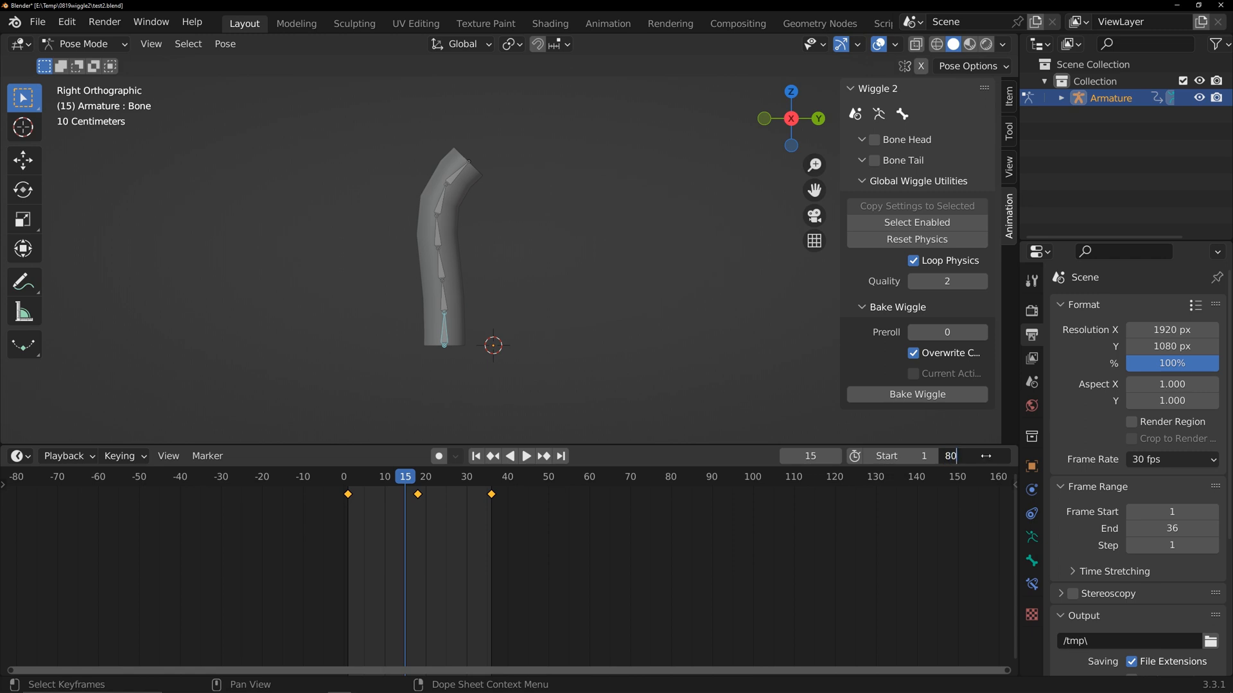
pyautogui.click(526, 457)
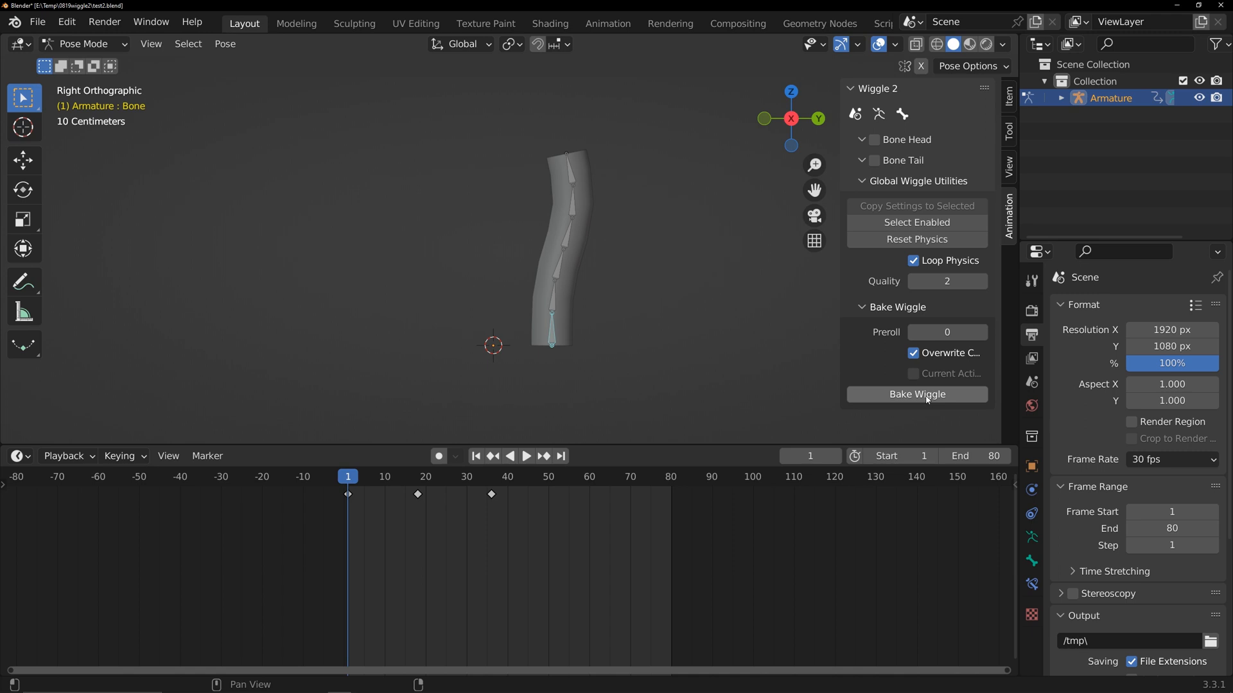
pyautogui.moveTo(947, 281)
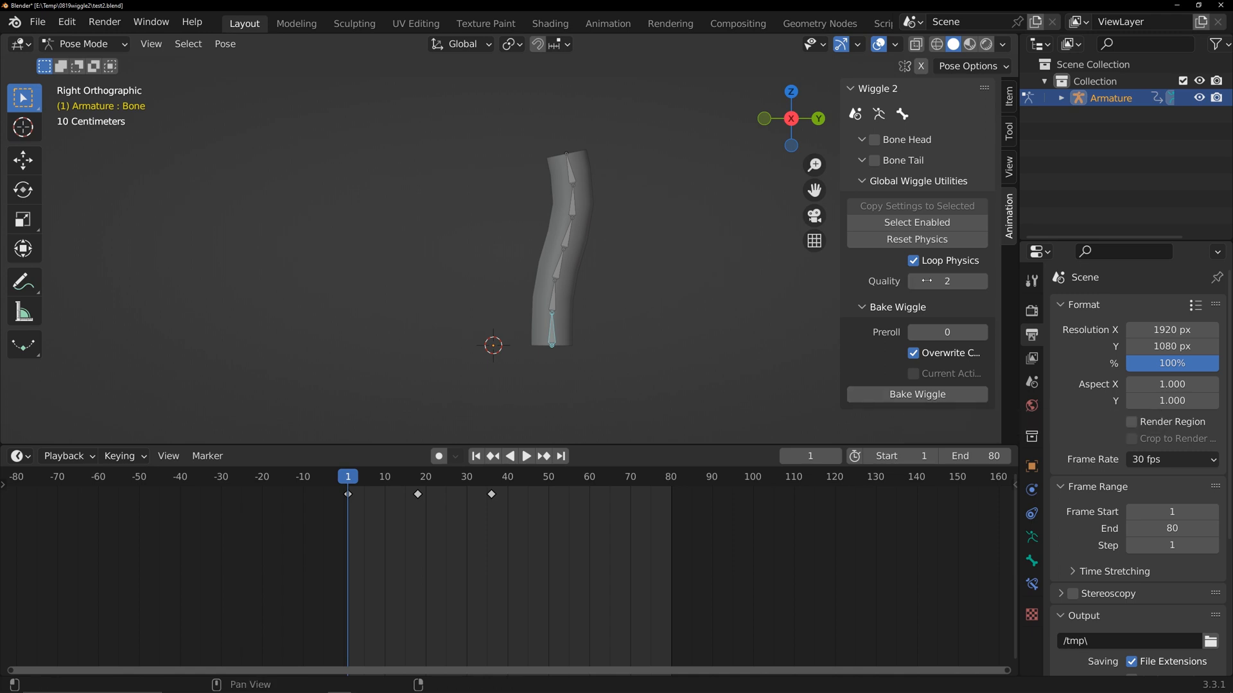
pyautogui.click(915, 394)
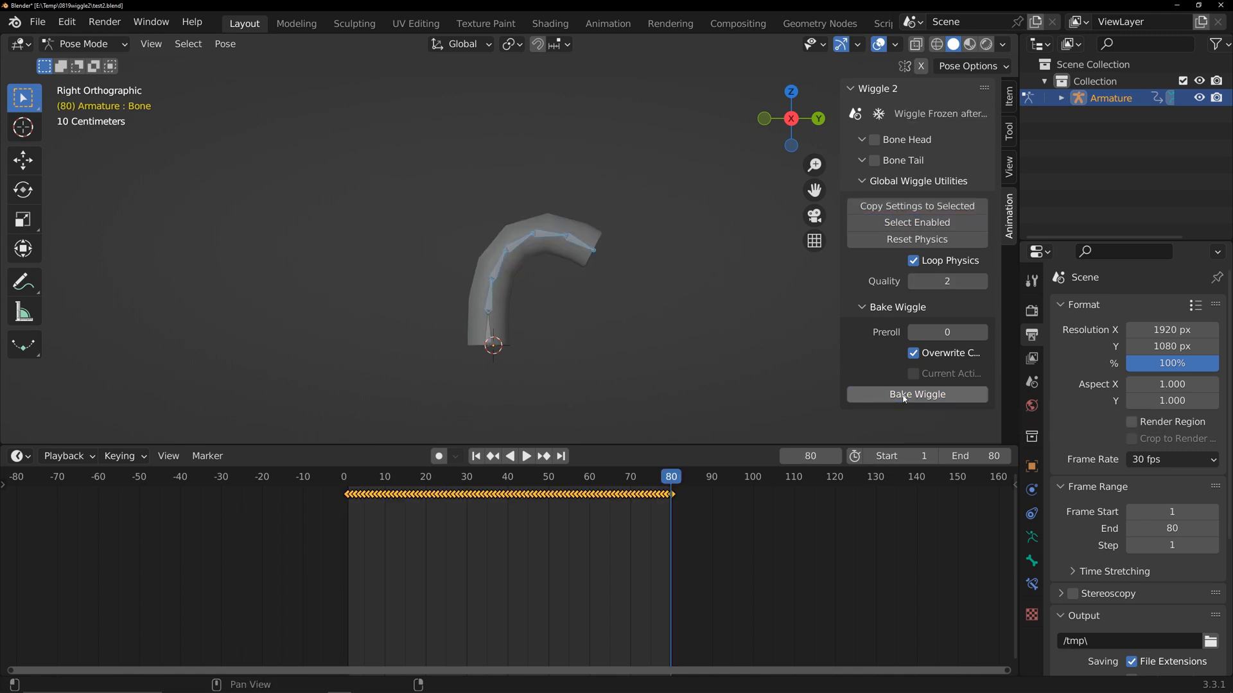
pyautogui.click(525, 456)
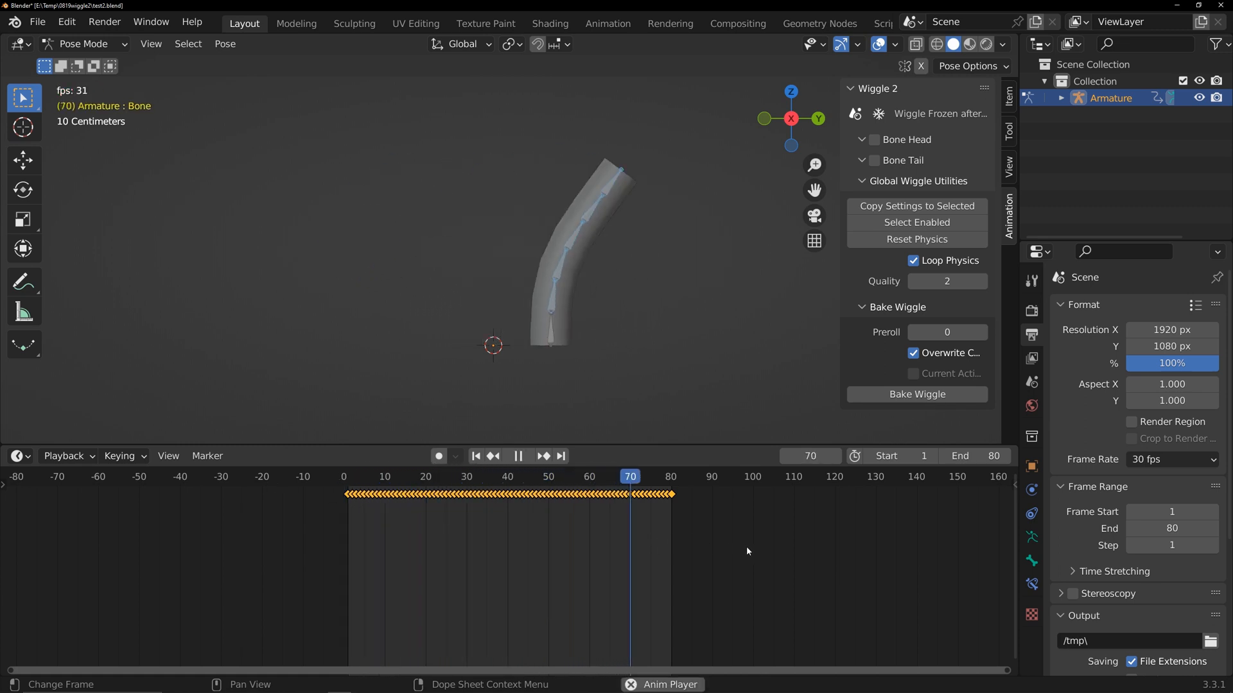
pyautogui.click(548, 477)
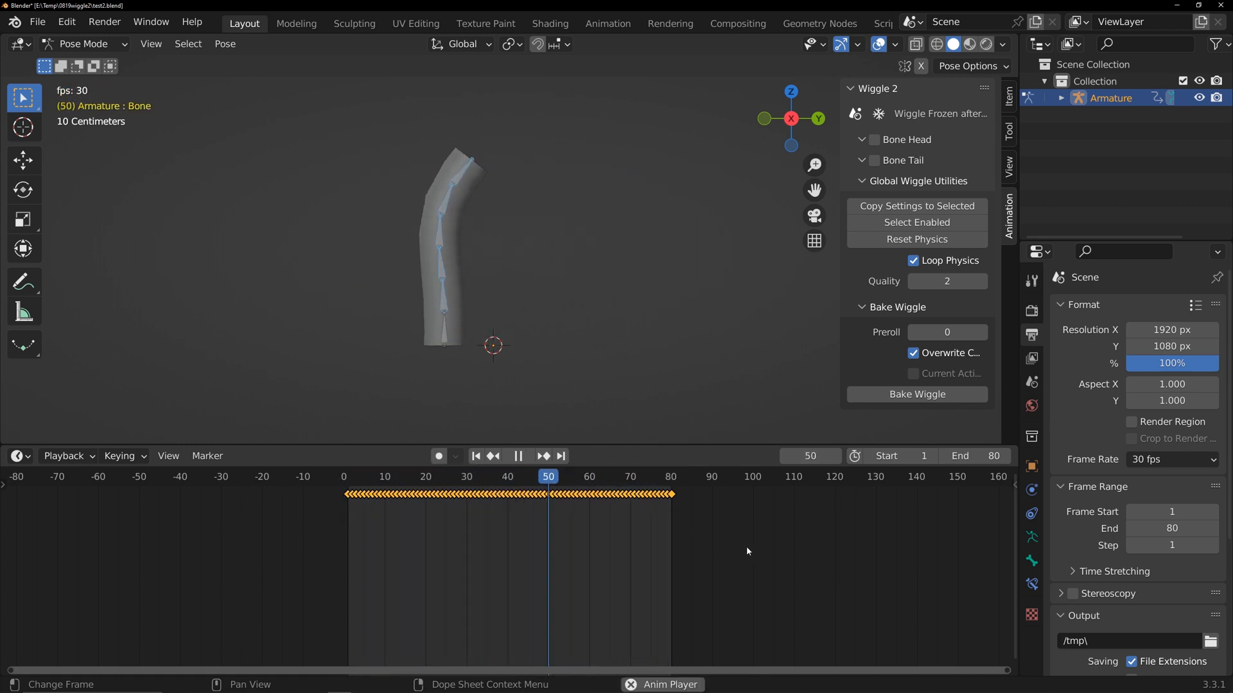
pyautogui.click(518, 456)
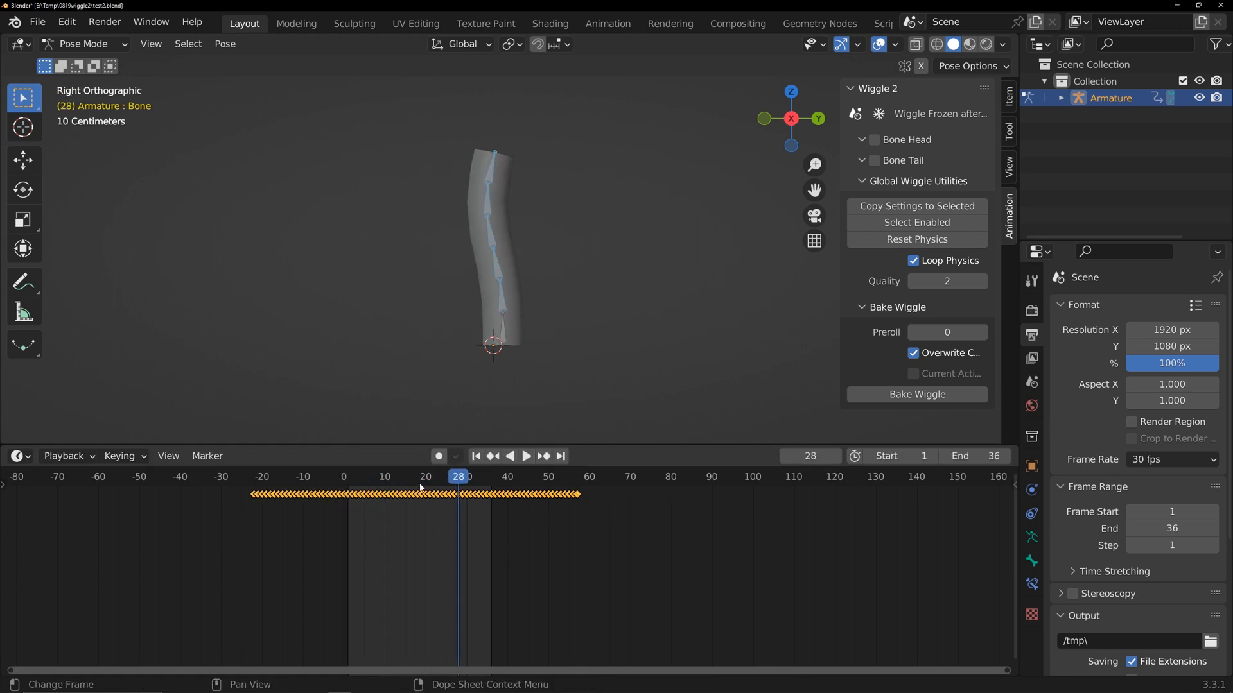
# Step: Set the timeline End to 36 and delete all baked wiggle keyframes in the Dope Sheet
pyautogui.click(526, 456)
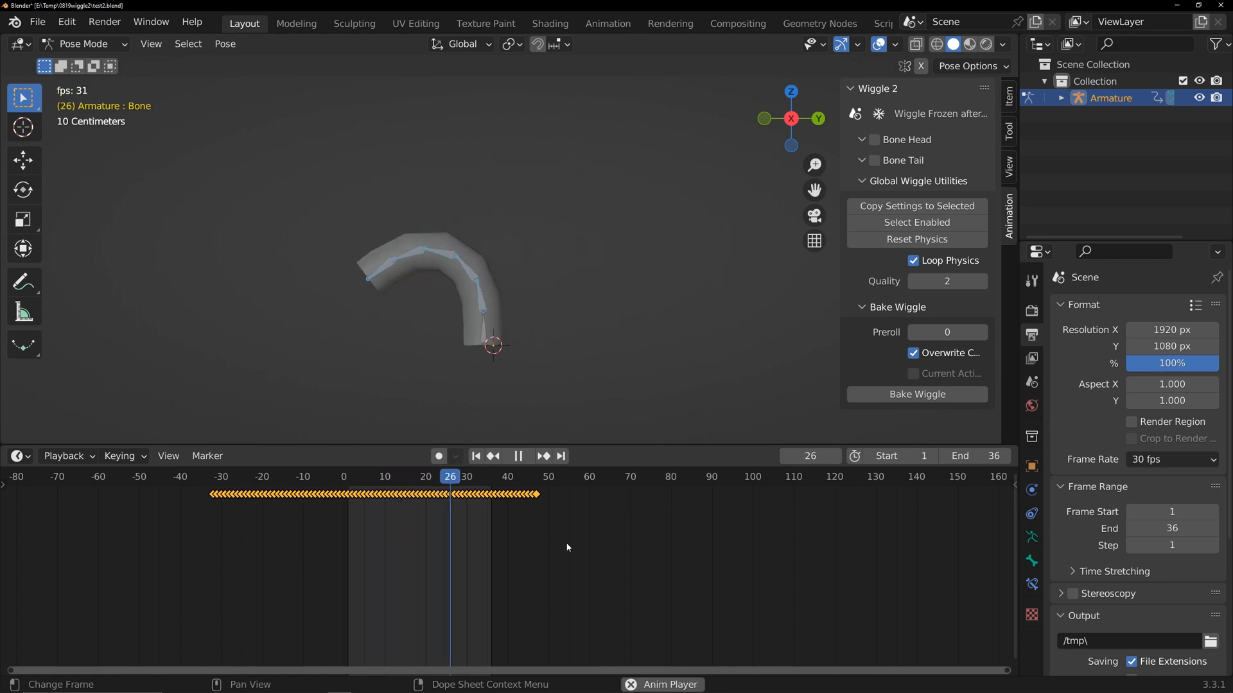
pyautogui.click(367, 477)
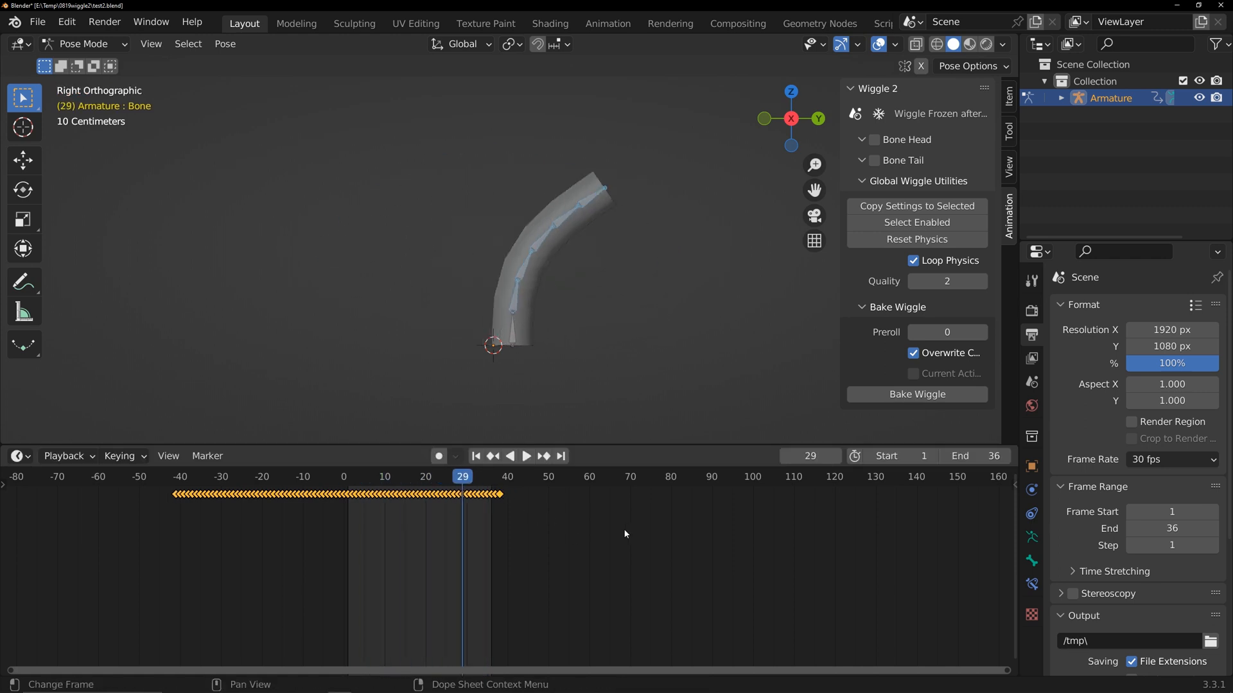
pyautogui.click(526, 455)
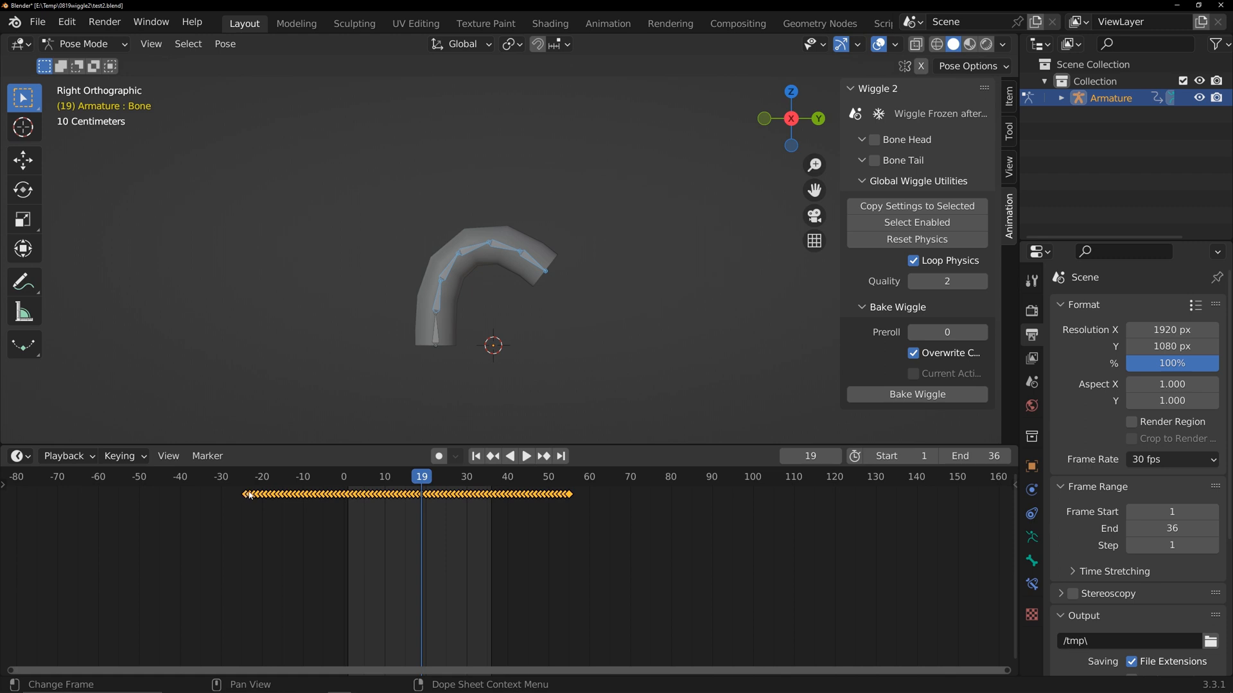
pyautogui.moveTo(352, 496)
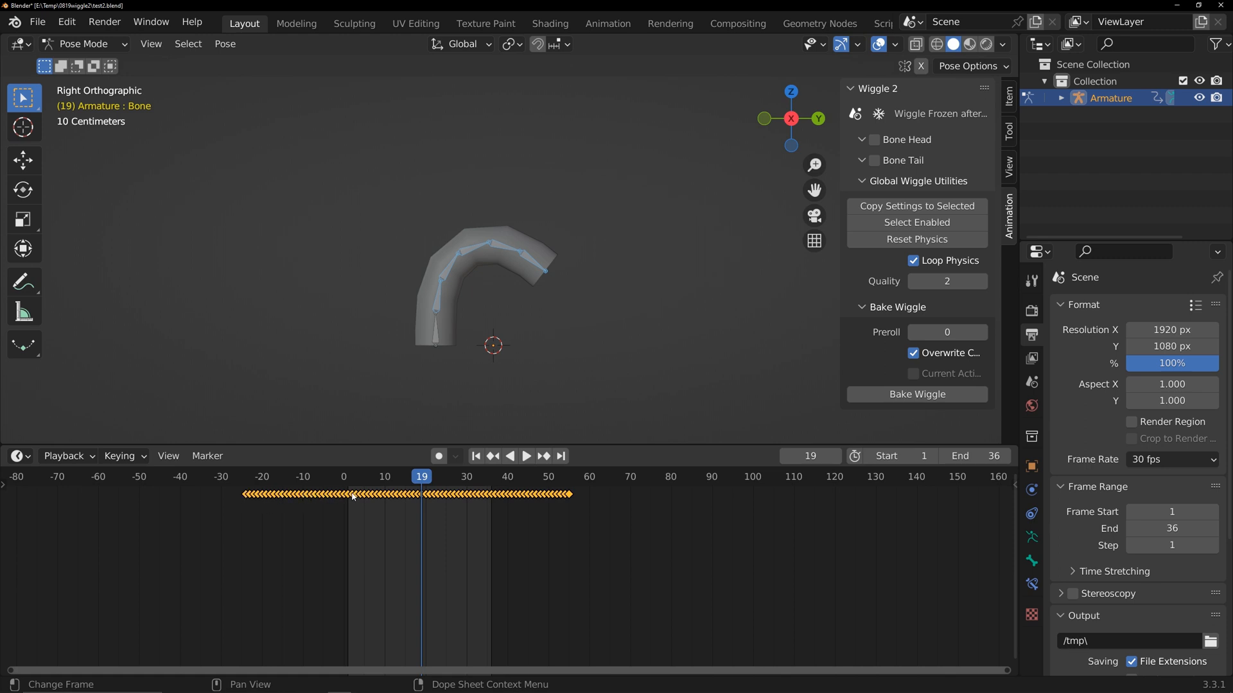
pyautogui.click(525, 456)
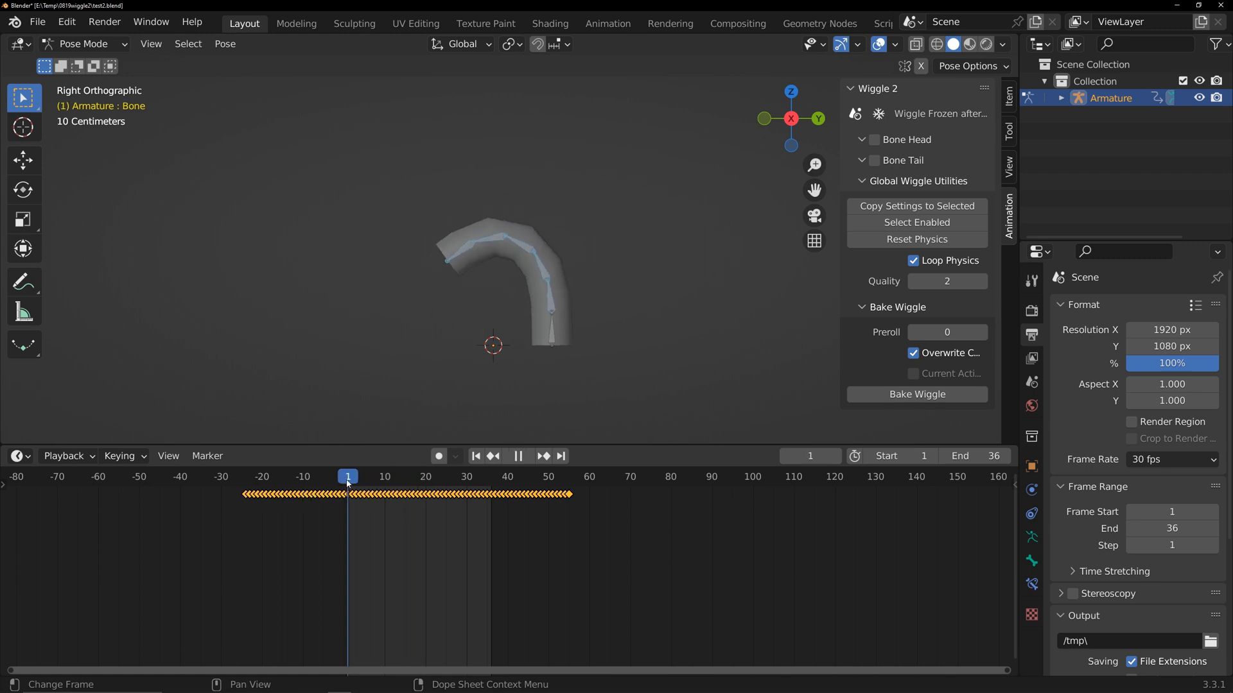
pyautogui.click(356, 476)
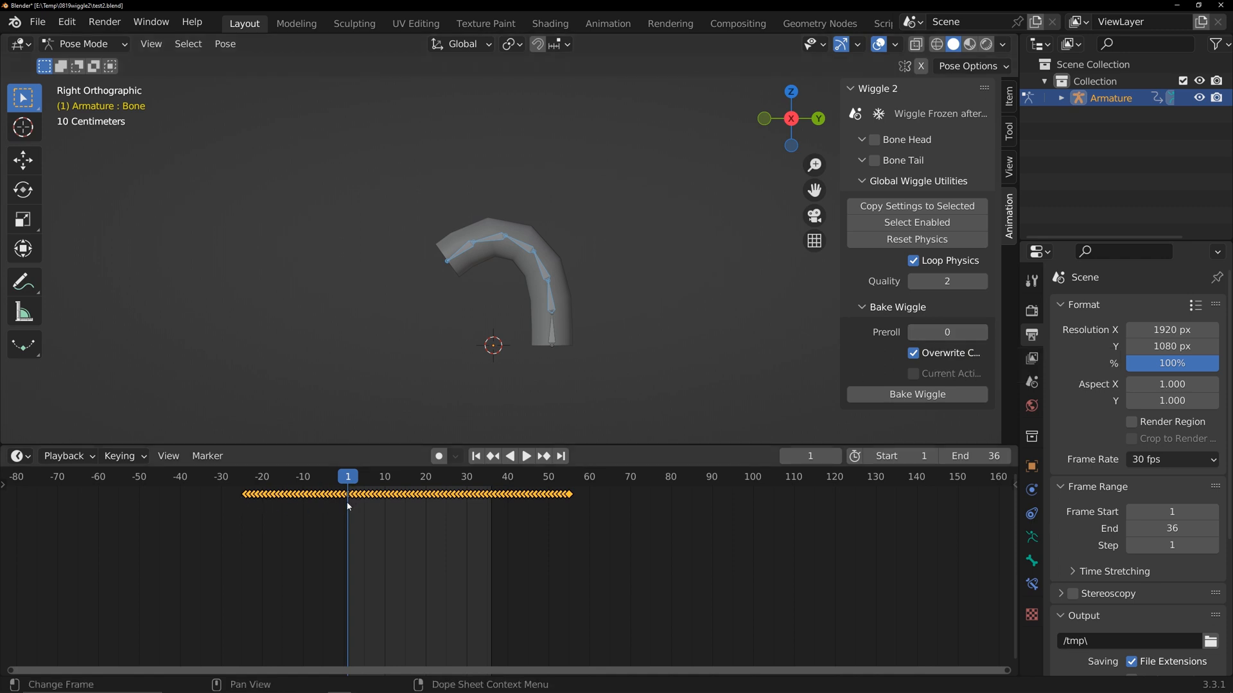
pyautogui.click(525, 456)
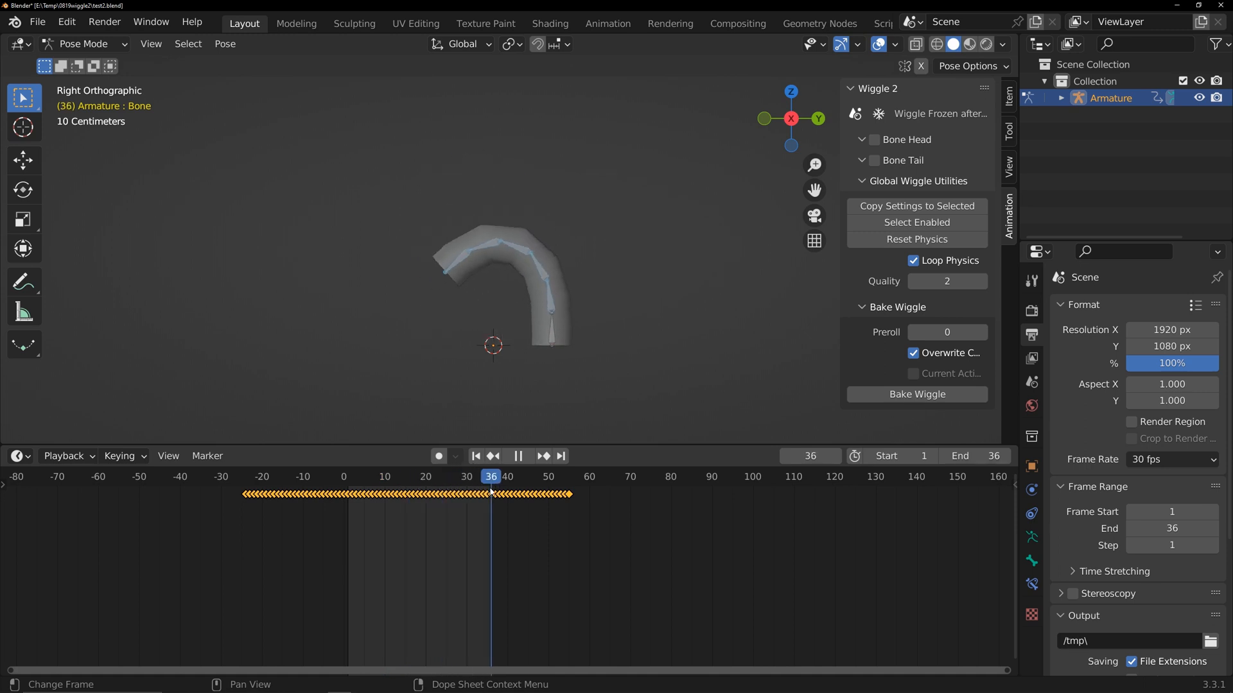
pyautogui.click(518, 455)
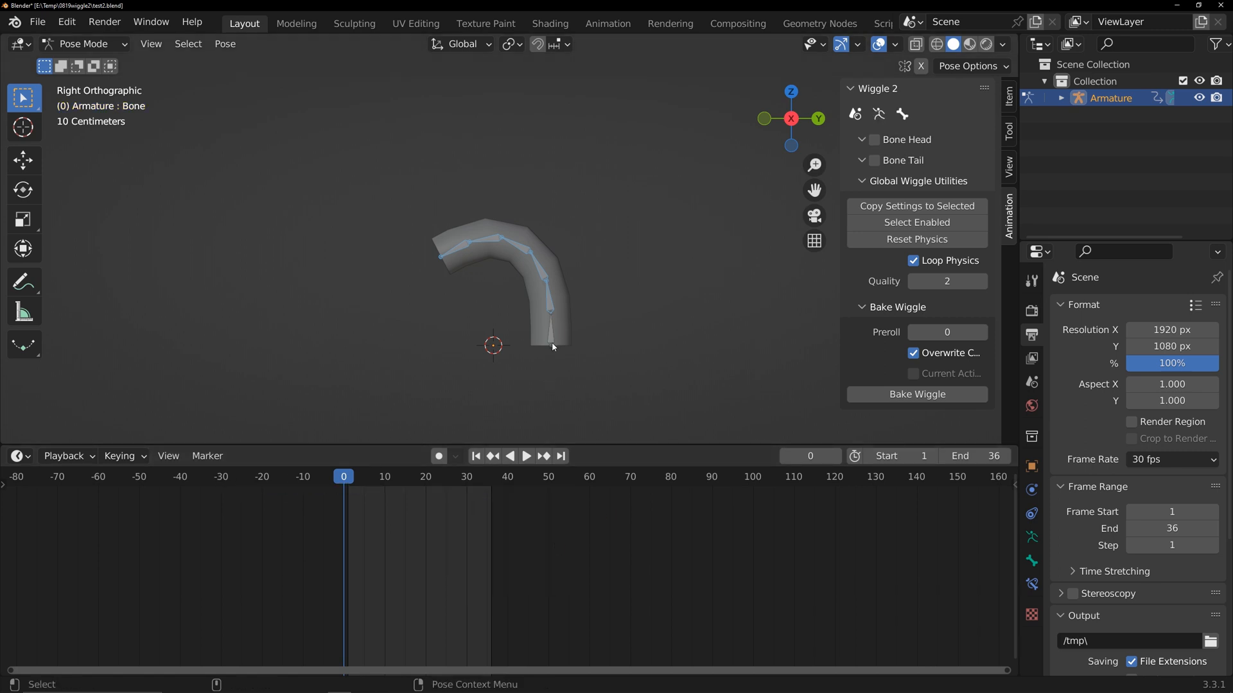
# Step: Rebake the chain's wiggle with Preroll 25, then 40, checking the loop start each time
pyautogui.click(525, 456)
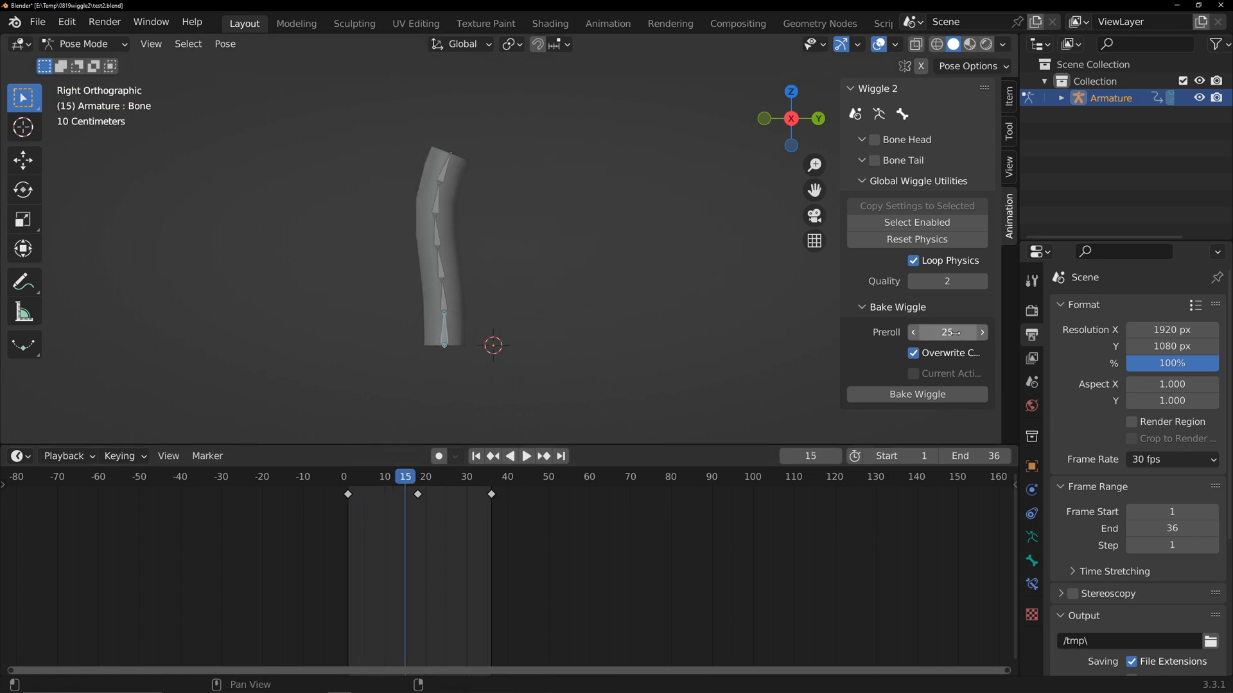
pyautogui.moveTo(915, 394)
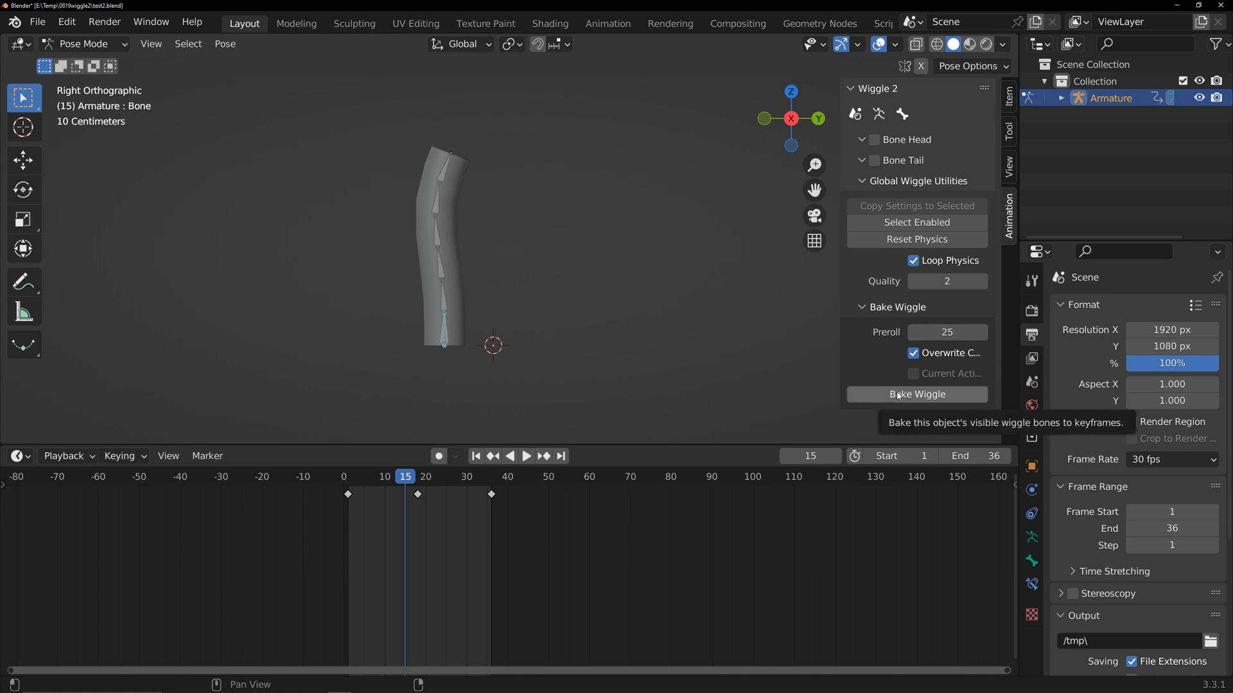
pyautogui.click(916, 395)
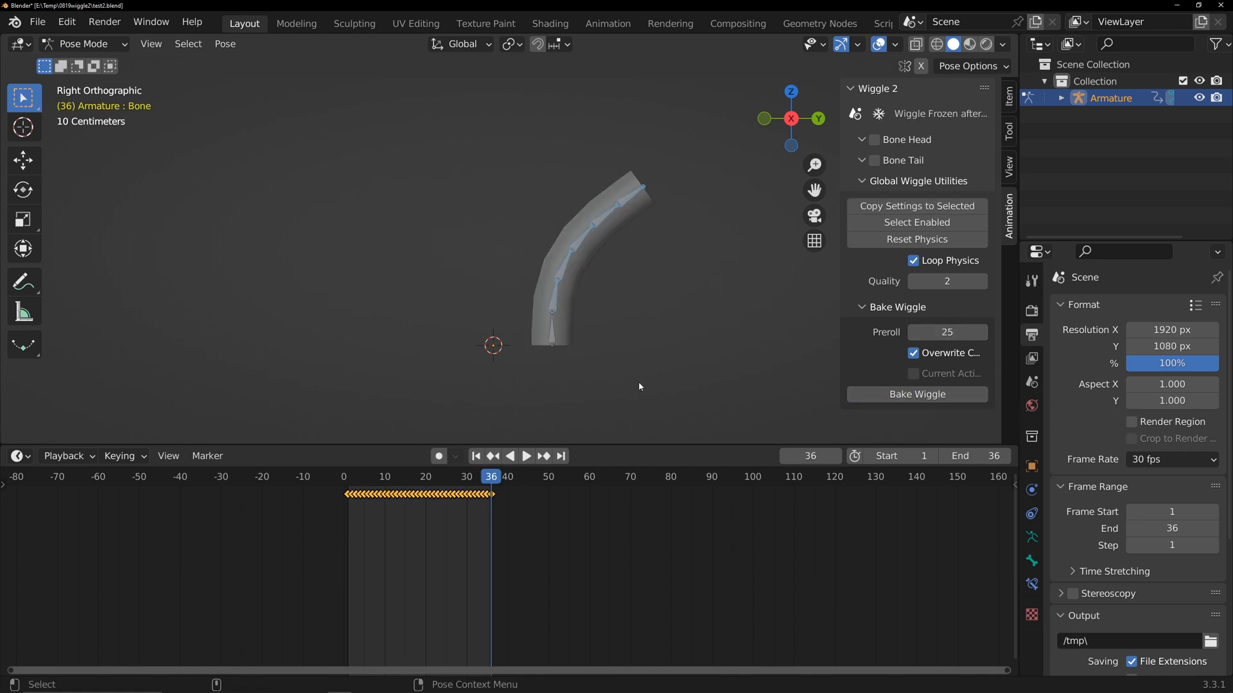
pyautogui.click(525, 456)
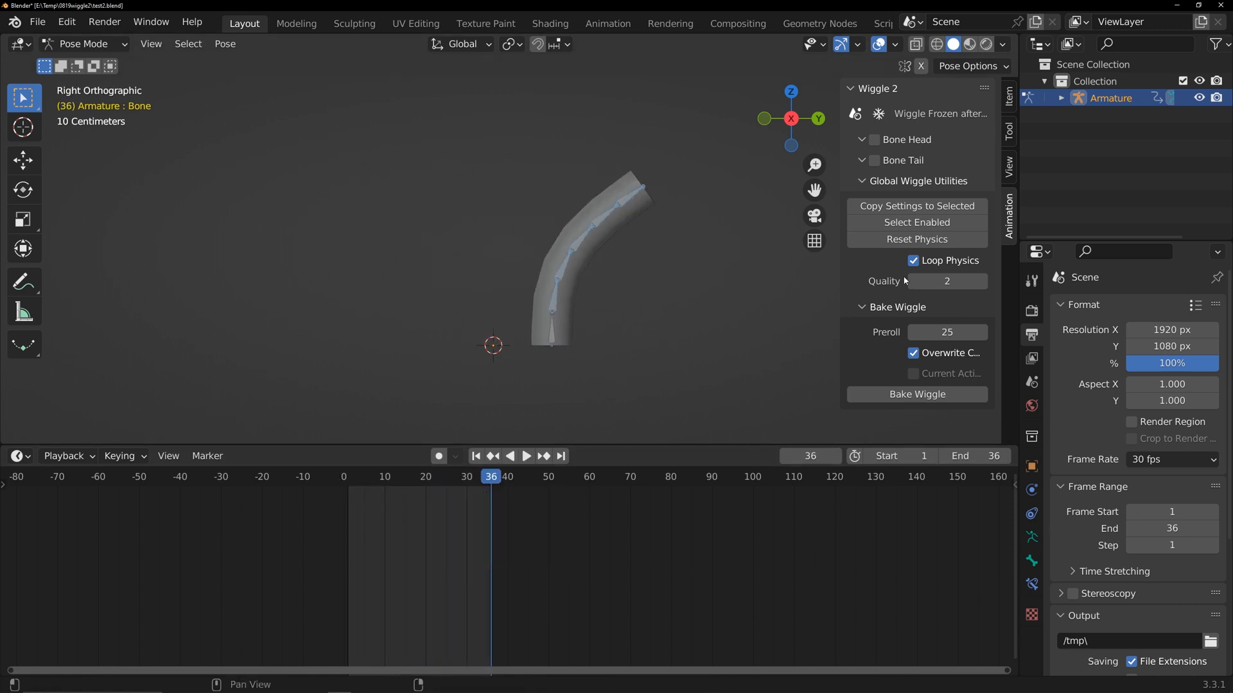
pyautogui.click(425, 477)
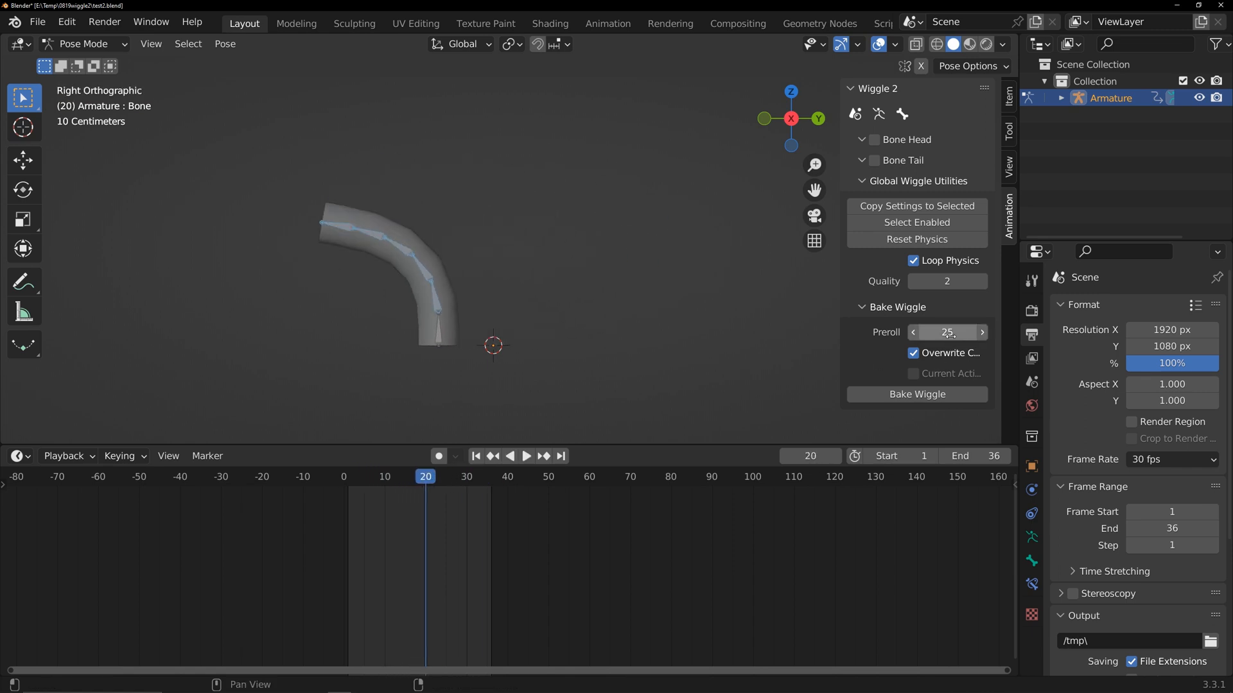
pyautogui.click(915, 394)
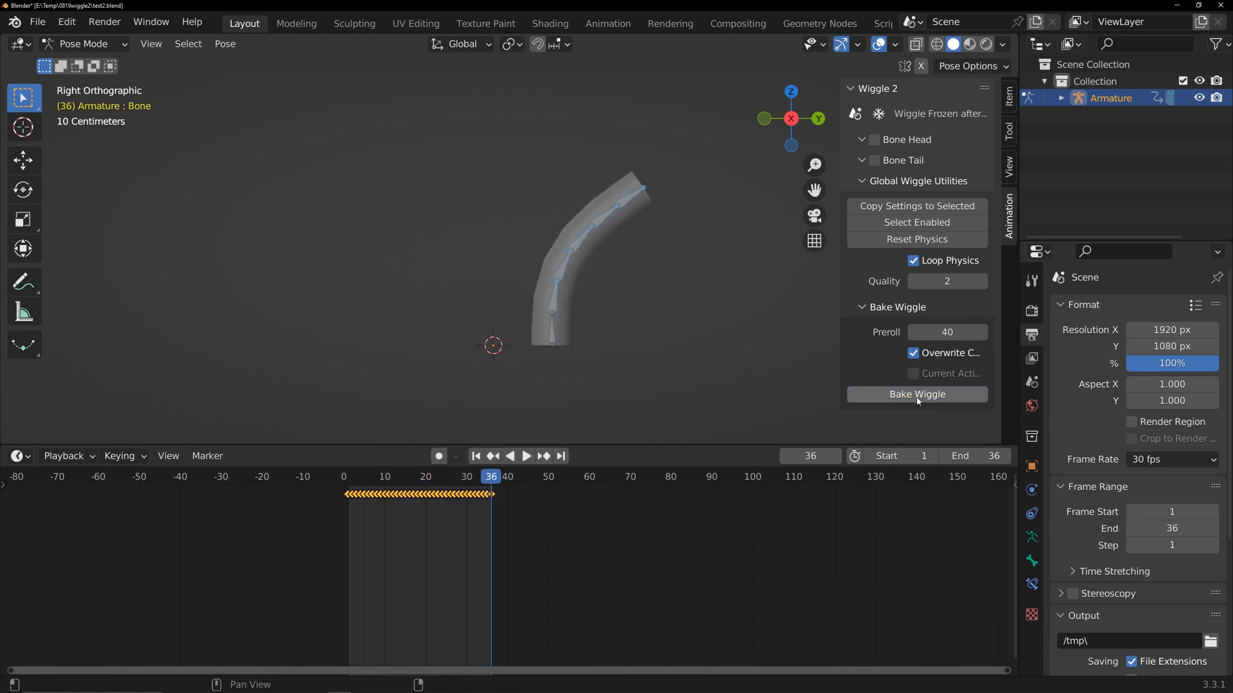
pyautogui.click(526, 456)
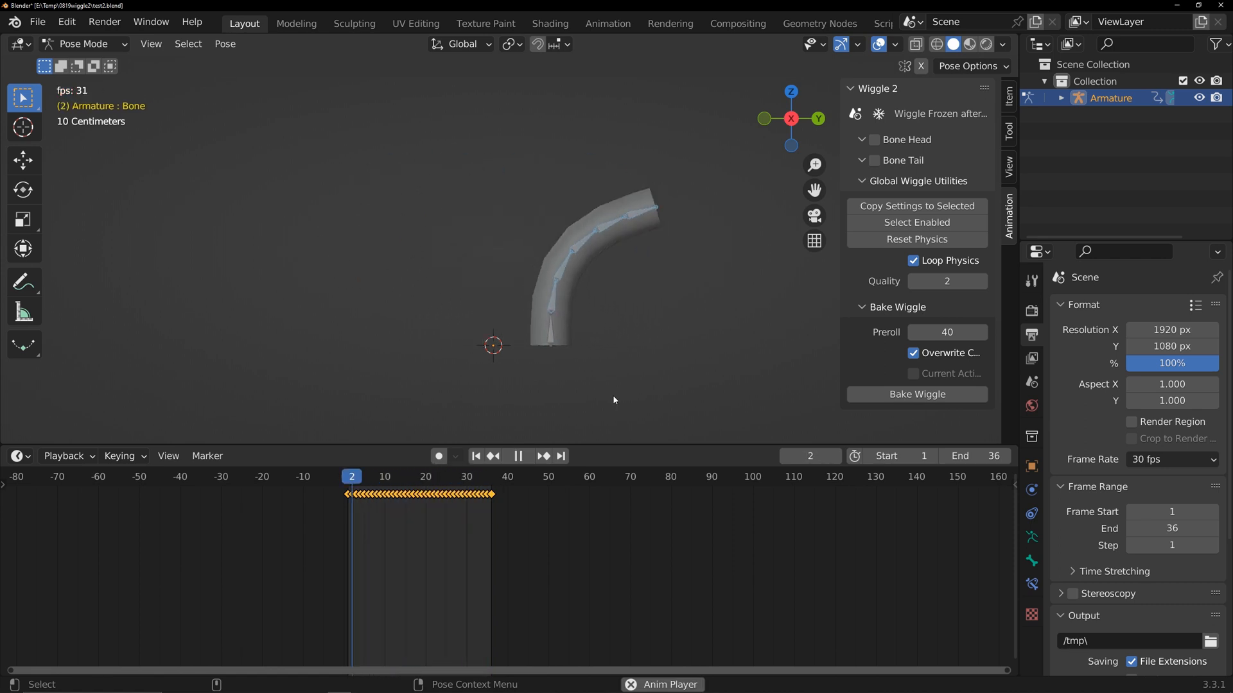
# Step: Rebake once more with Preroll 60, then open the running character .blend file
pyautogui.click(916, 394)
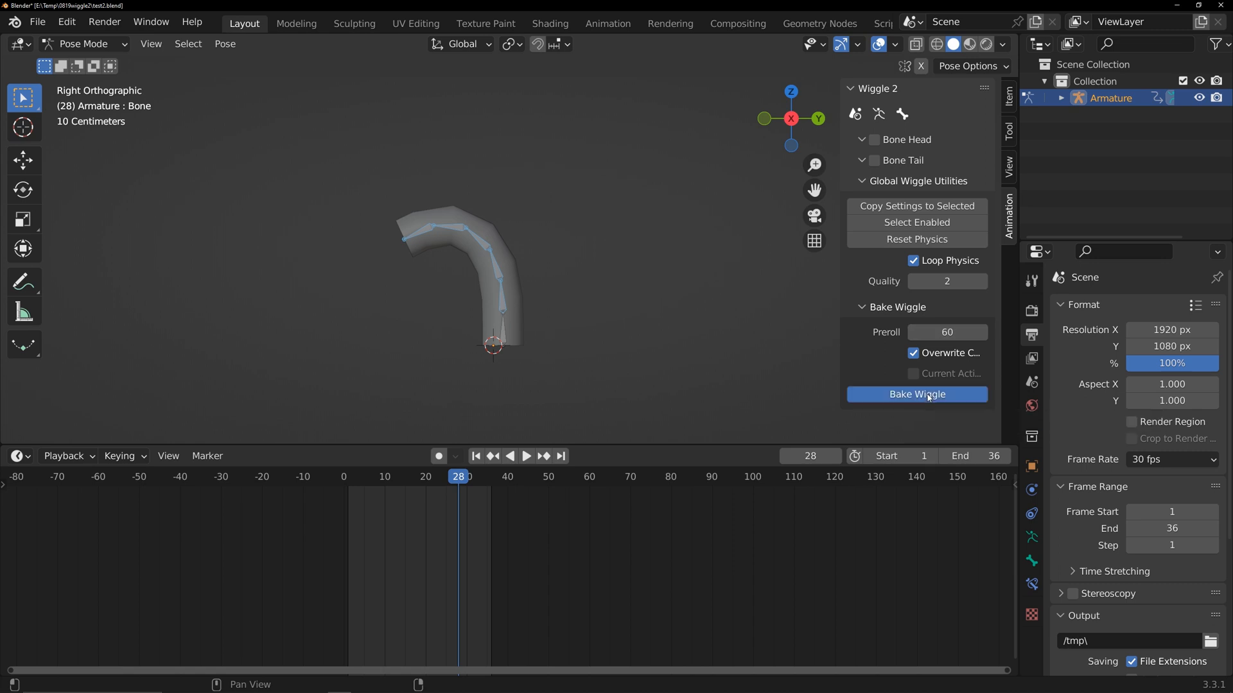
pyautogui.click(916, 394)
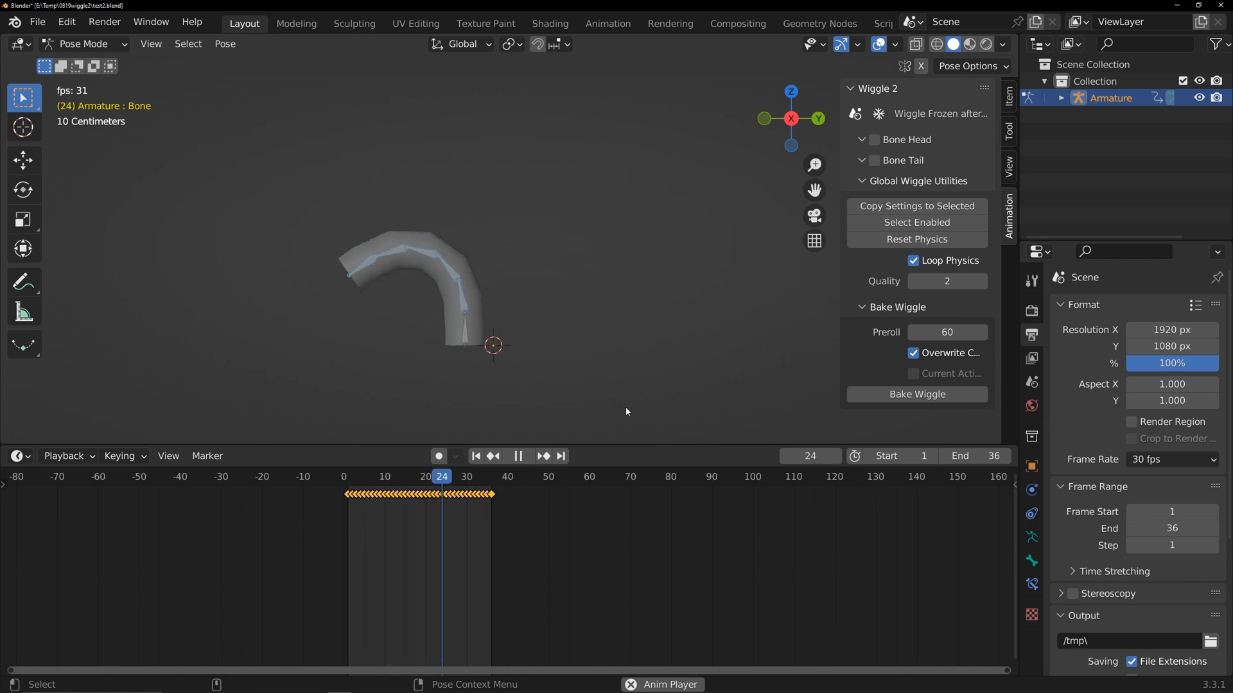
pyautogui.click(390, 475)
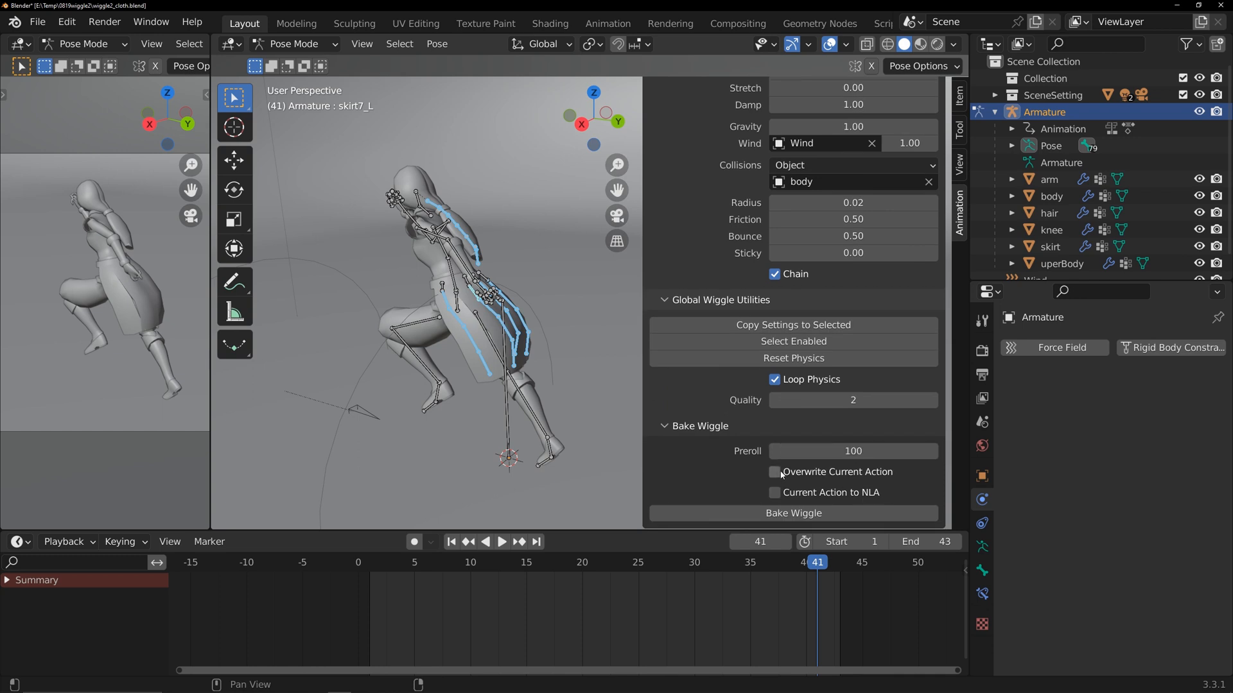
# Step: Bake the skirt and hair wiggle with Preroll 100 and Overwrite Current Action enabled
pyautogui.click(775, 472)
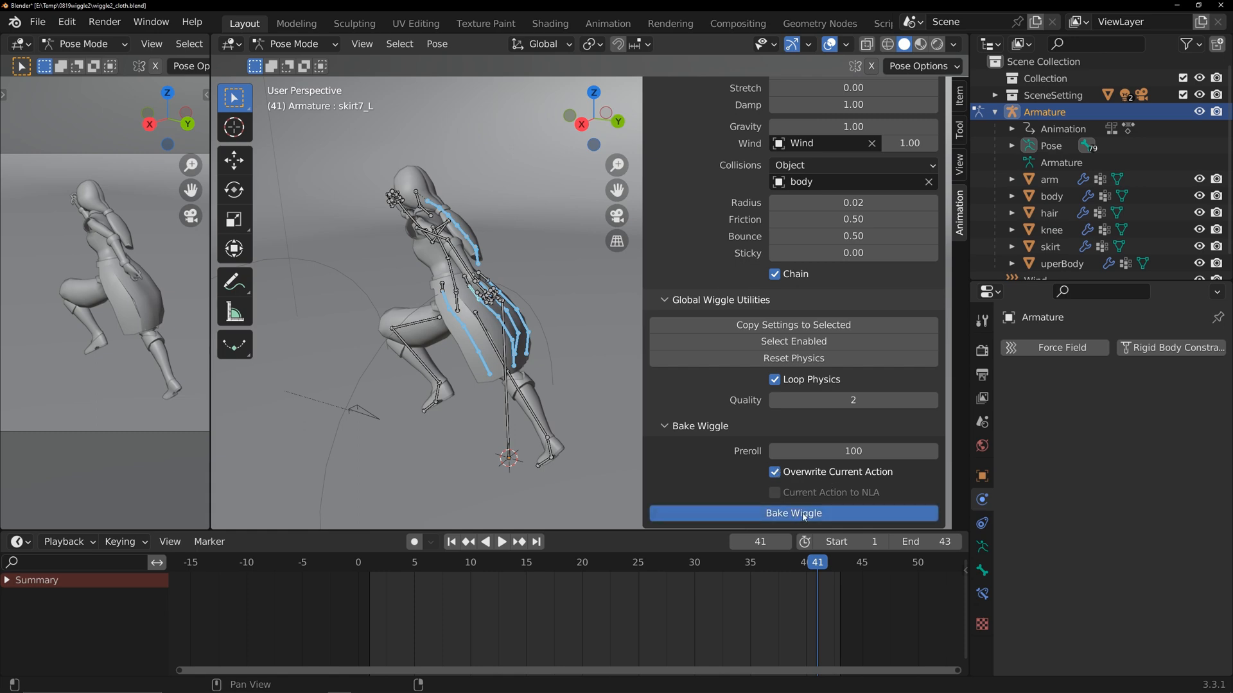
pyautogui.click(793, 513)
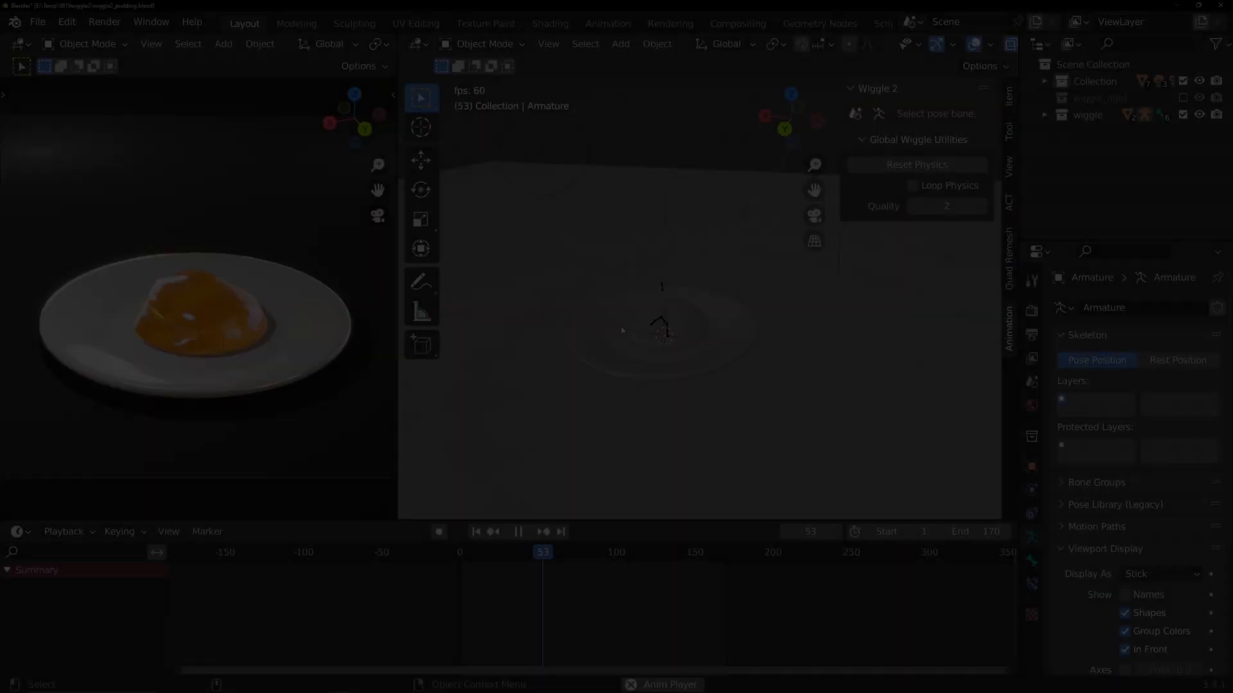
# Step: Bake the pudding's wiggle bones over frames 1-170 with Preroll 0, overwriting the current action
pyautogui.click(518, 532)
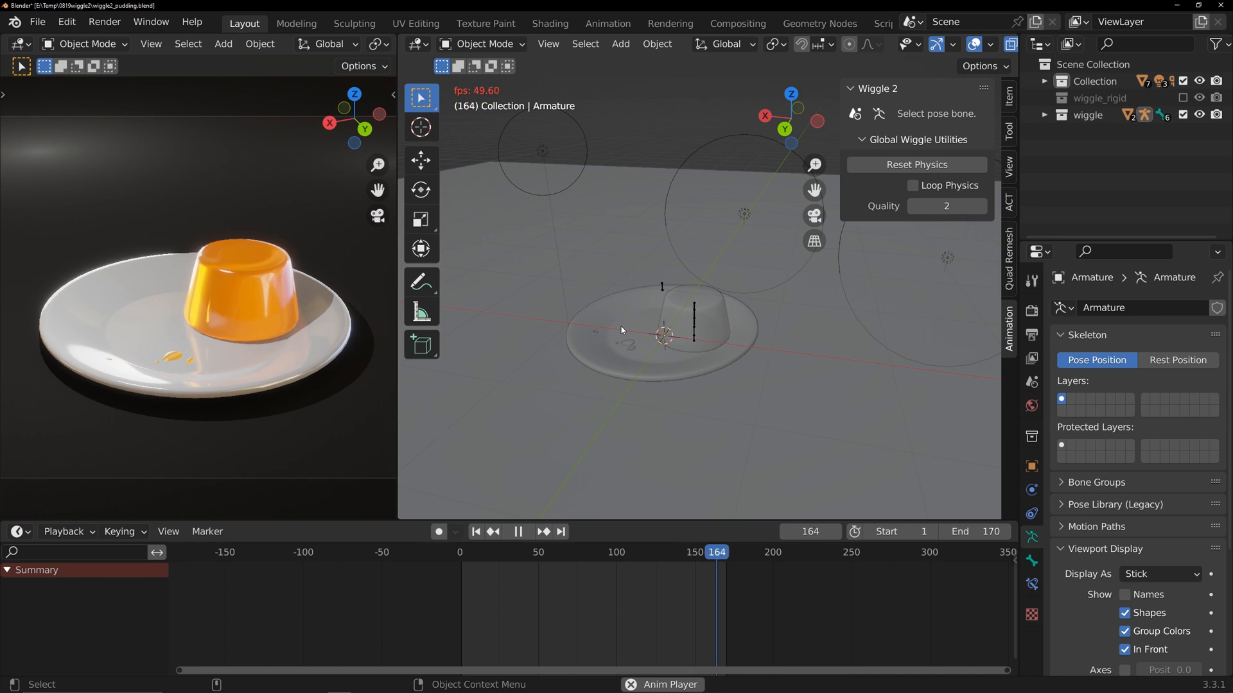
pyautogui.click(518, 531)
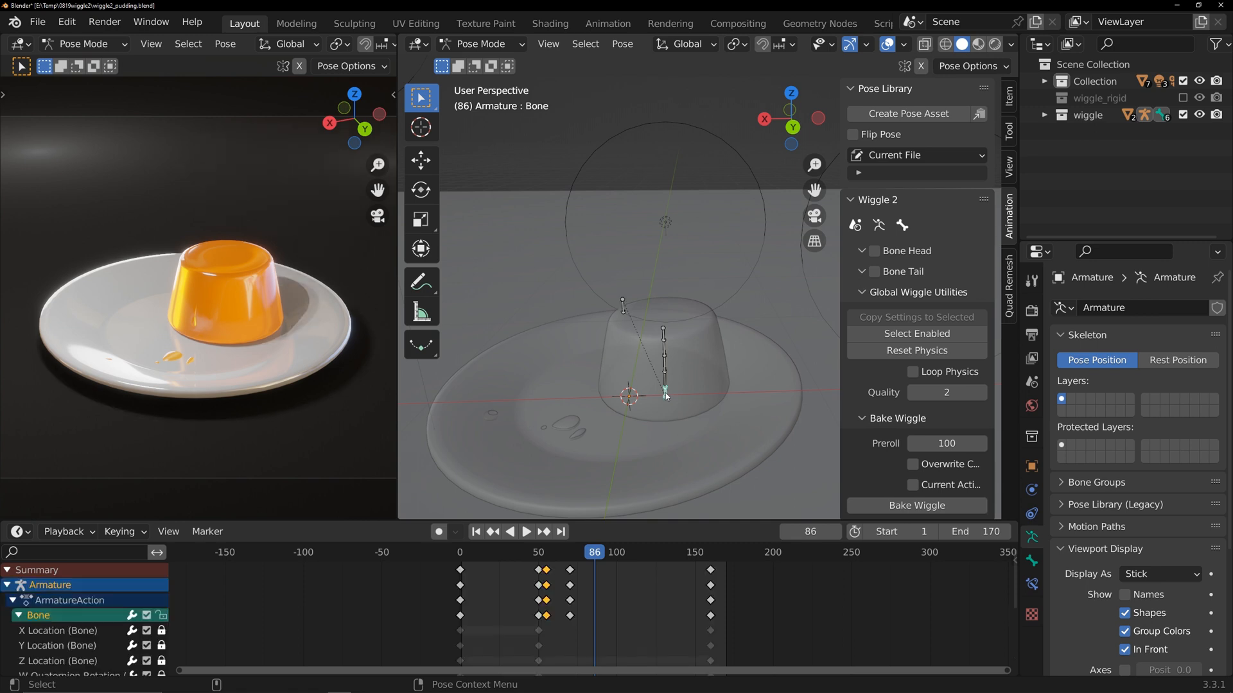
pyautogui.click(525, 532)
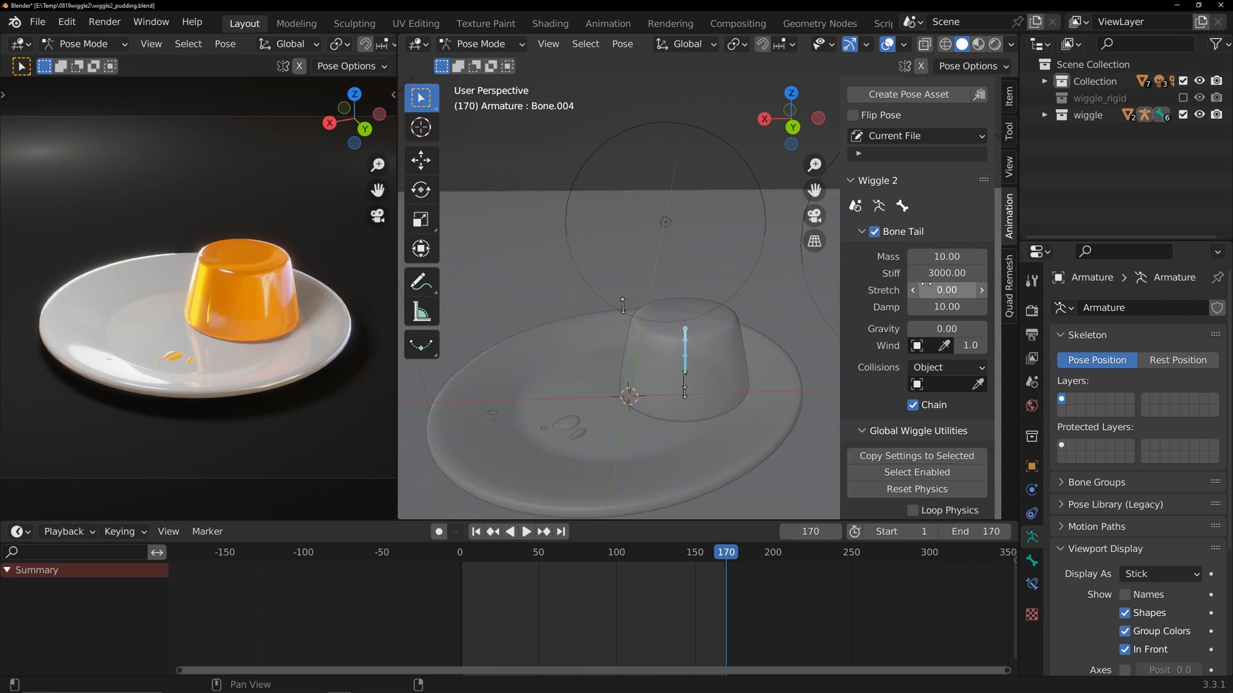
pyautogui.scroll(-3)
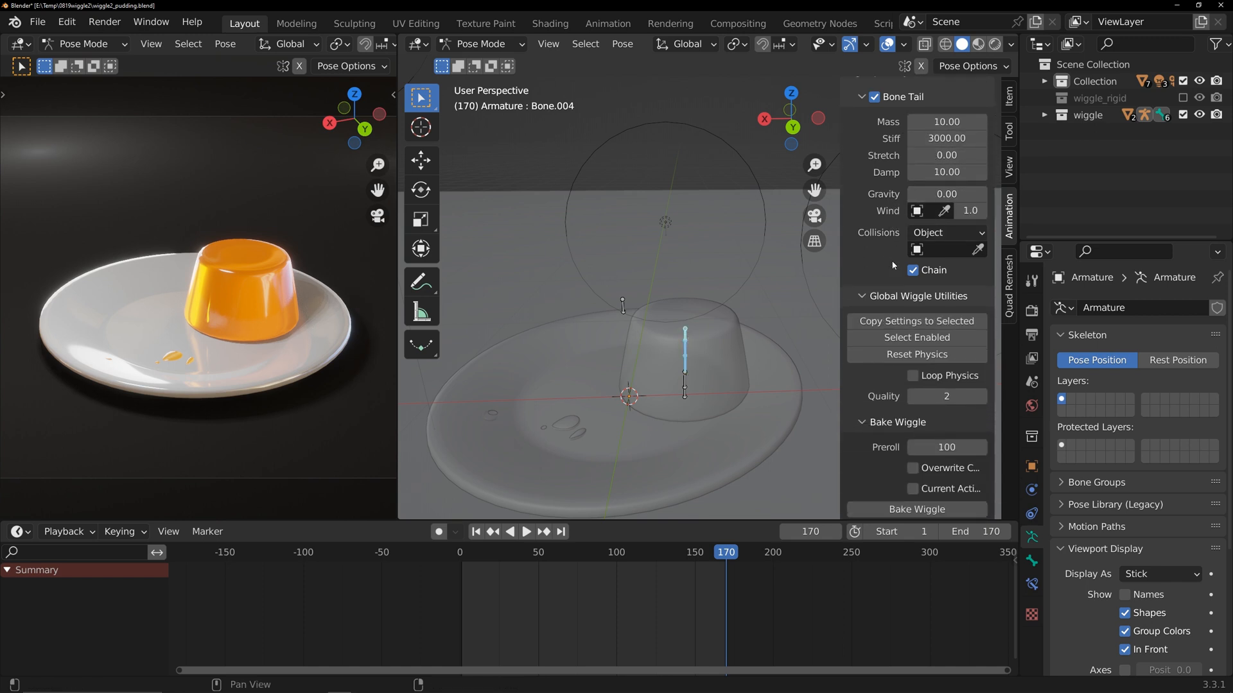
pyautogui.scroll(3)
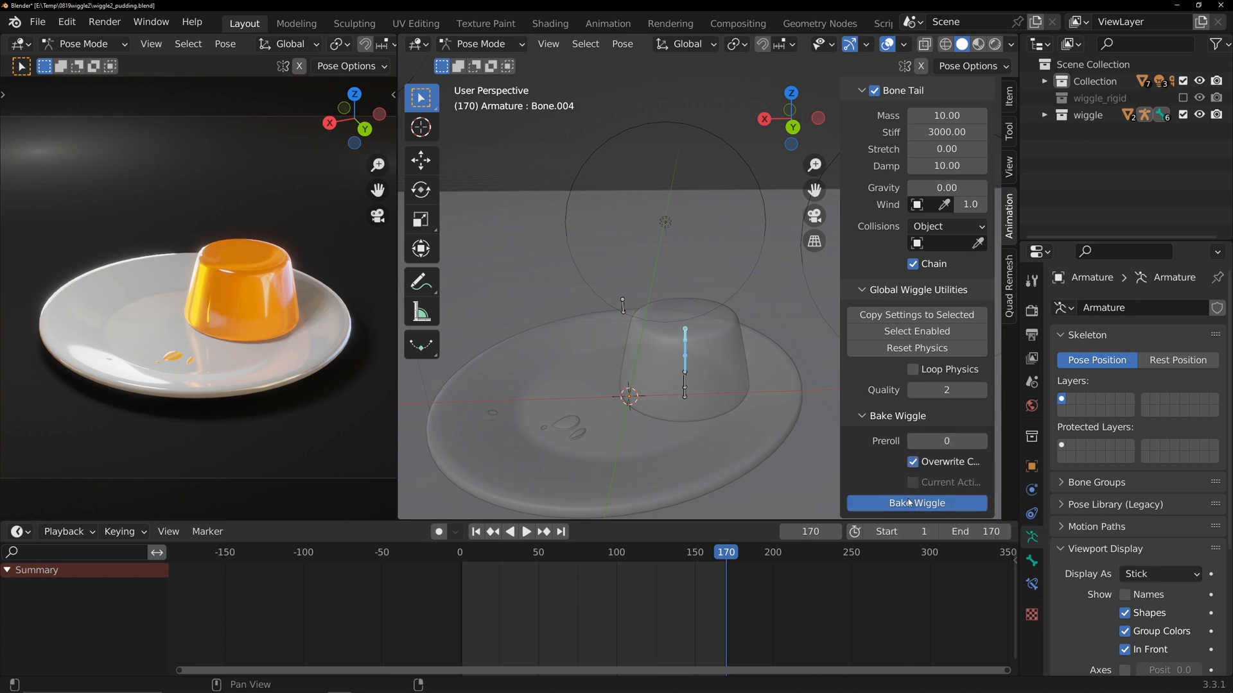
pyautogui.click(916, 504)
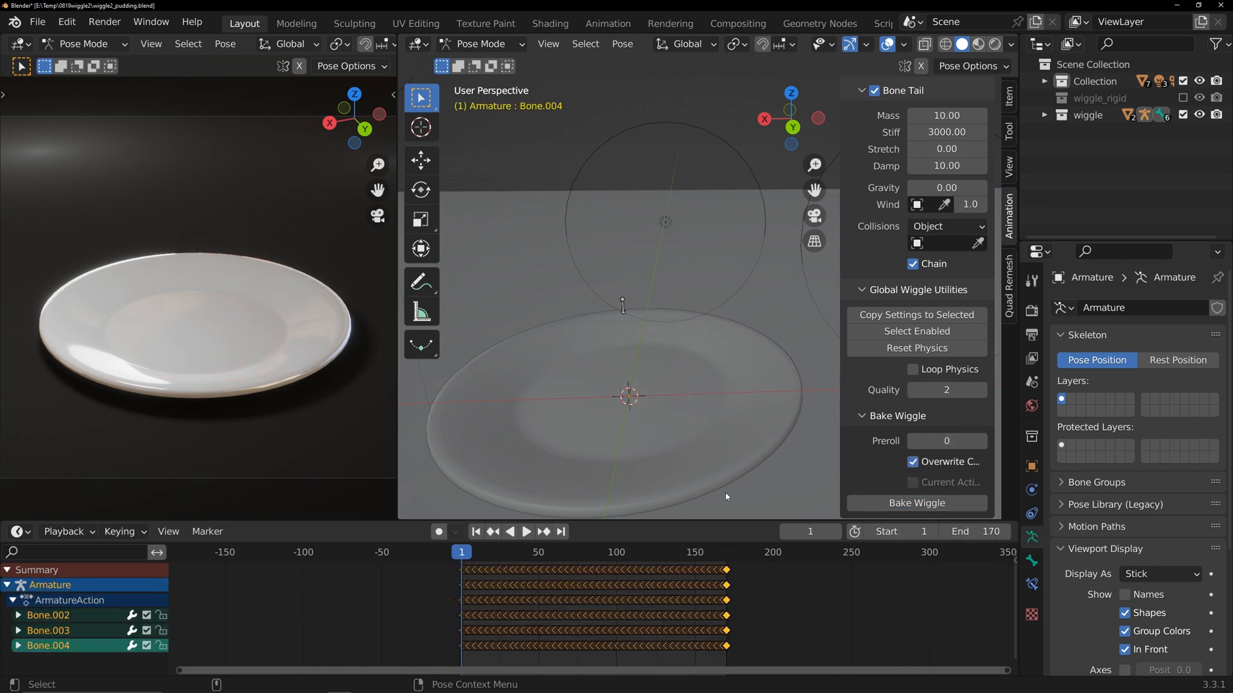